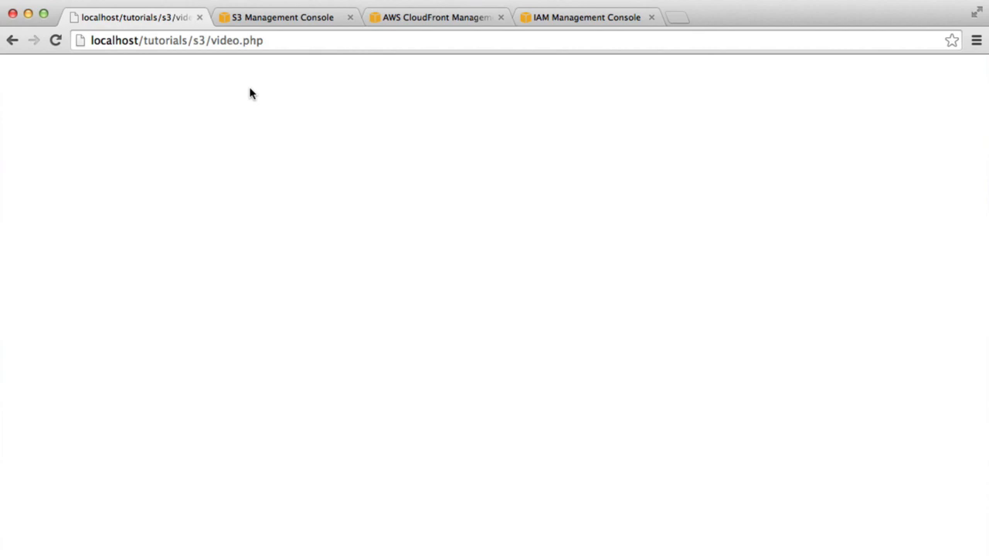
- Review the purecsstabs.mp4 object's properties in S3 and the existing RTMP CloudFront distribution
click(282, 17)
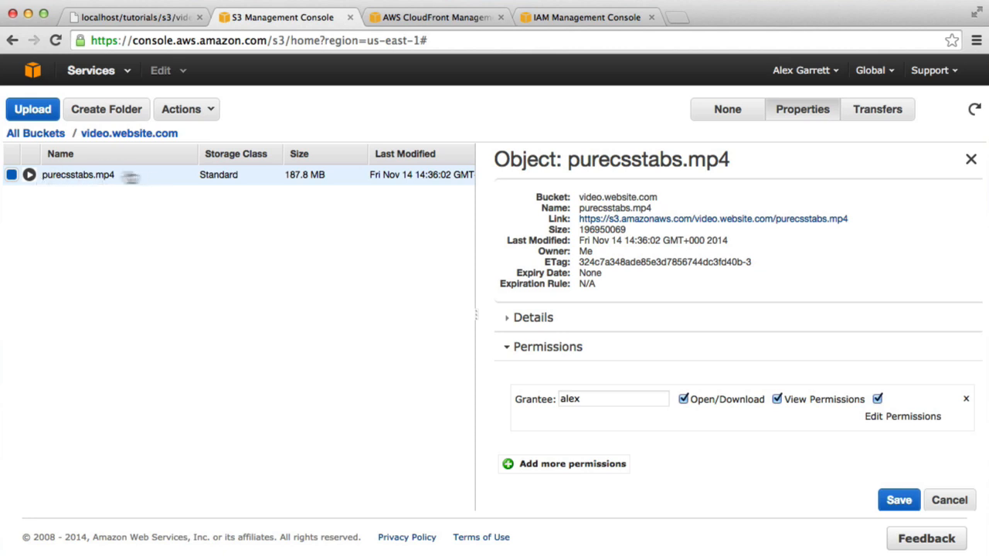
mouse_move(173, 213)
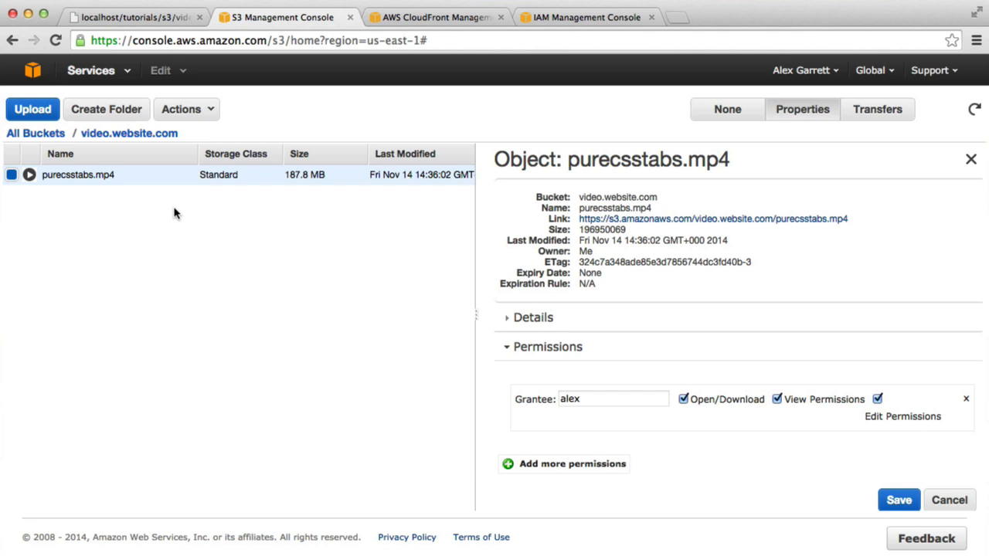
click(435, 17)
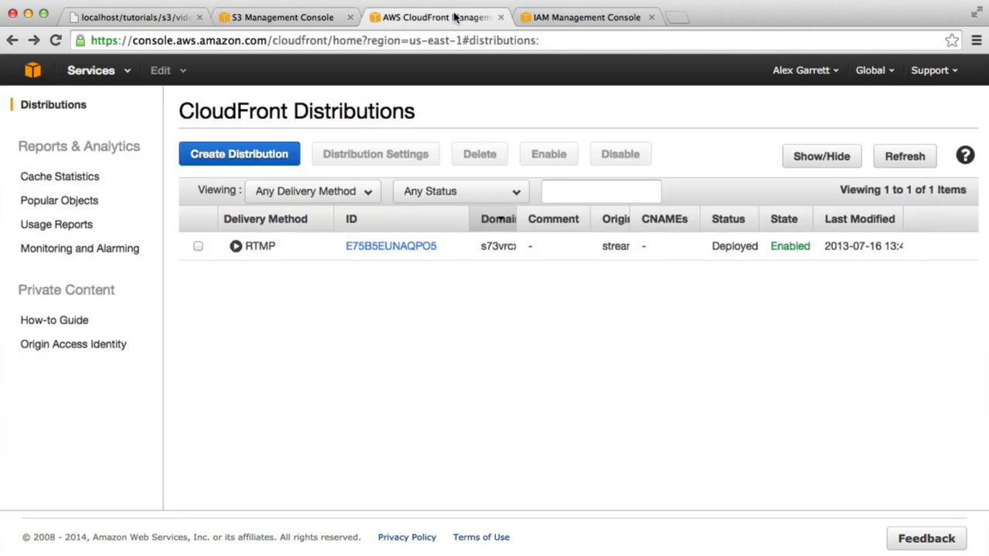
mouse_move(435, 116)
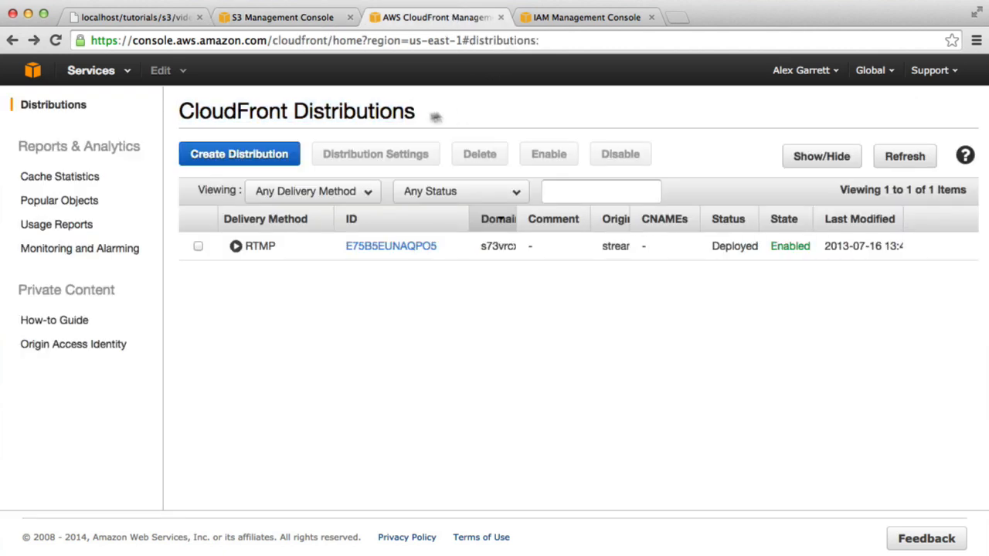
mouse_move(417, 112)
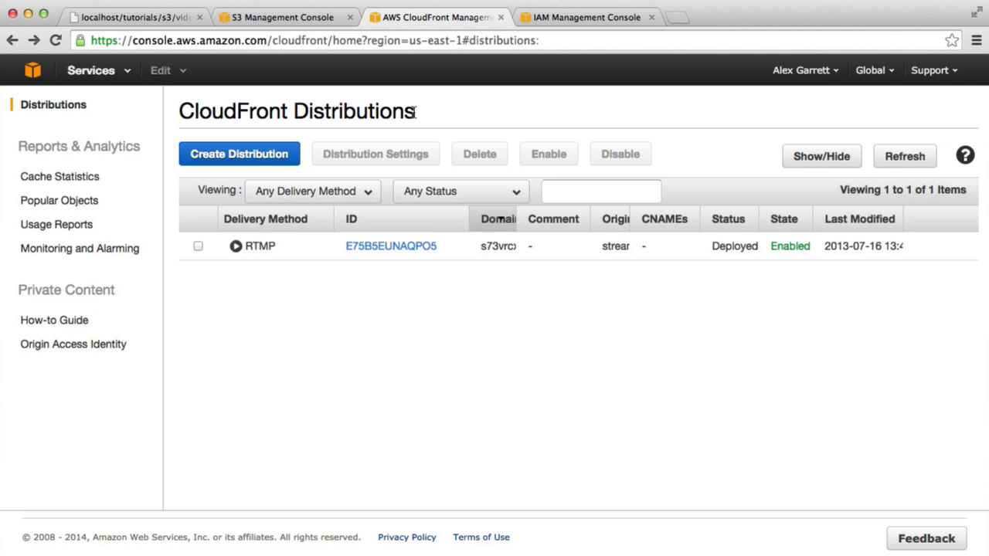
click(284, 17)
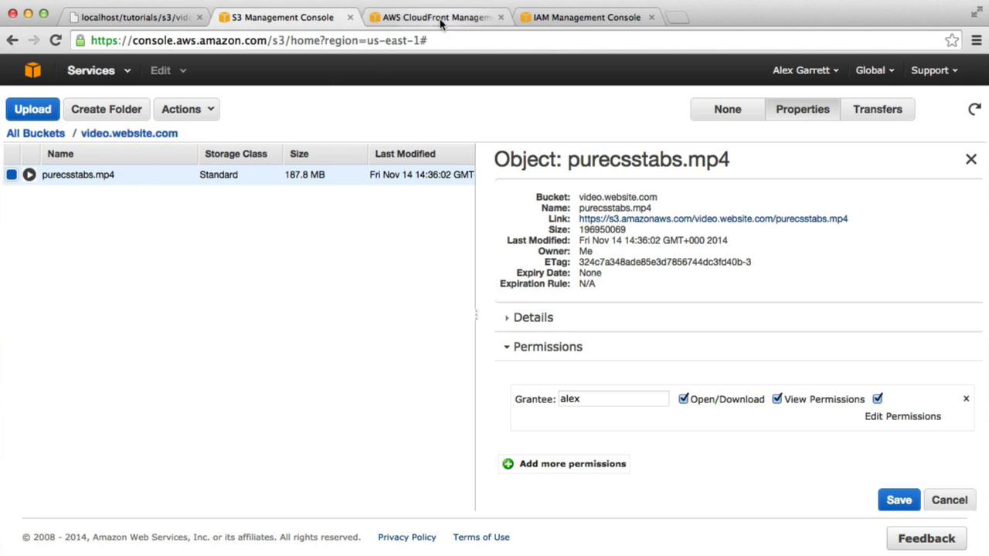
mouse_move(472, 216)
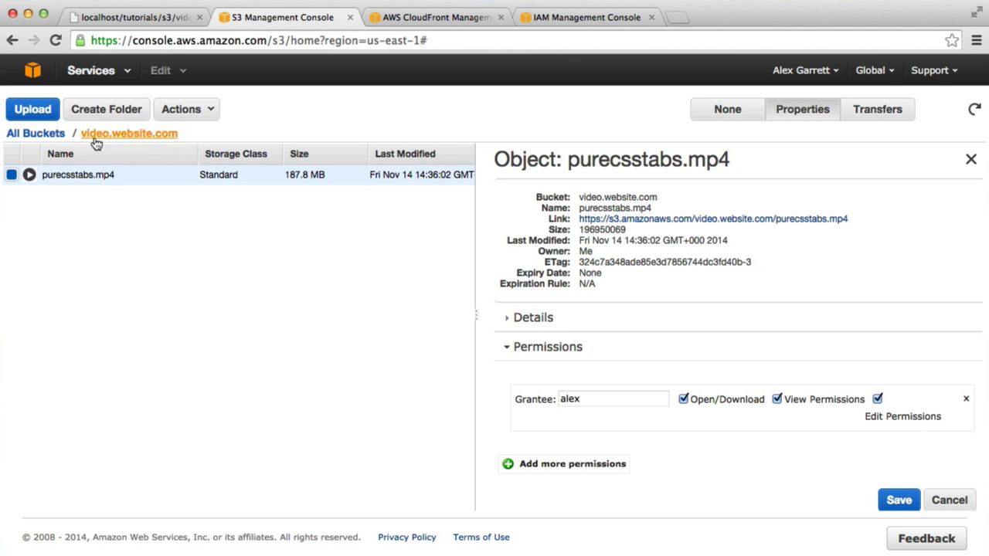
mouse_move(36, 133)
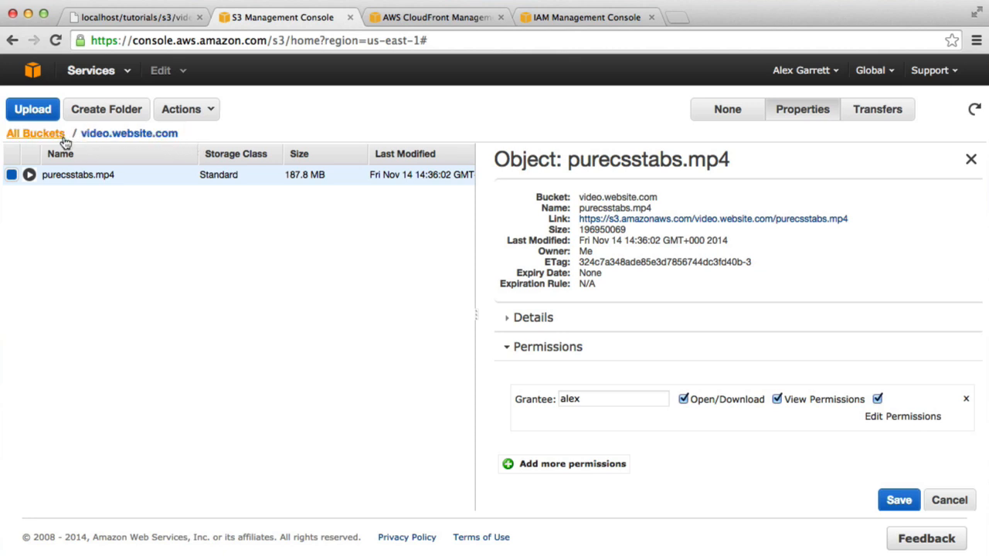
mouse_move(199, 140)
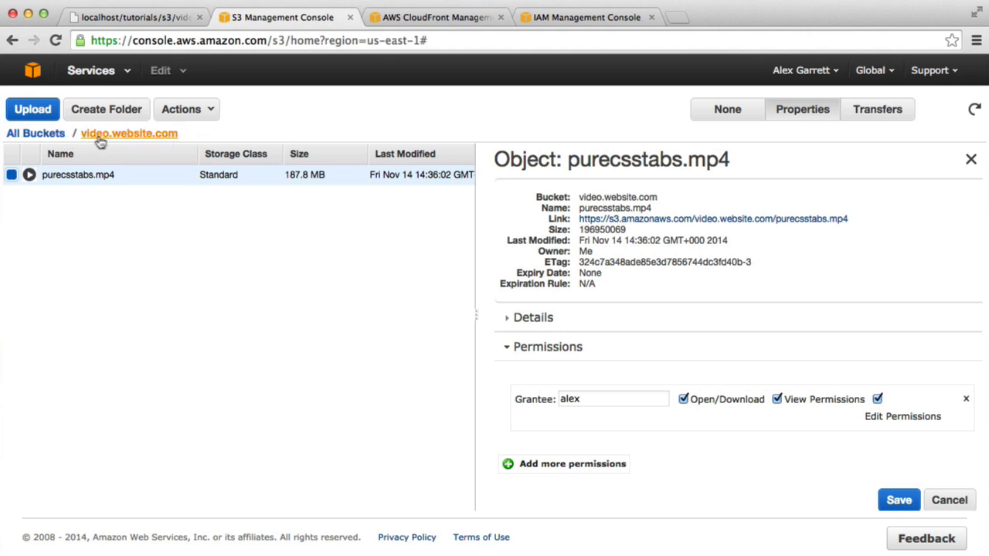
mouse_move(187, 147)
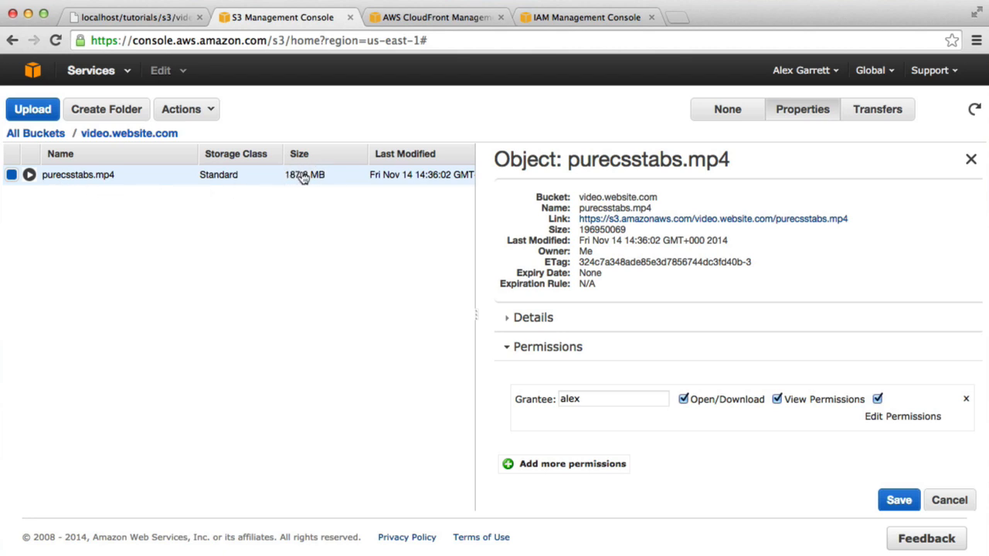
mouse_move(590, 213)
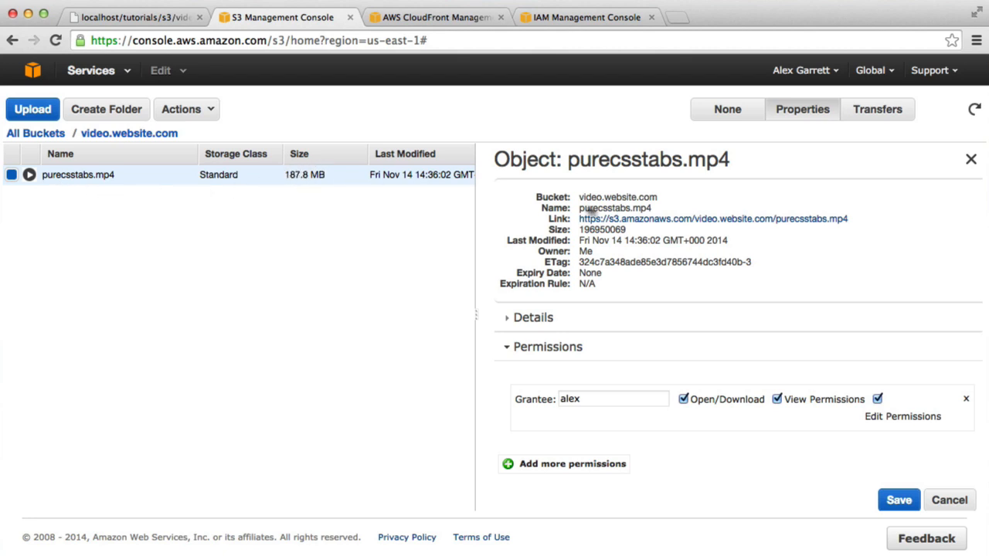
click(712, 220)
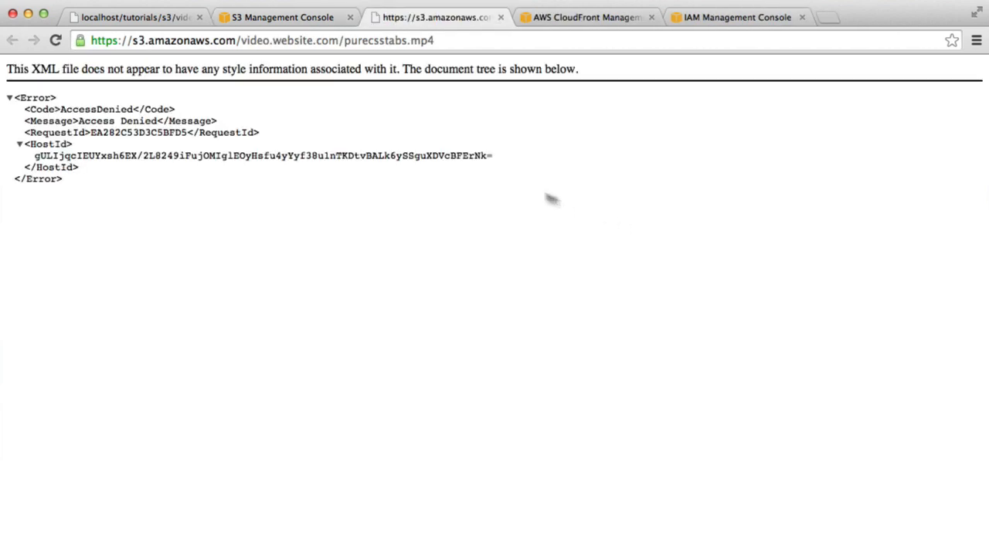
mouse_move(59, 107)
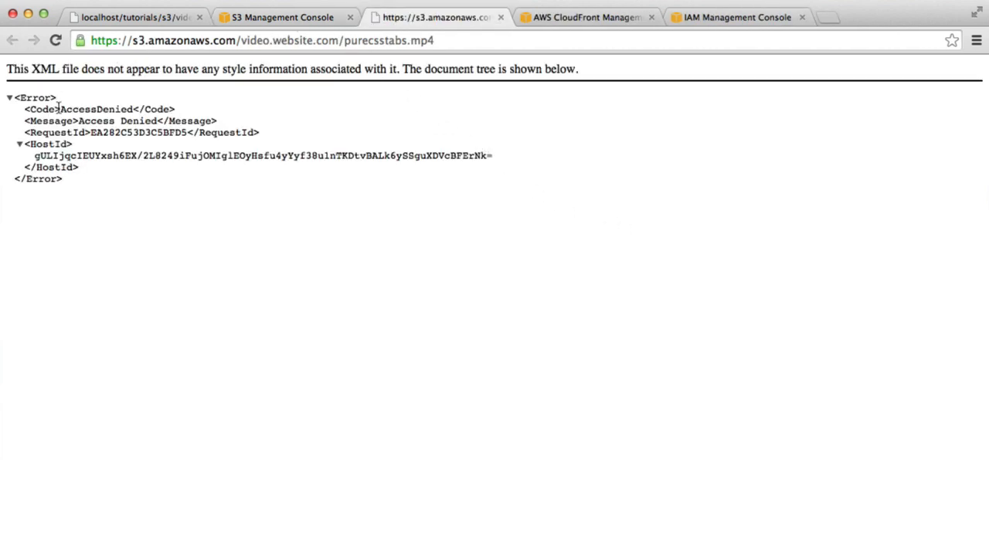
mouse_move(501, 17)
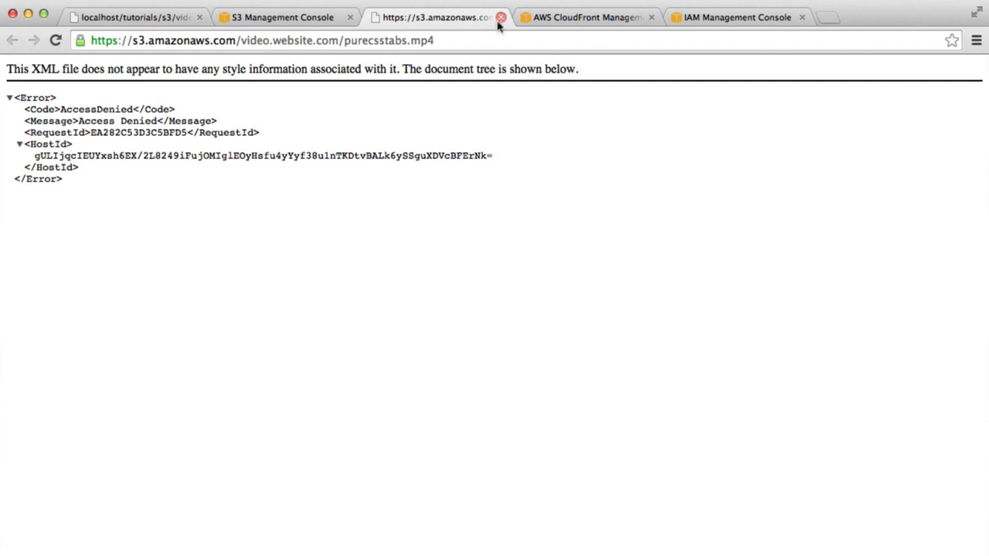
click(500, 17)
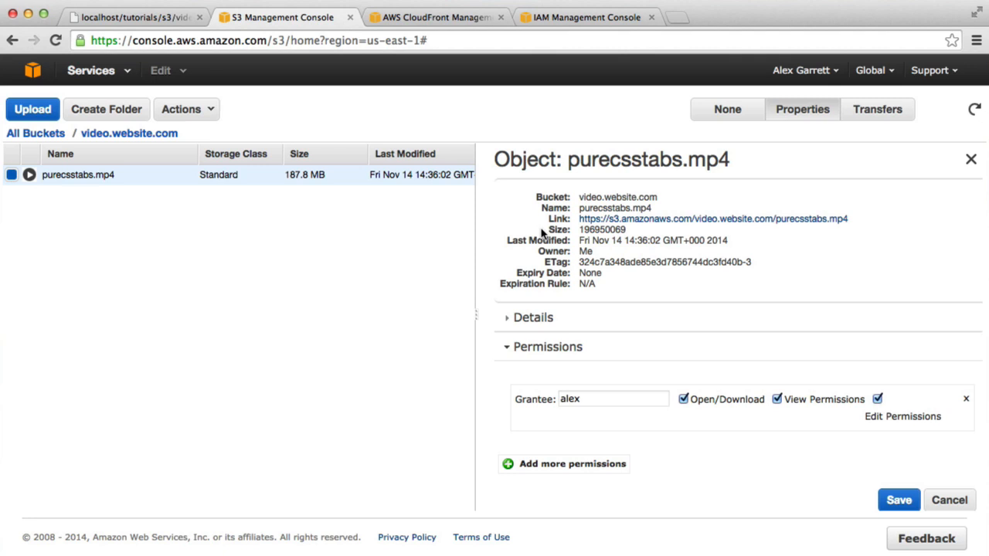
mouse_move(614, 235)
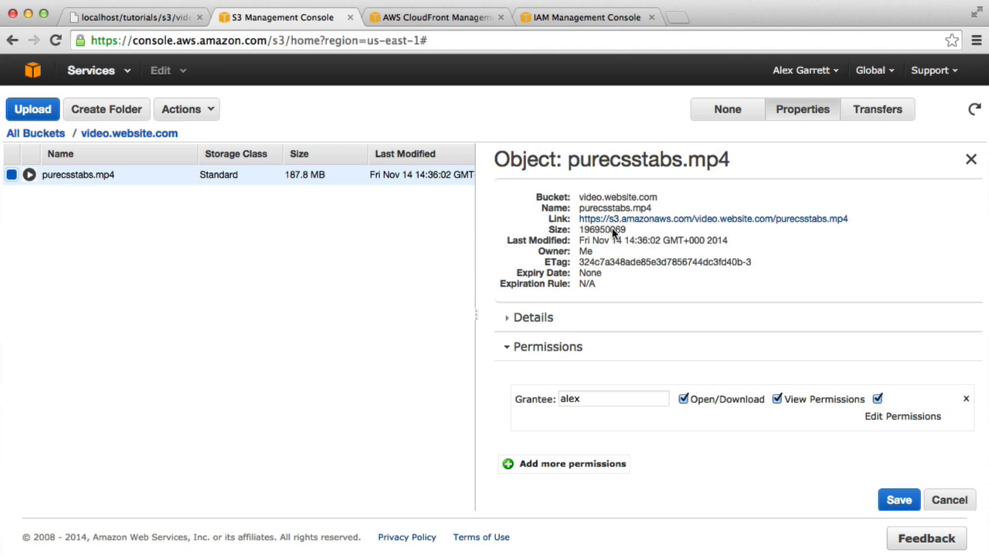
- Show the CloudFront Distributions list with the deployed RTMP distribution
click(435, 17)
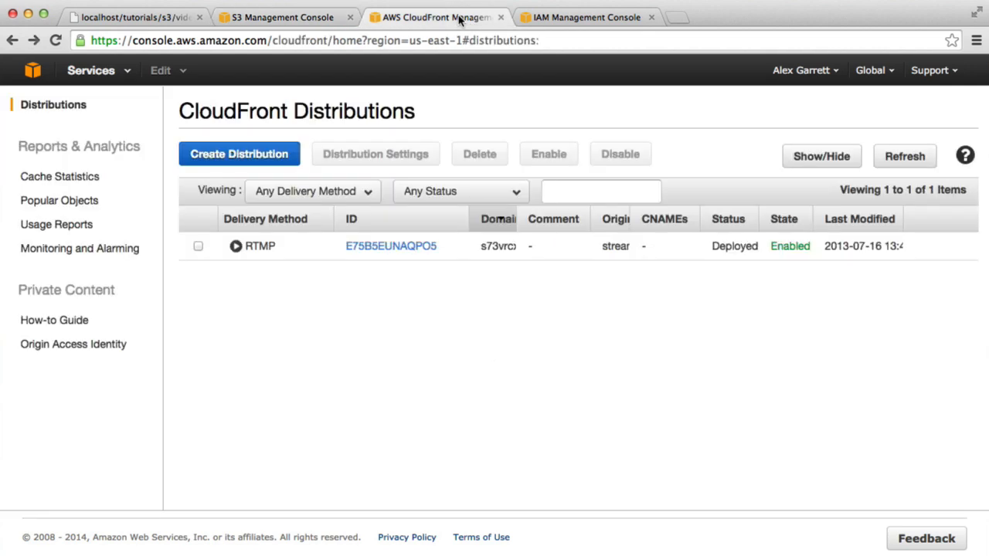
mouse_move(100, 77)
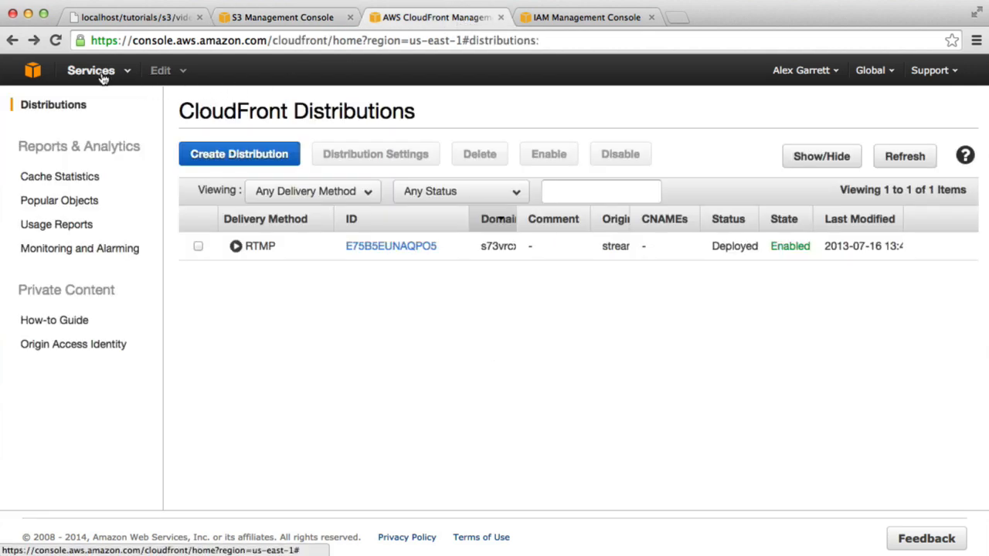
mouse_move(54, 117)
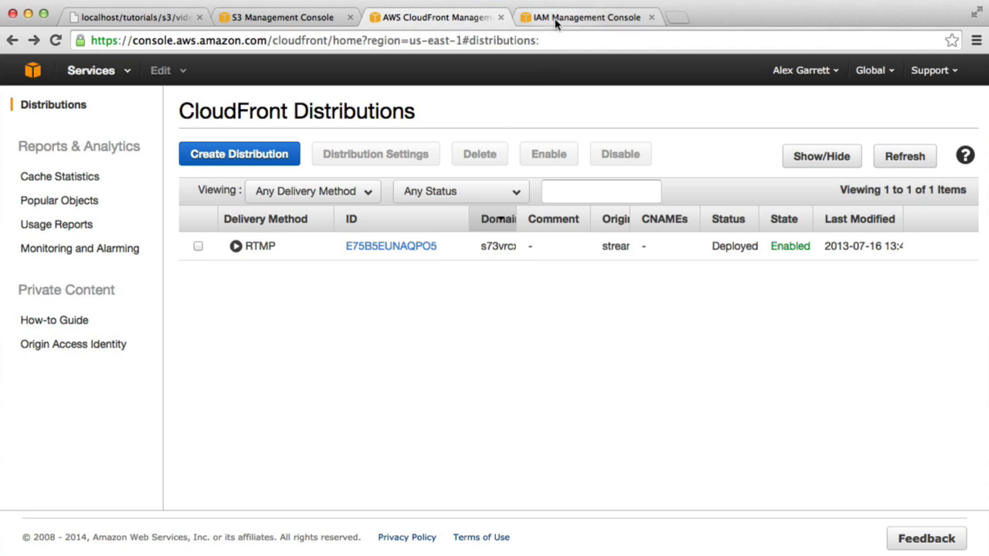
- Create a new CloudFront key pair under Security Credentials and download its private key .pem file
click(587, 17)
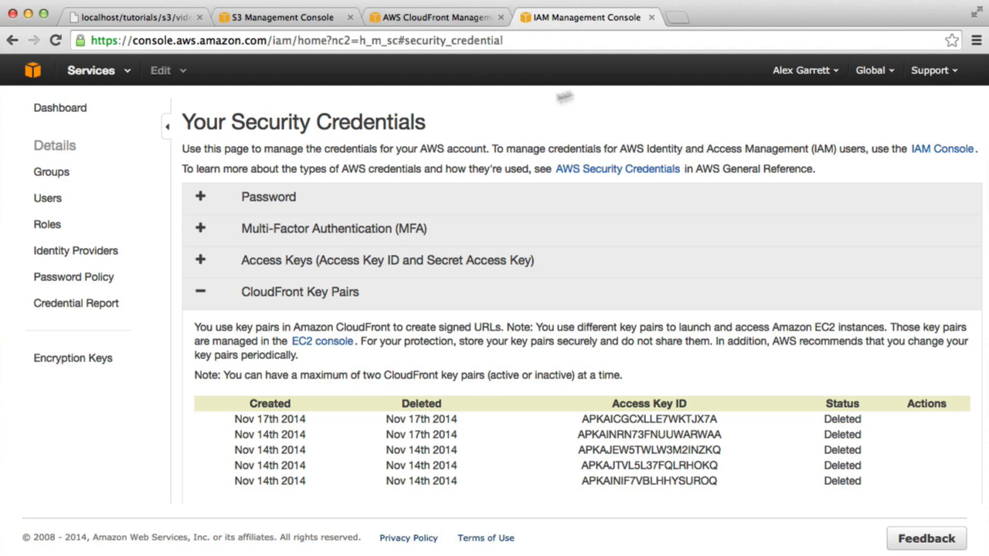
mouse_move(621, 105)
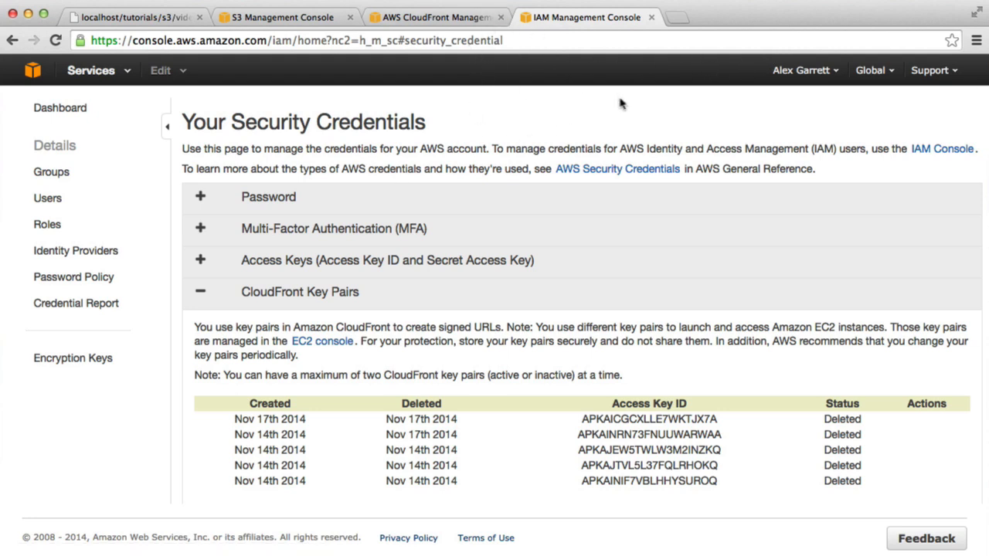
mouse_move(637, 211)
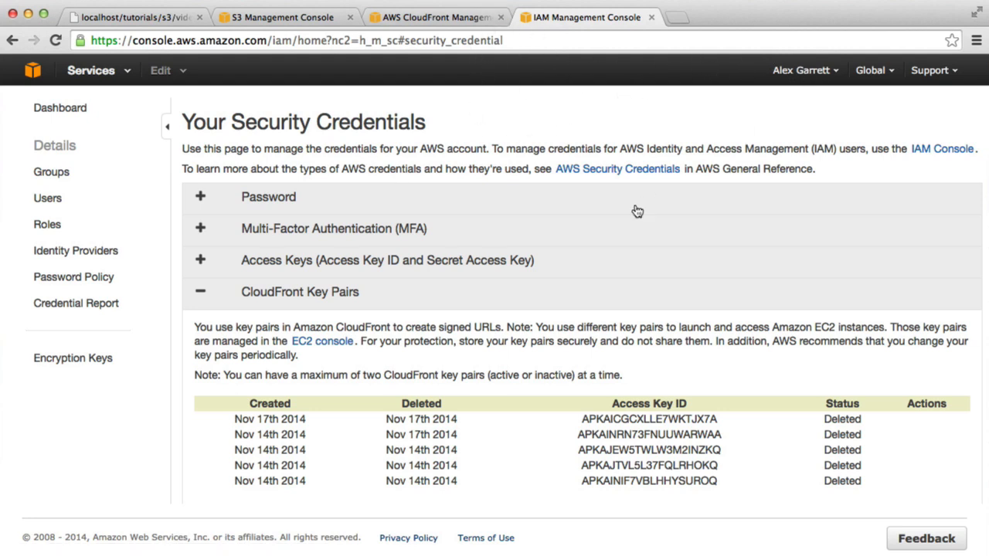
scroll(down, 3)
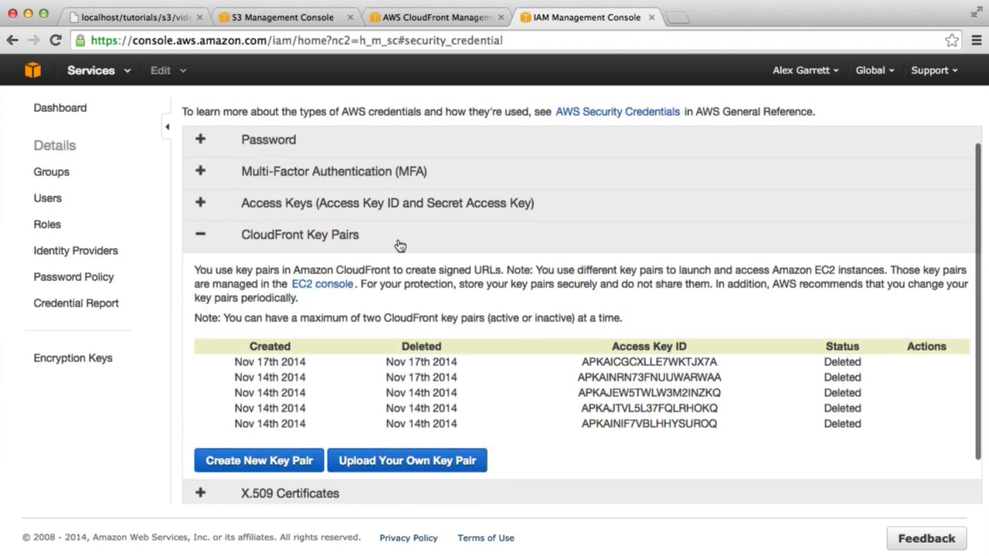
scroll(down, 3)
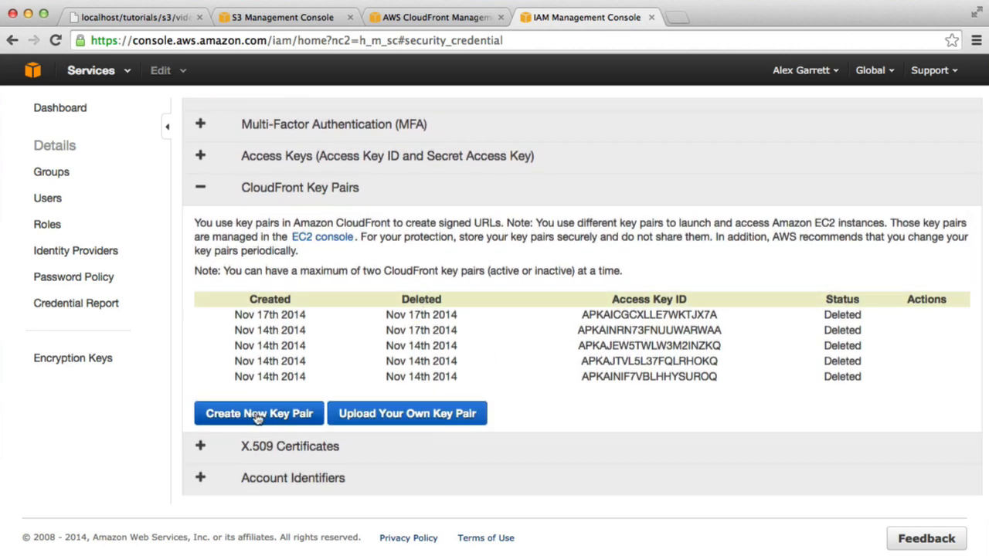
click(258, 414)
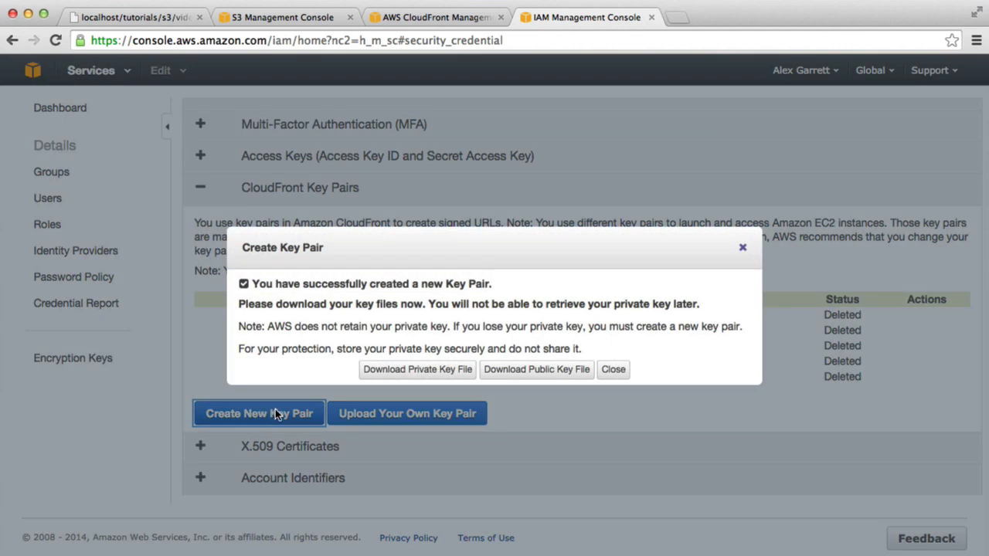
mouse_move(417, 369)
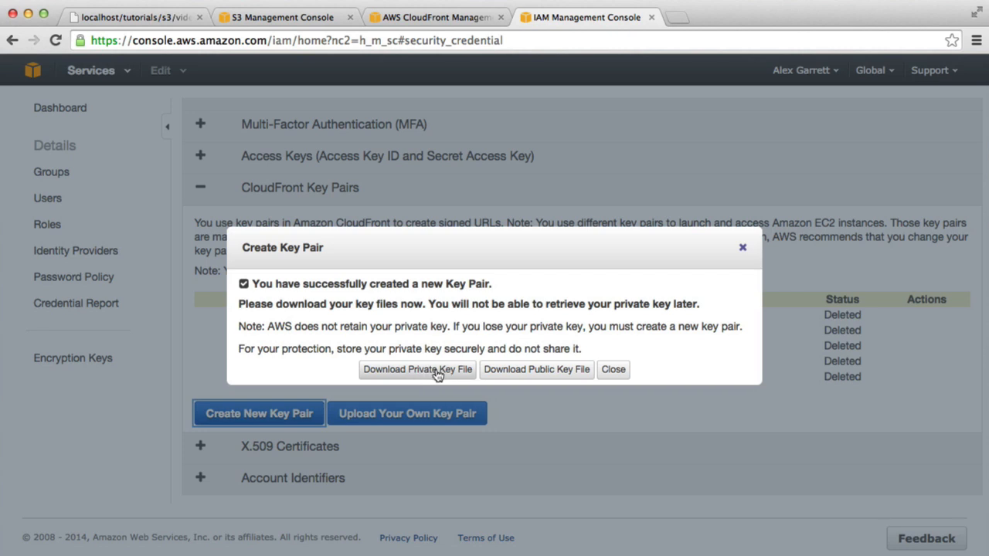
click(417, 369)
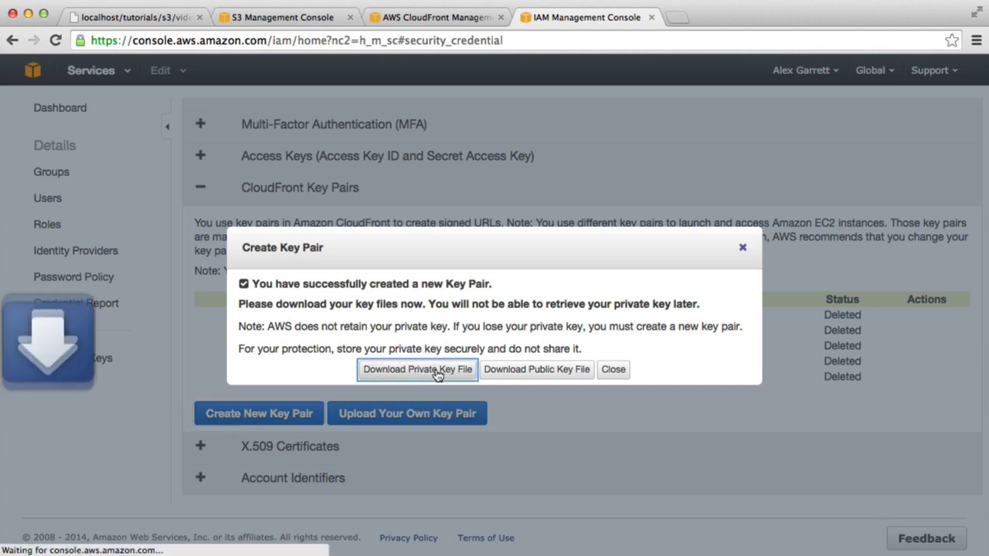
click(417, 368)
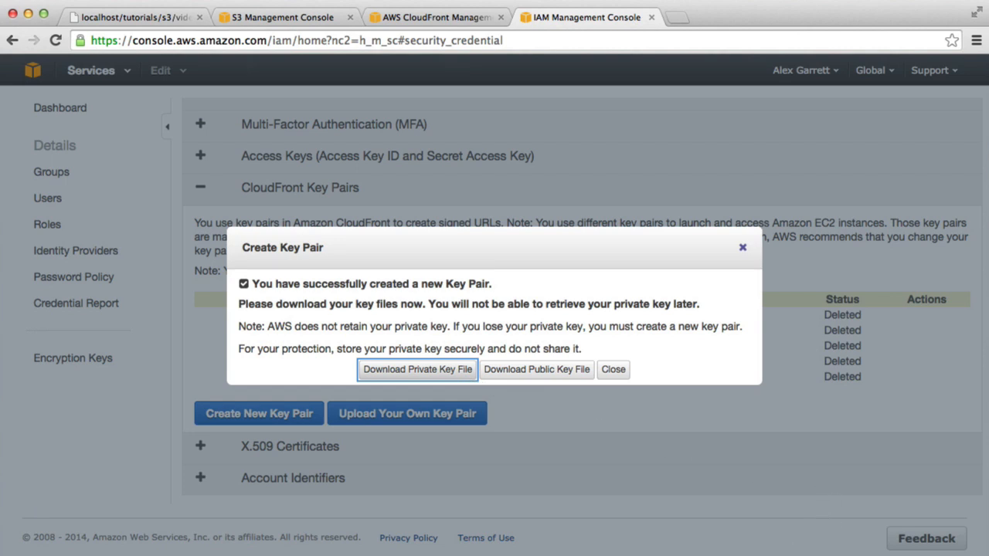
click(417, 368)
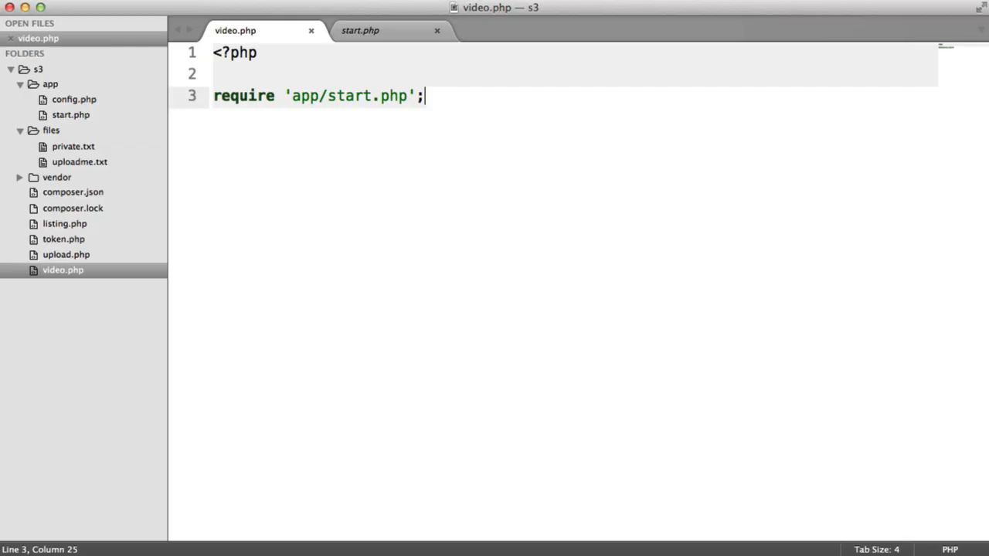
mouse_move(75, 309)
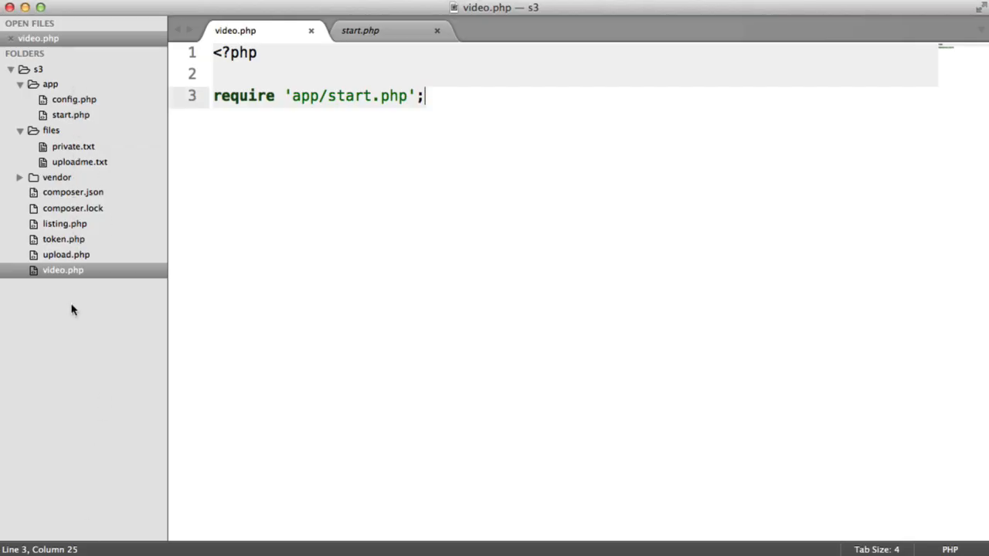
mouse_move(83, 275)
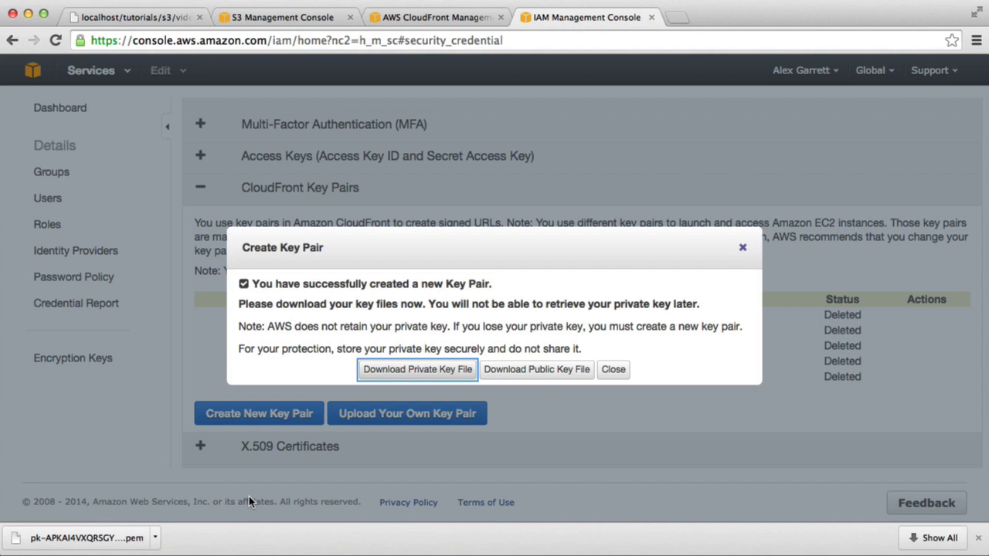
mouse_move(641, 389)
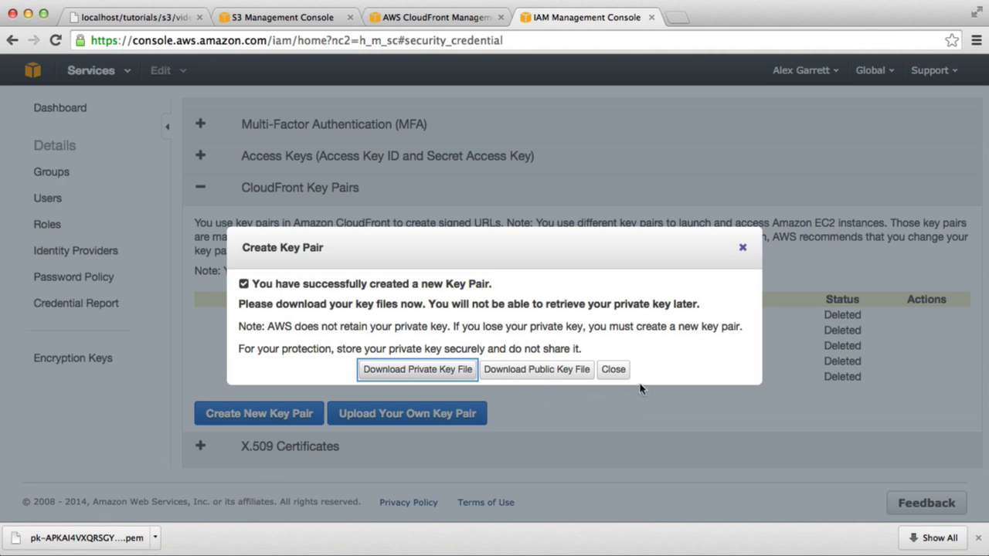
- Dismiss the new key pair confirmation after downloading the private key
click(612, 369)
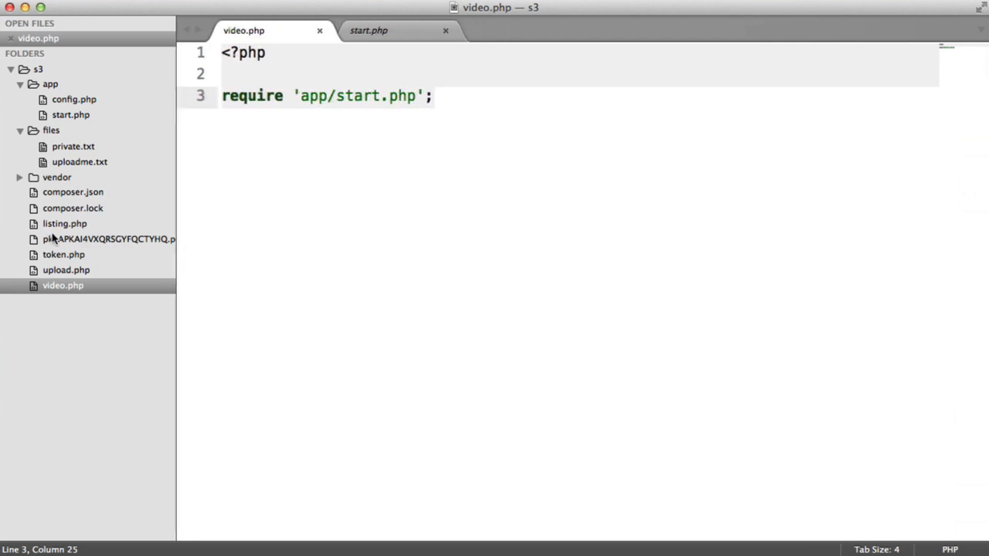
mouse_move(124, 241)
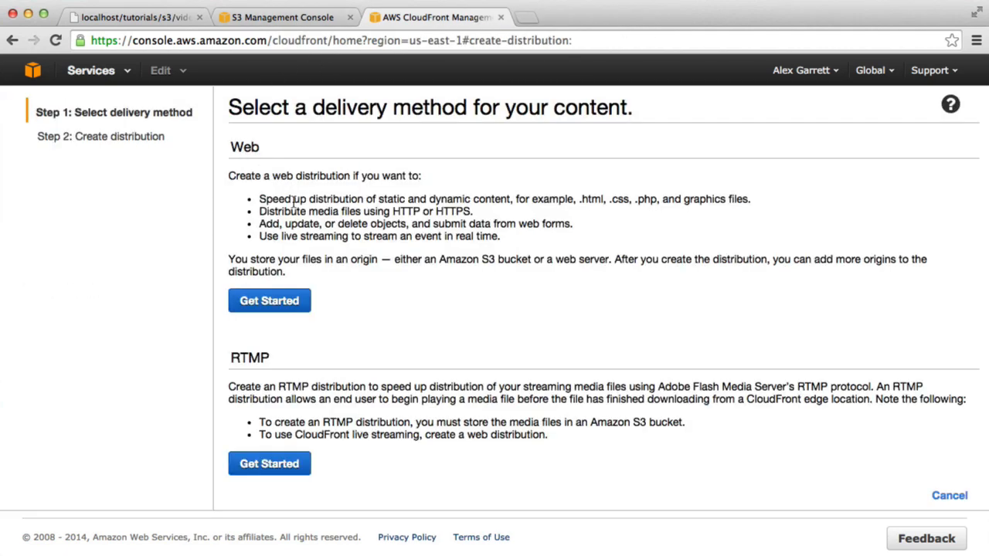
mouse_move(262, 333)
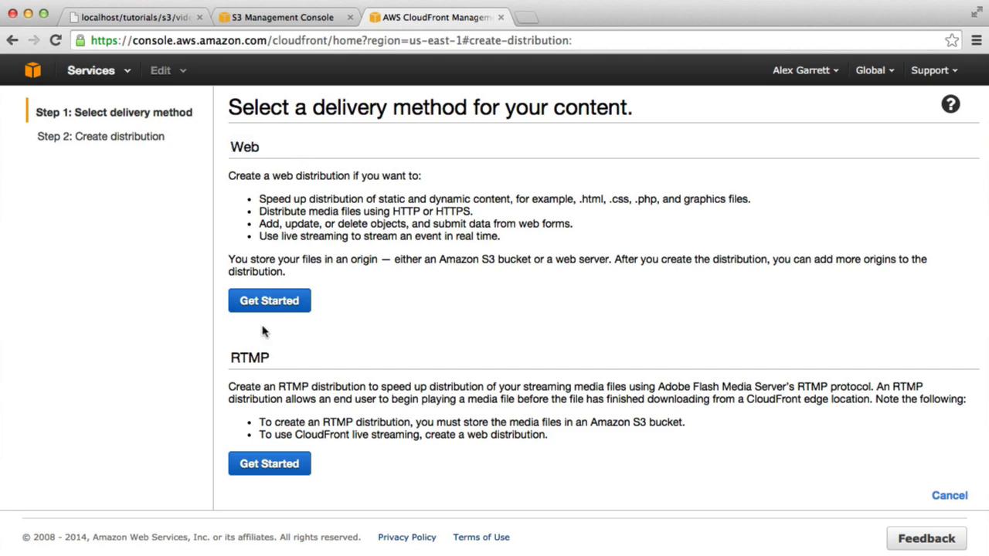
- Start a Web distribution with origin video.website.com.s3.amazonaws.com and lowercase origin ID s3-video.website.com
click(269, 299)
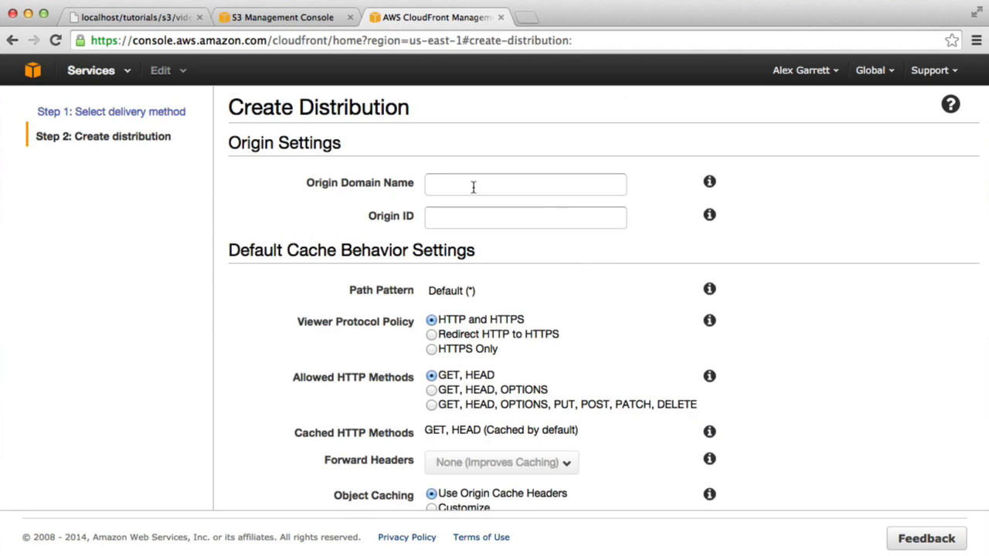
click(281, 17)
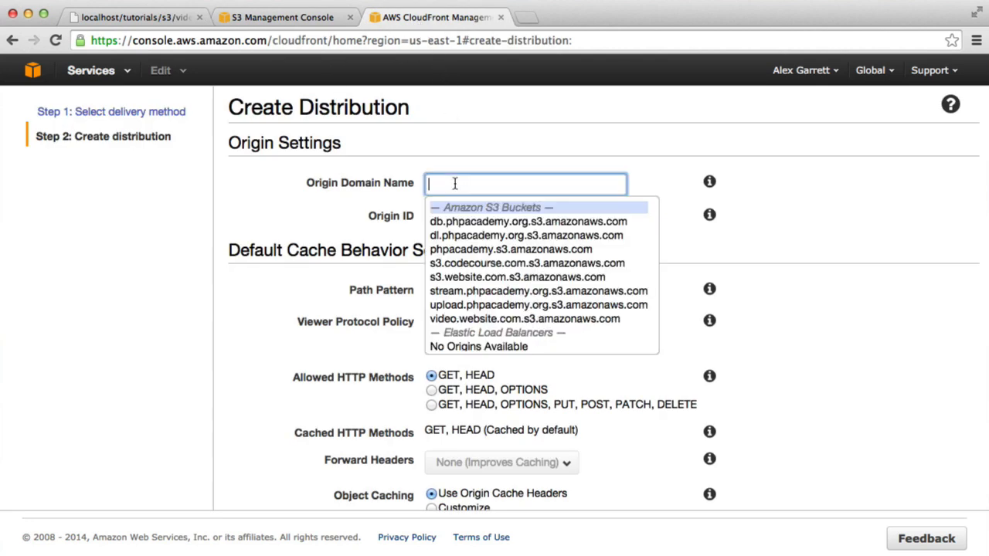
click(522, 318)
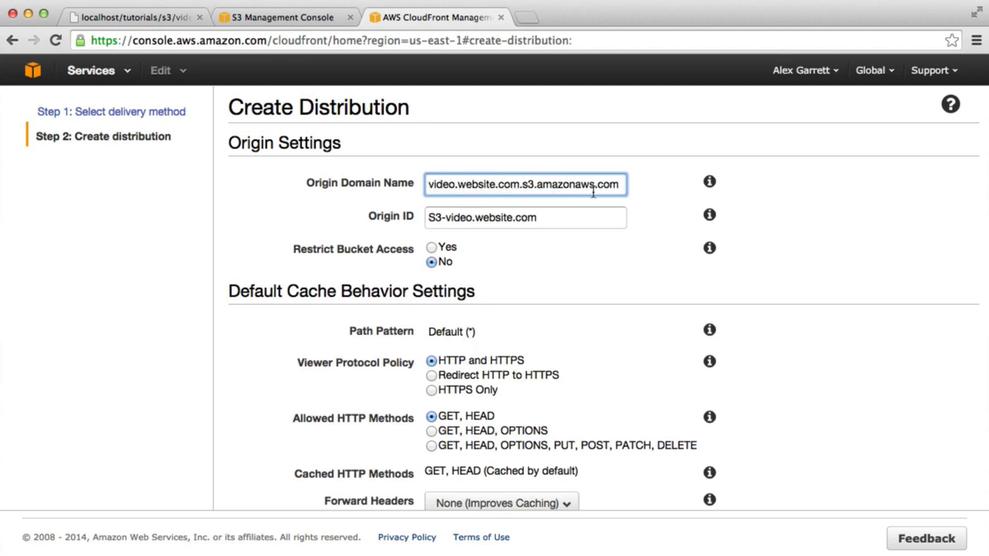
mouse_move(575, 209)
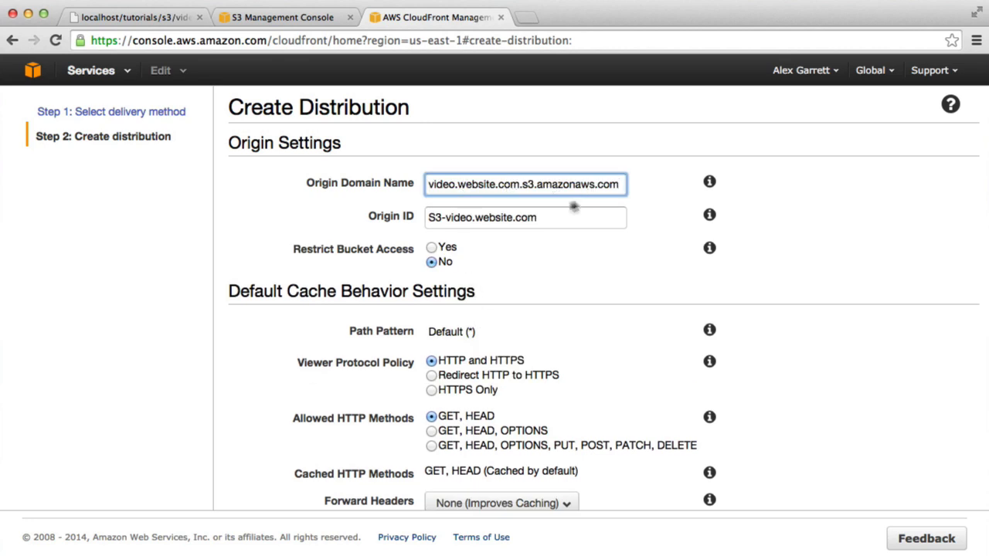
click(526, 216)
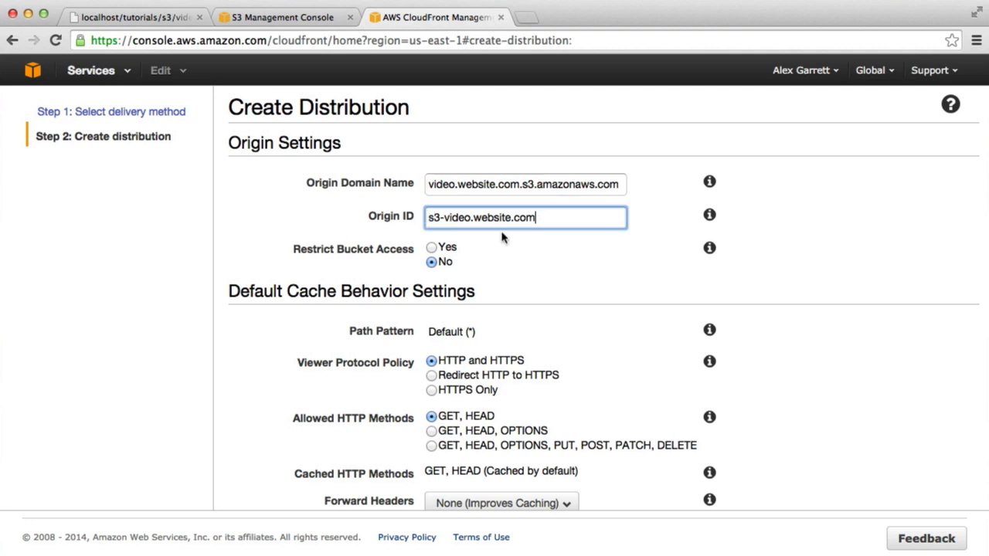
mouse_move(337, 259)
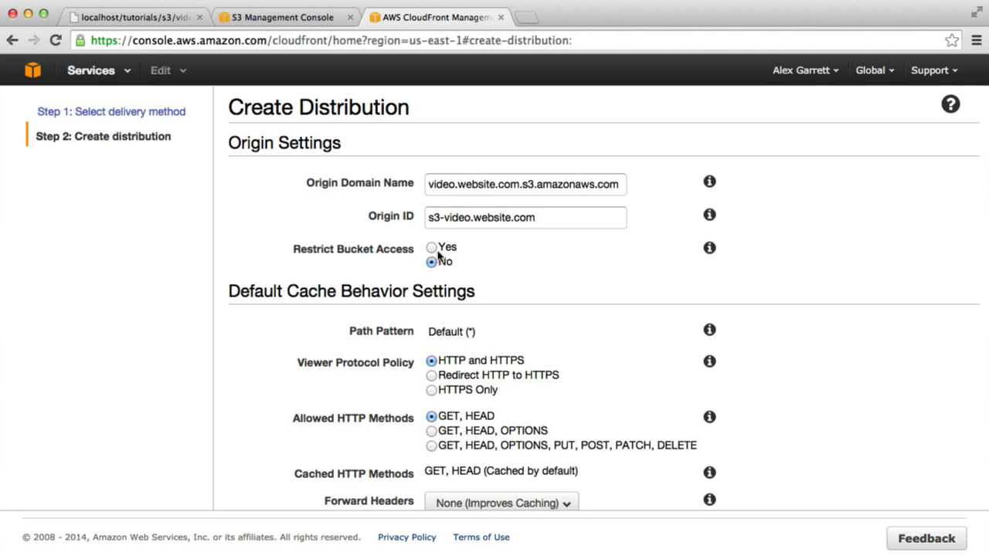
mouse_move(509, 281)
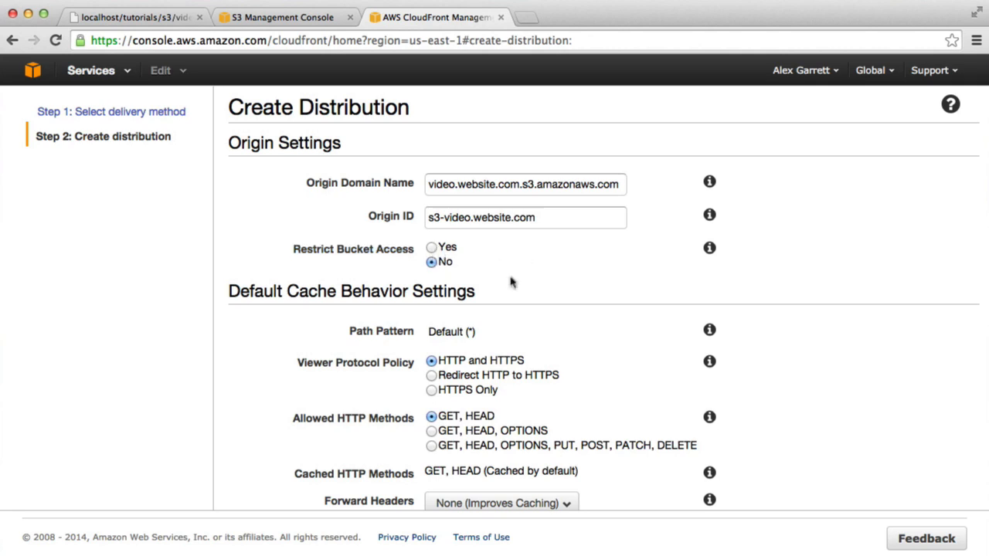
mouse_move(532, 272)
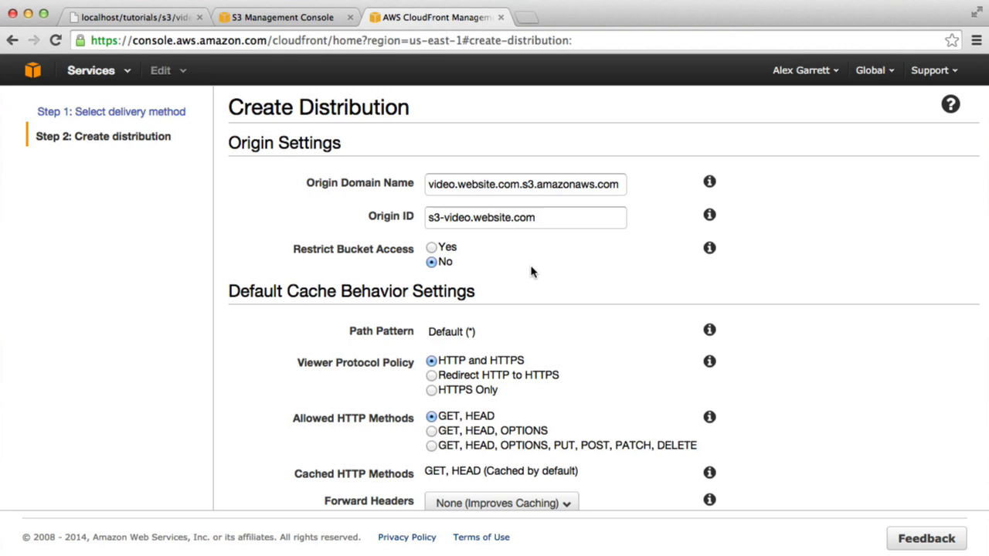
- Keep origin cache headers for object caching and create the distribution
scroll(down, 3)
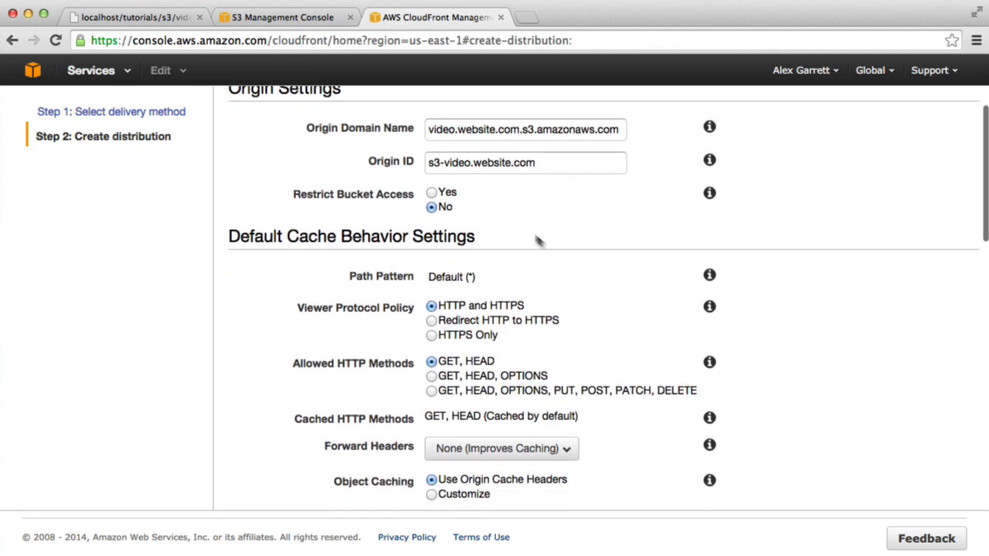
scroll(down, 3)
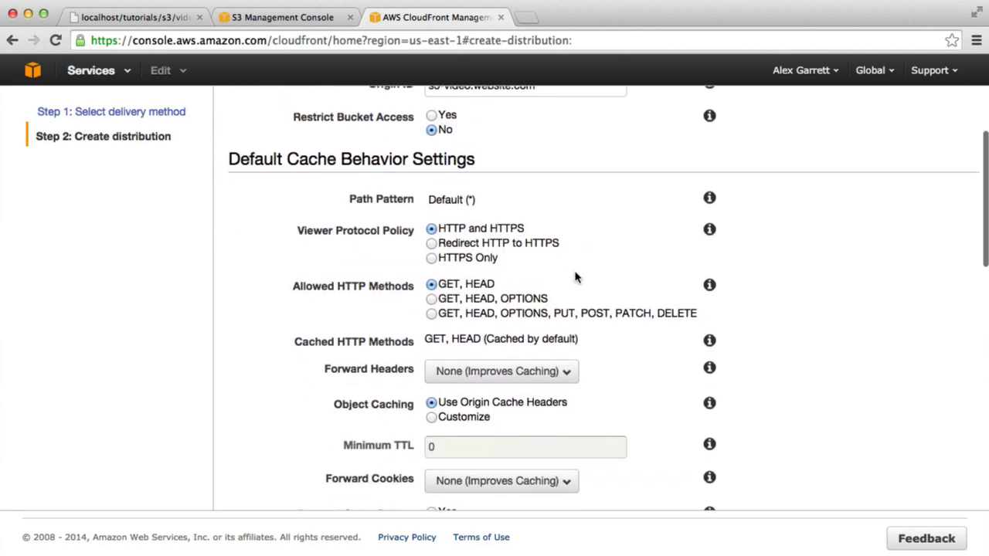
scroll(down, 3)
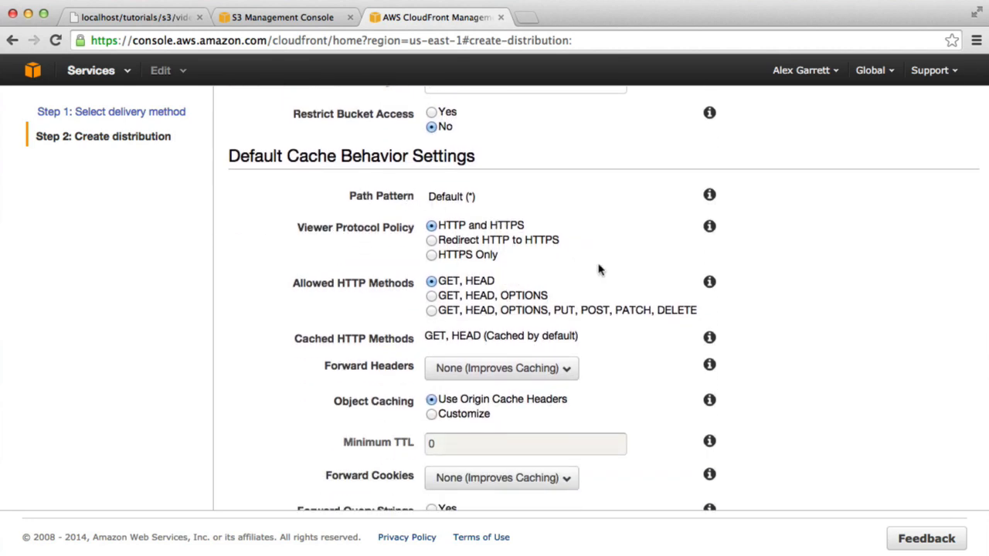
scroll(down, 3)
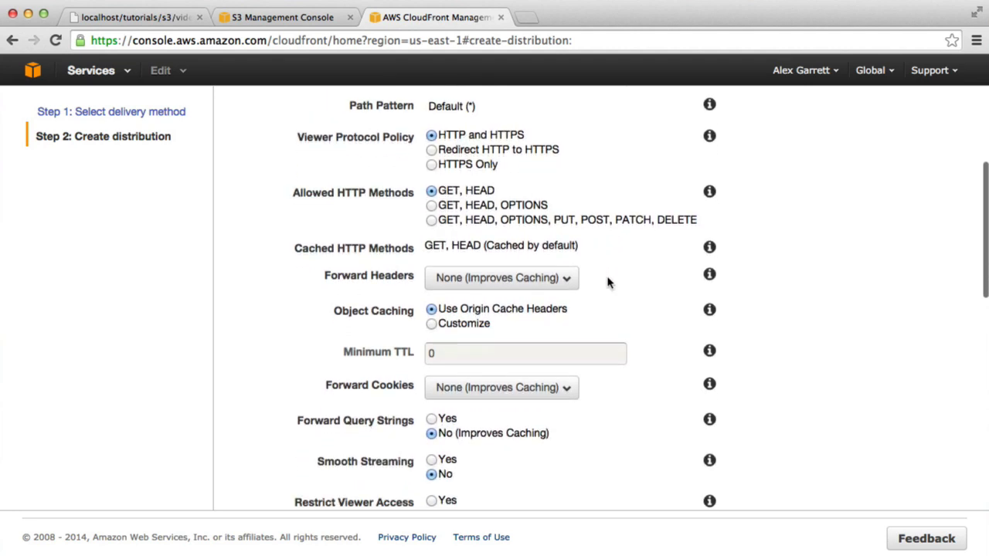
scroll(down, 3)
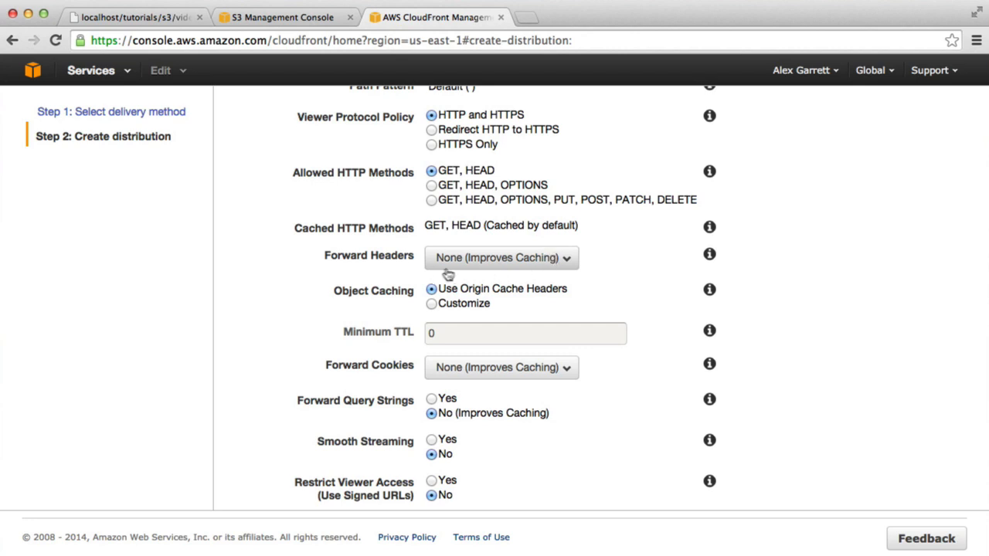
scroll(down, 3)
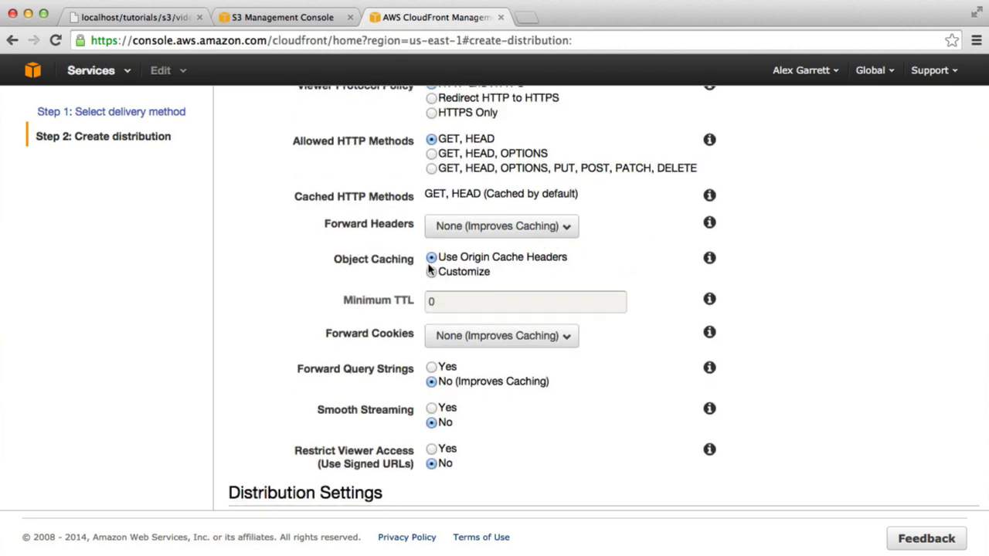
click(431, 271)
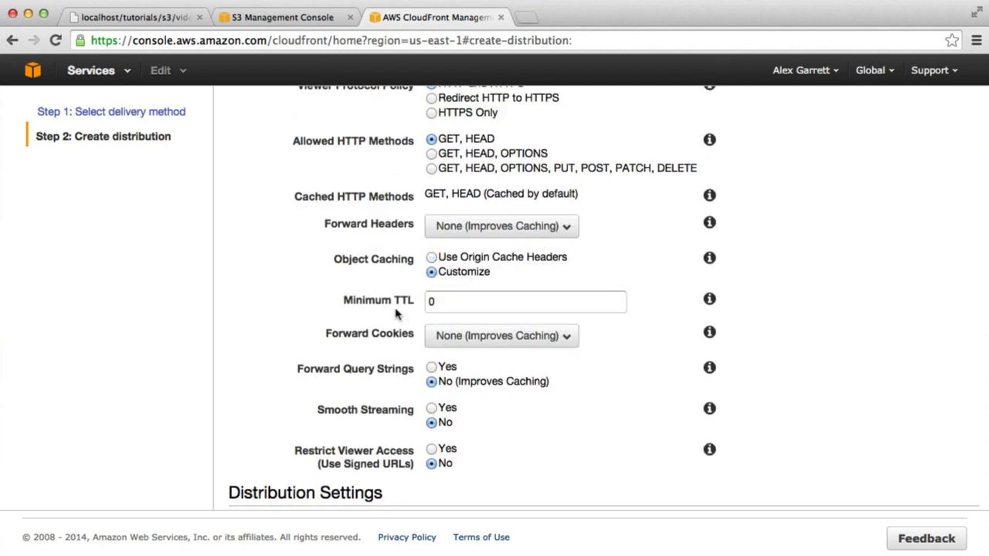
click(431, 256)
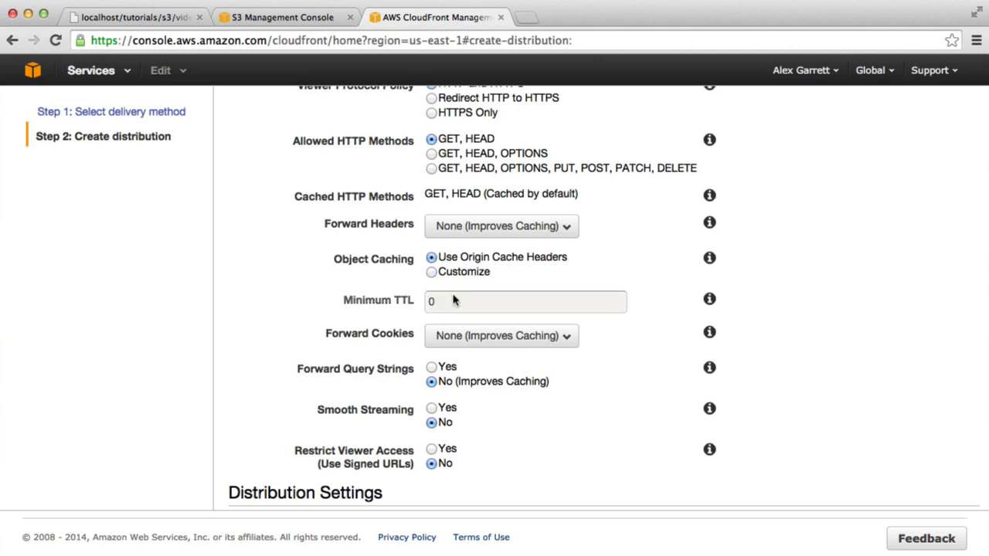
scroll(down, 3)
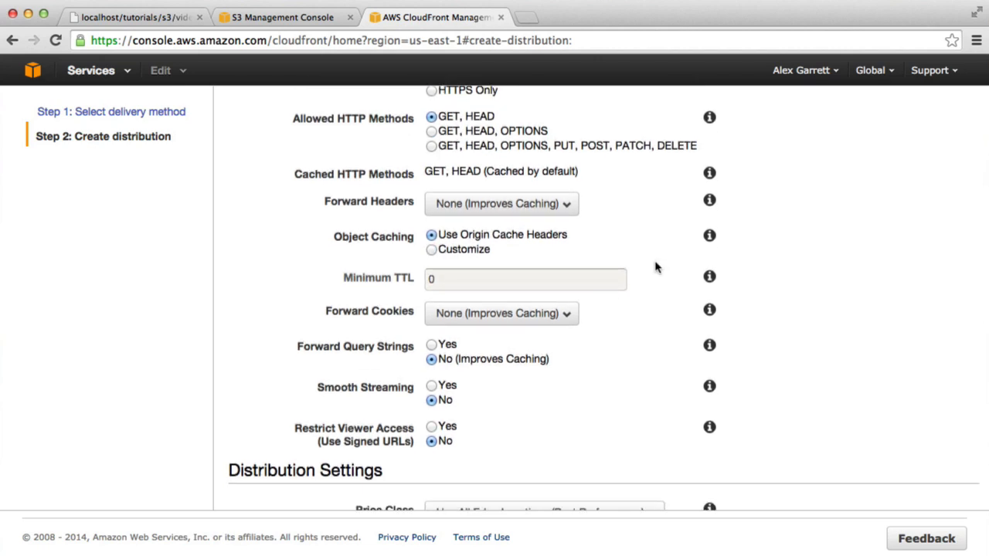
scroll(down, 3)
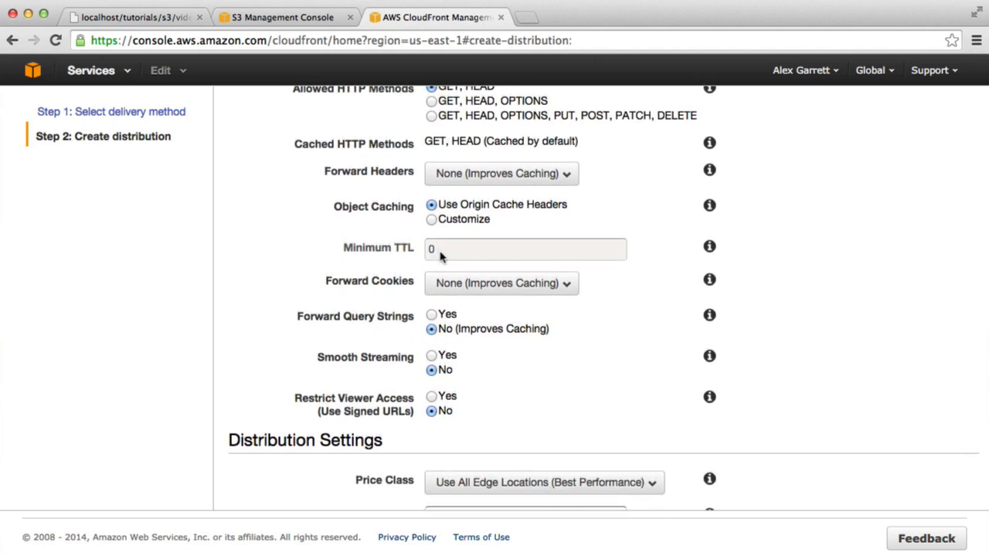
scroll(down, 3)
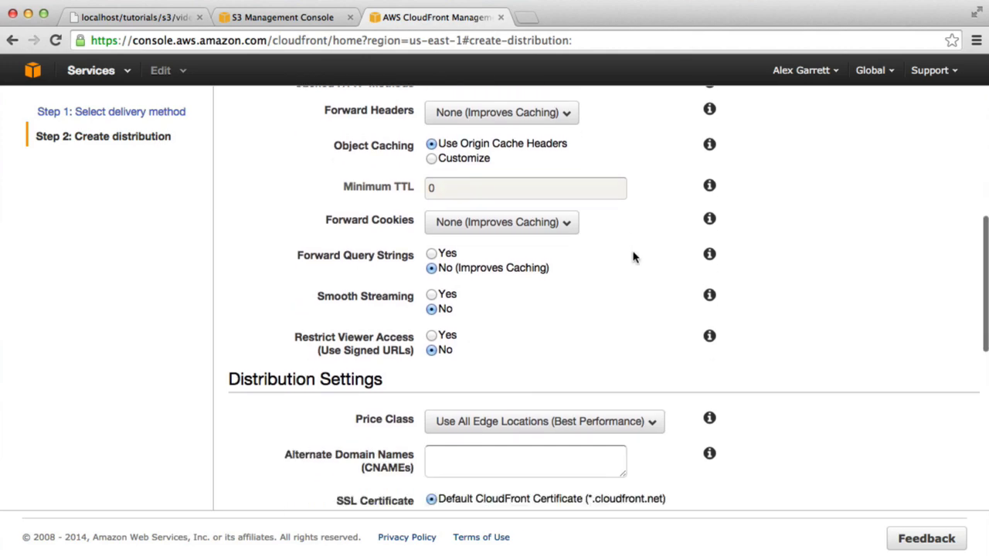
scroll(down, 3)
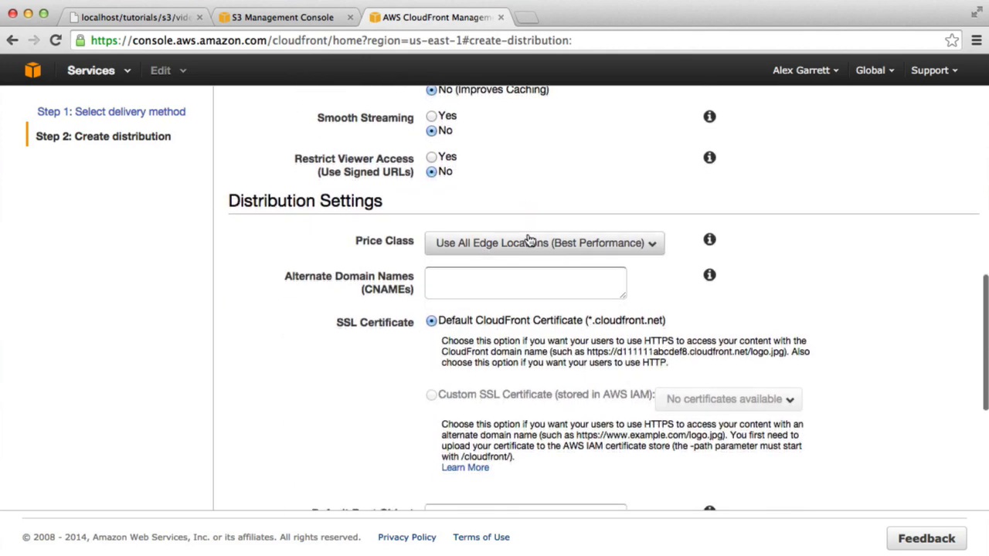
scroll(down, 3)
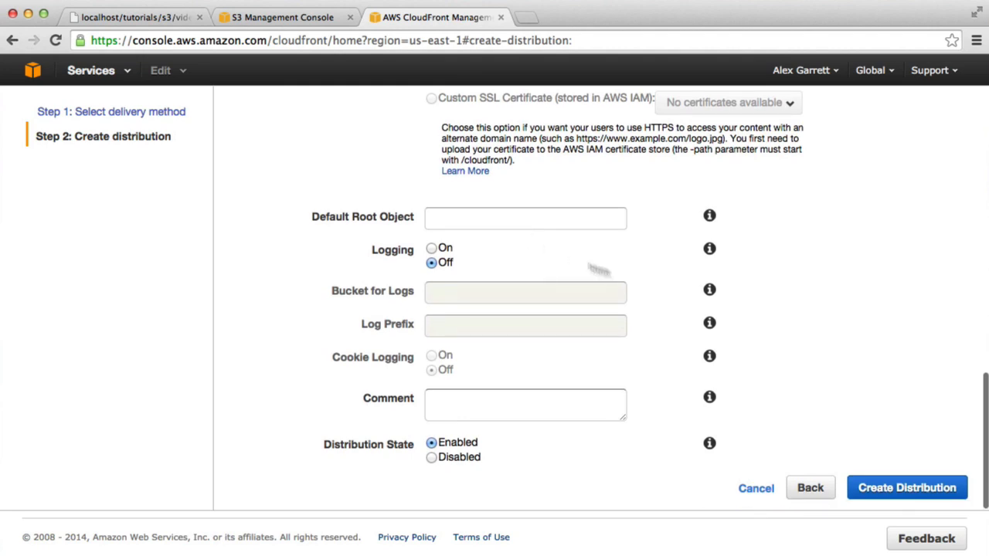
click(905, 488)
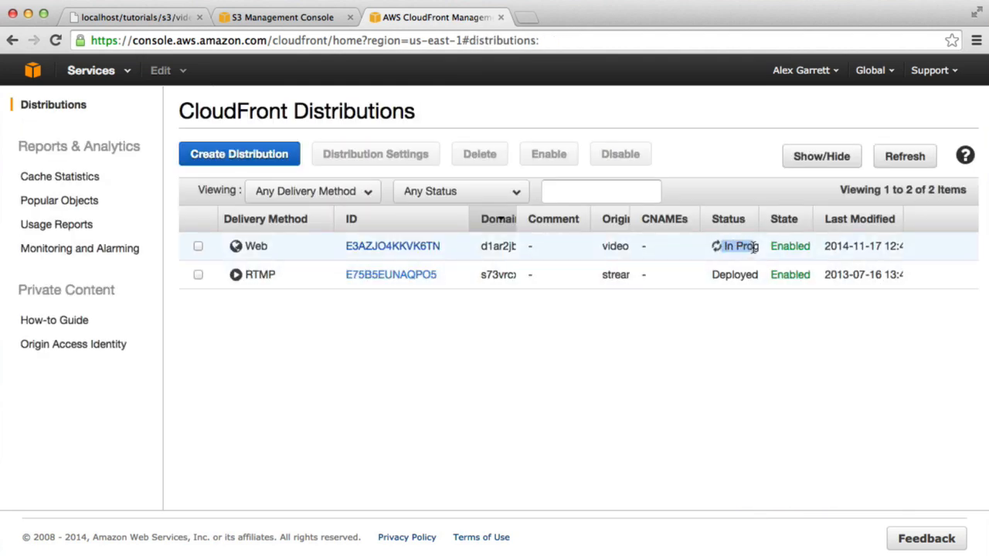
- Confirm the Web distribution shows Deployed, then go to the Origin Access Identity page
click(198, 245)
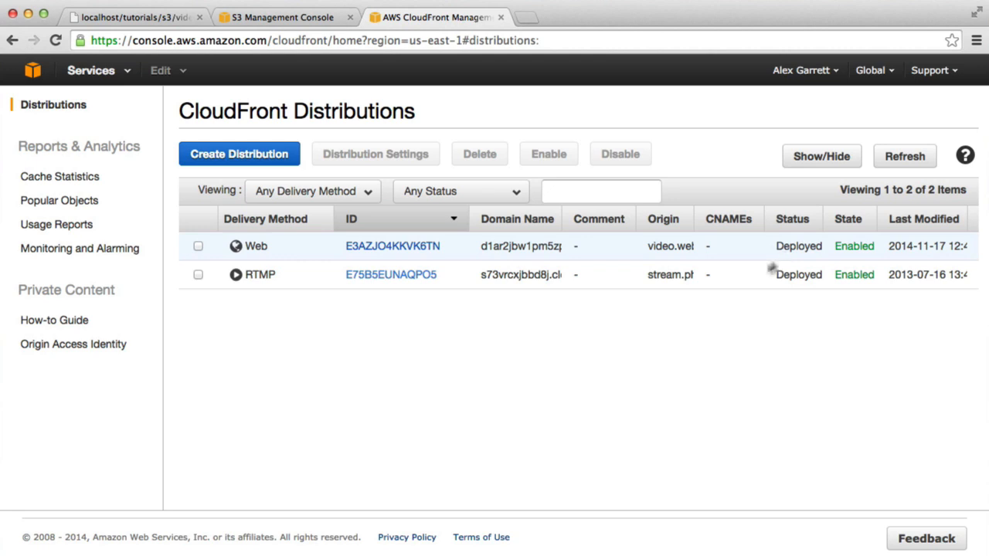
click(73, 343)
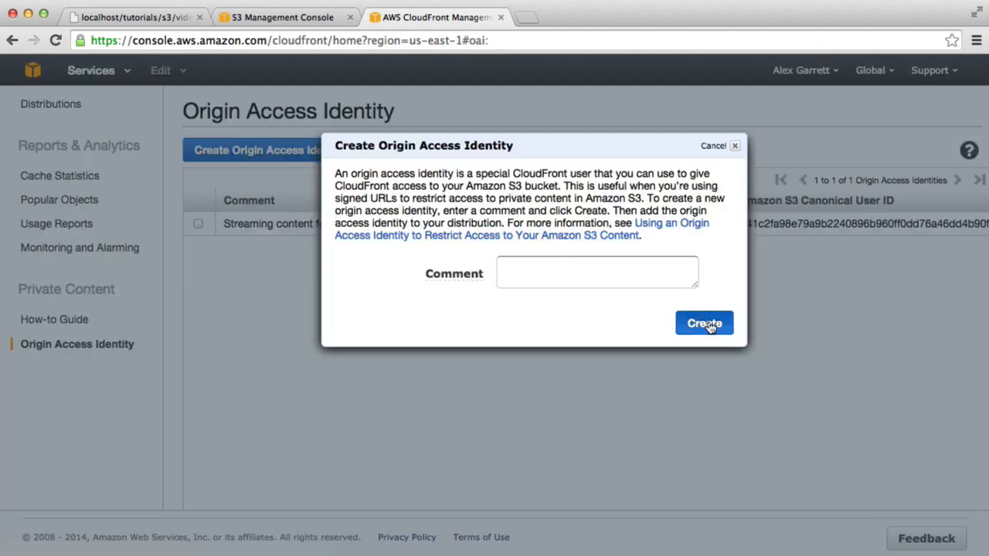
- Create an origin access identity with comment video.website.com and select it
click(705, 323)
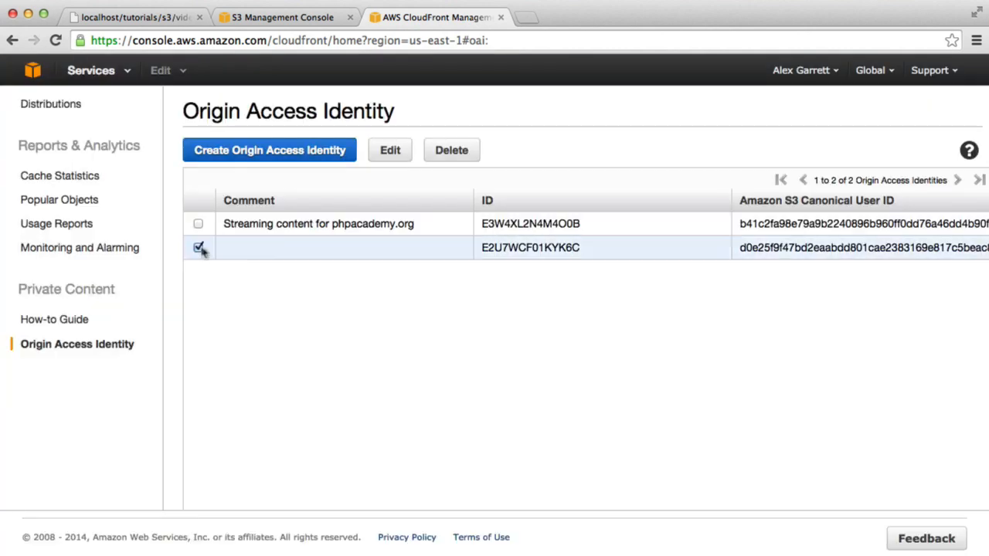
click(389, 150)
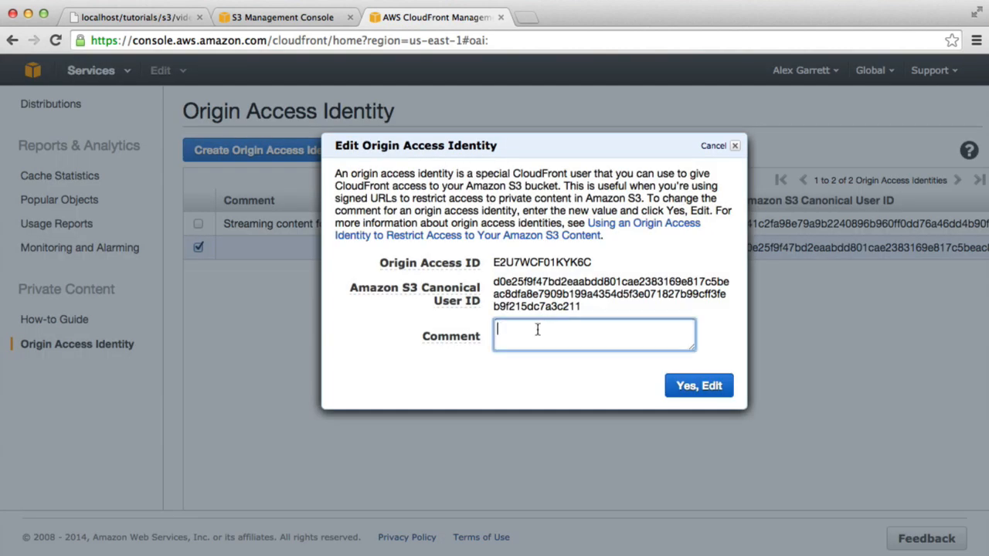
text(vide)
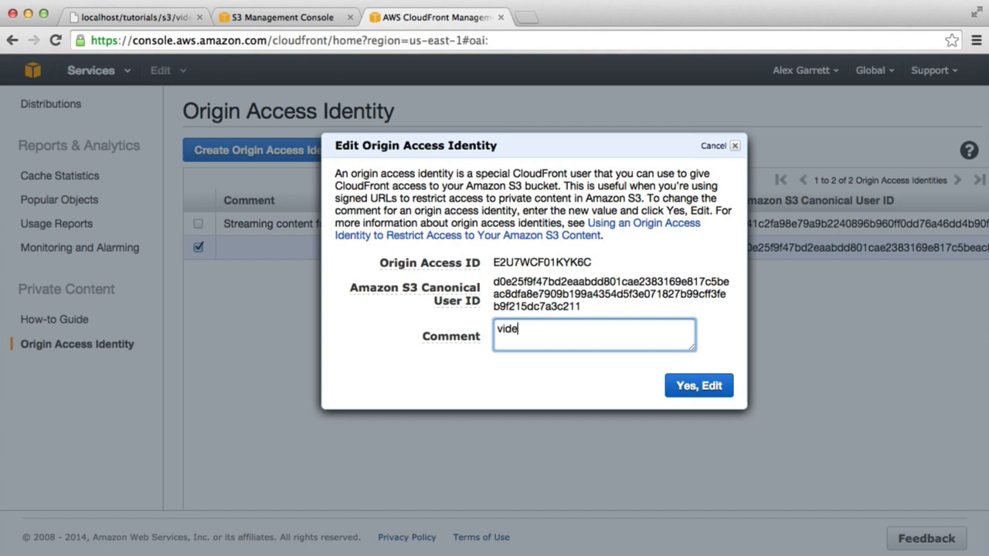
text(o.website.com)
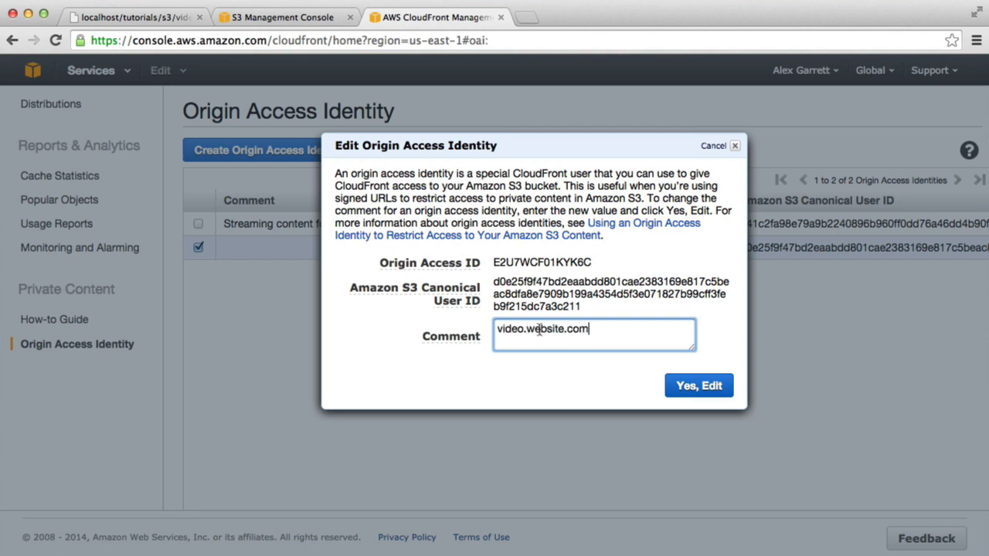
click(698, 386)
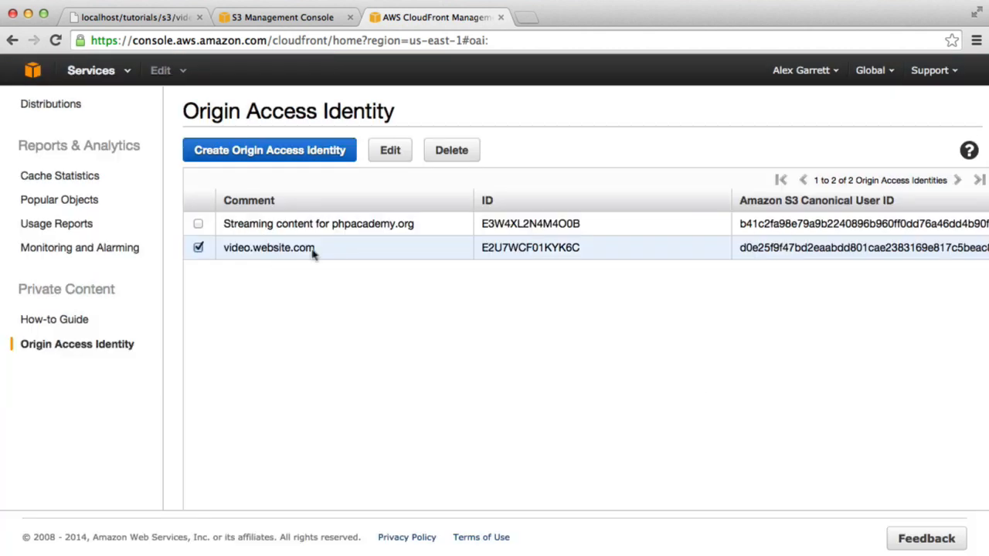
mouse_move(683, 268)
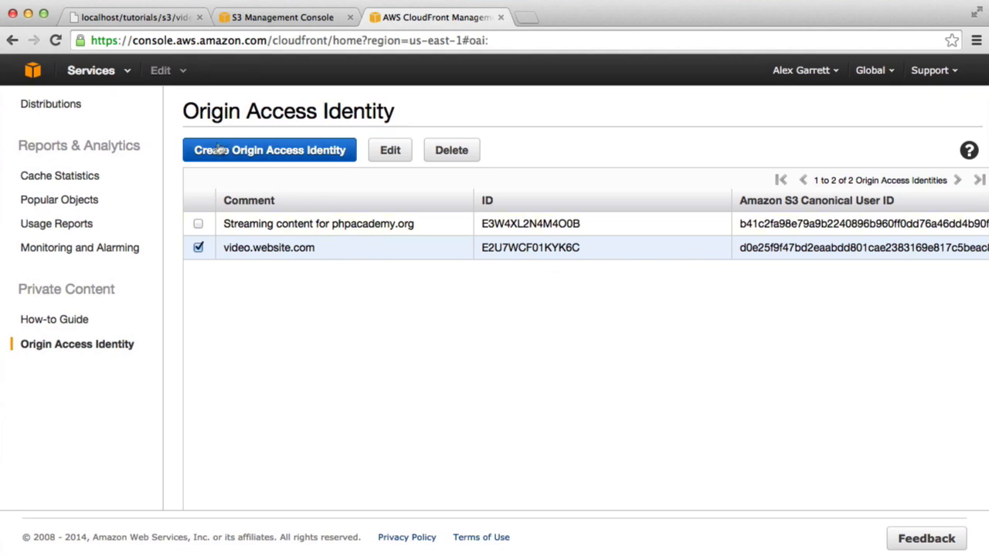
- Edit the Web distribution's video.website.com S3 origin from its Origins settings
click(50, 105)
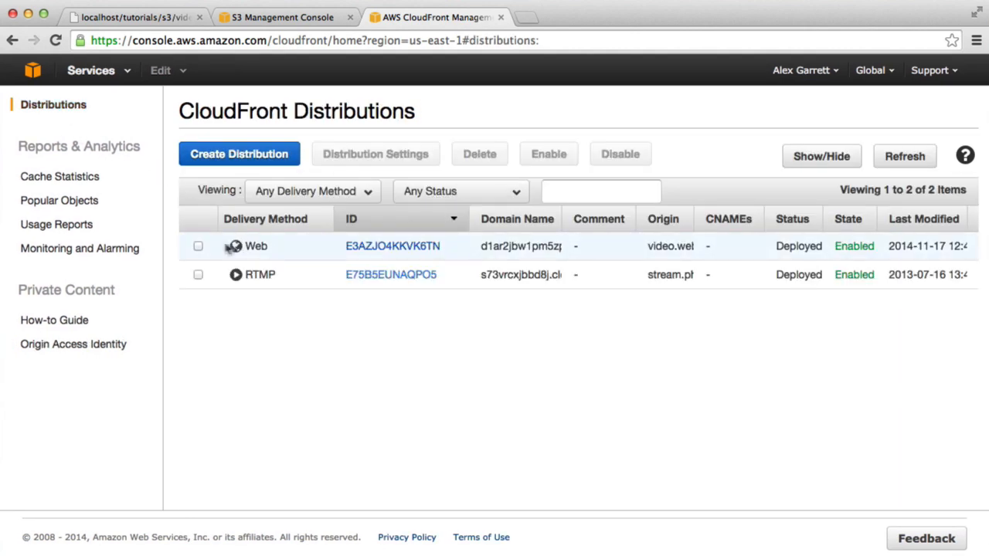
click(197, 245)
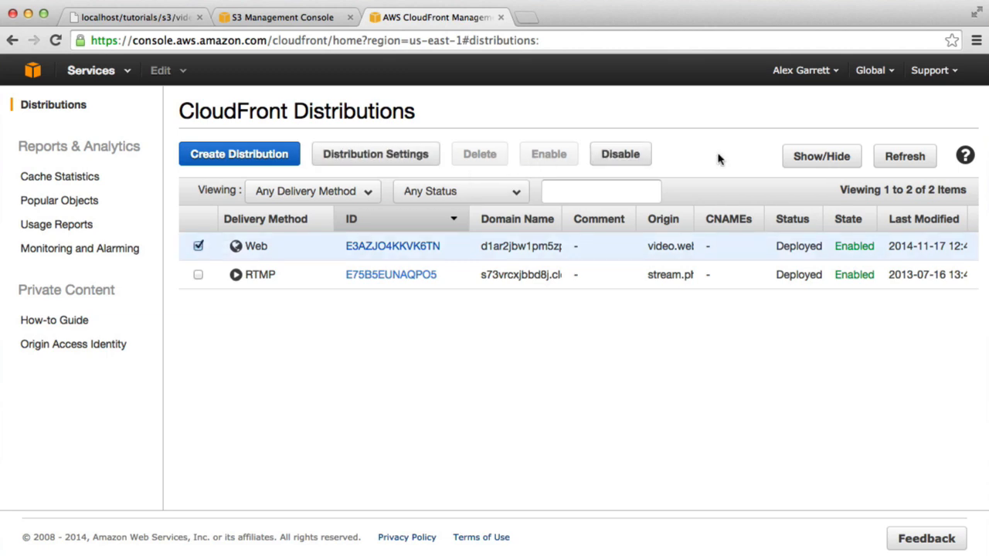
click(393, 246)
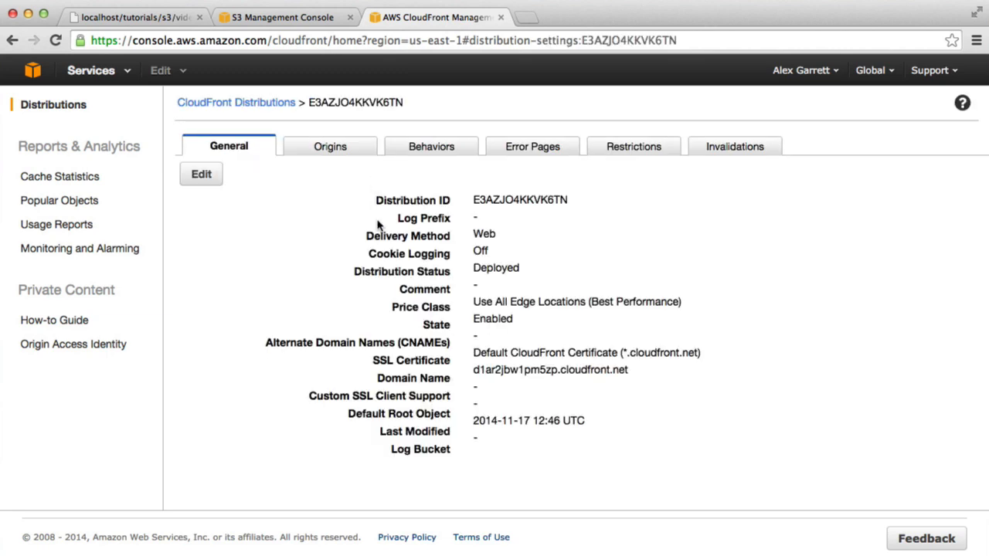
click(331, 145)
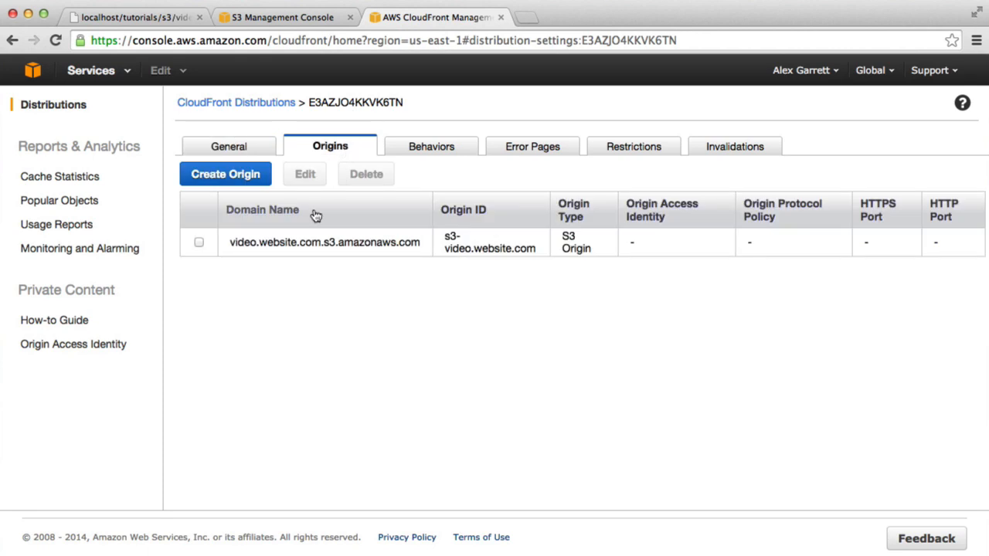
click(198, 241)
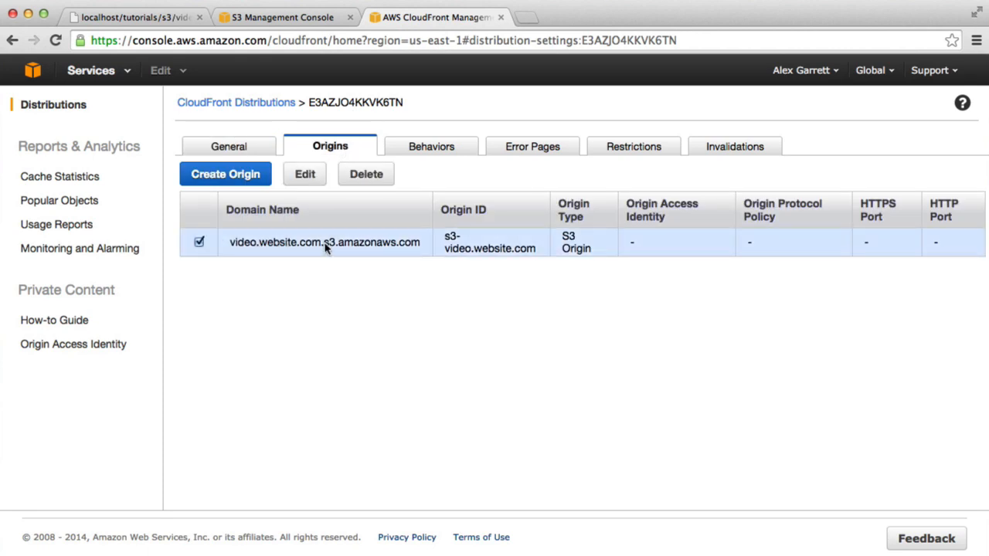
click(304, 173)
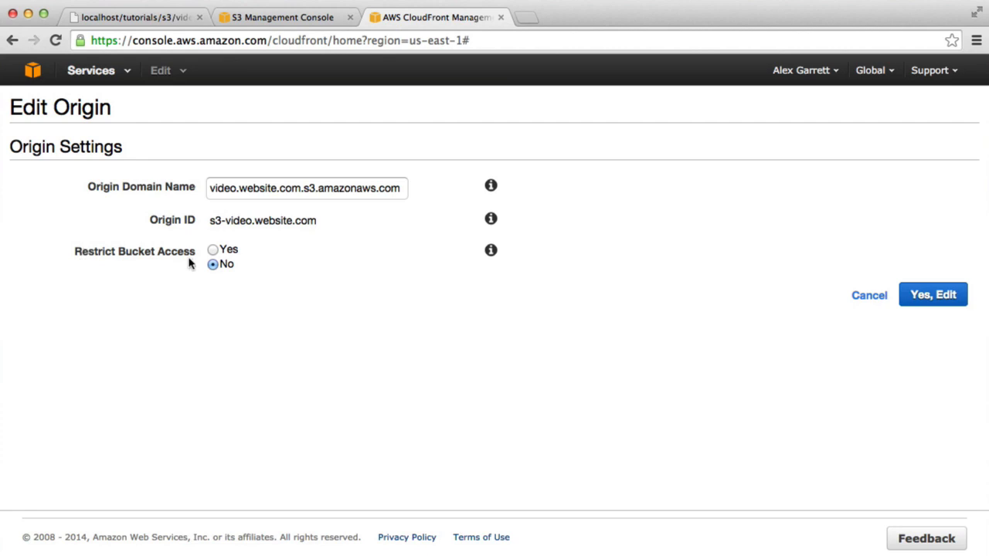
- Restrict bucket access to the video.website.com identity, let CloudFront update the bucket policy, and save
click(213, 250)
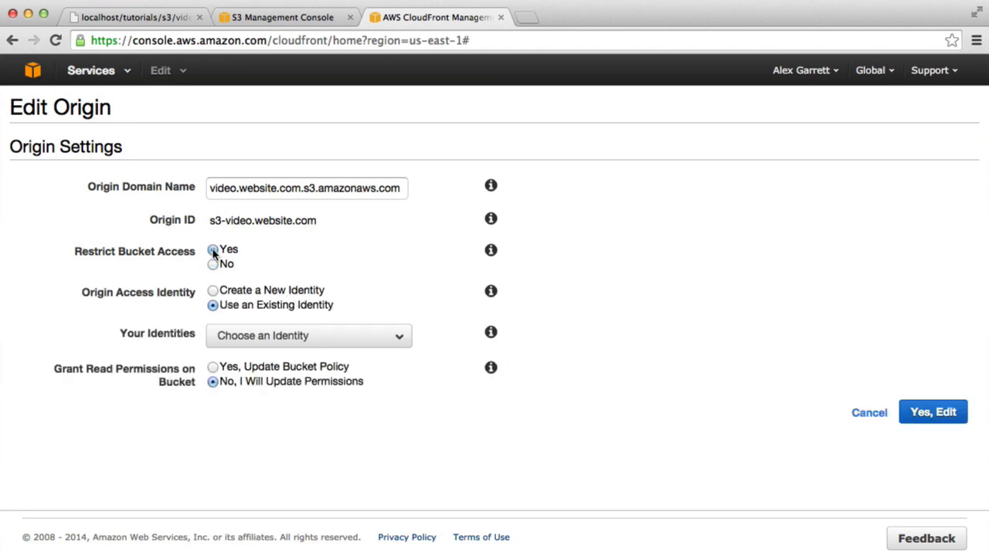
click(213, 248)
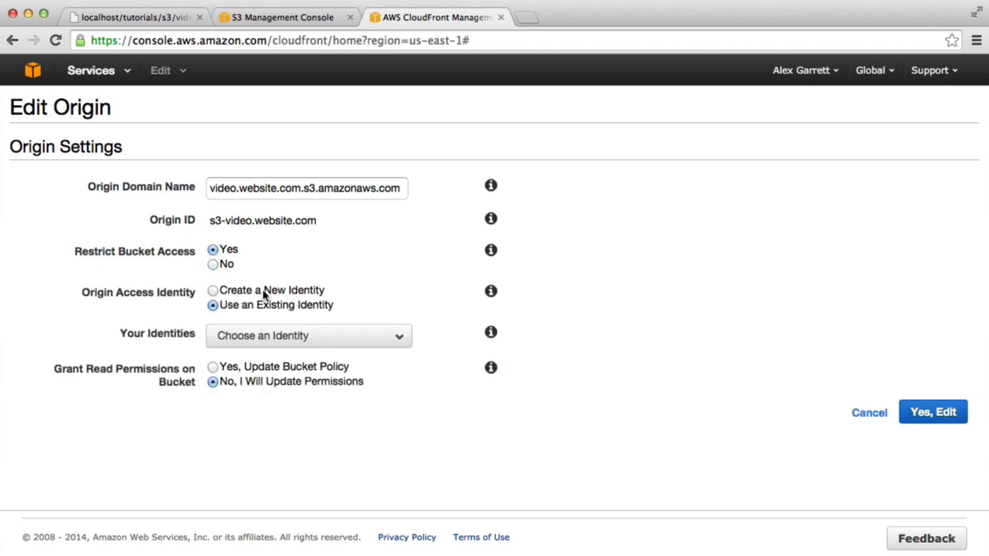
mouse_move(271, 309)
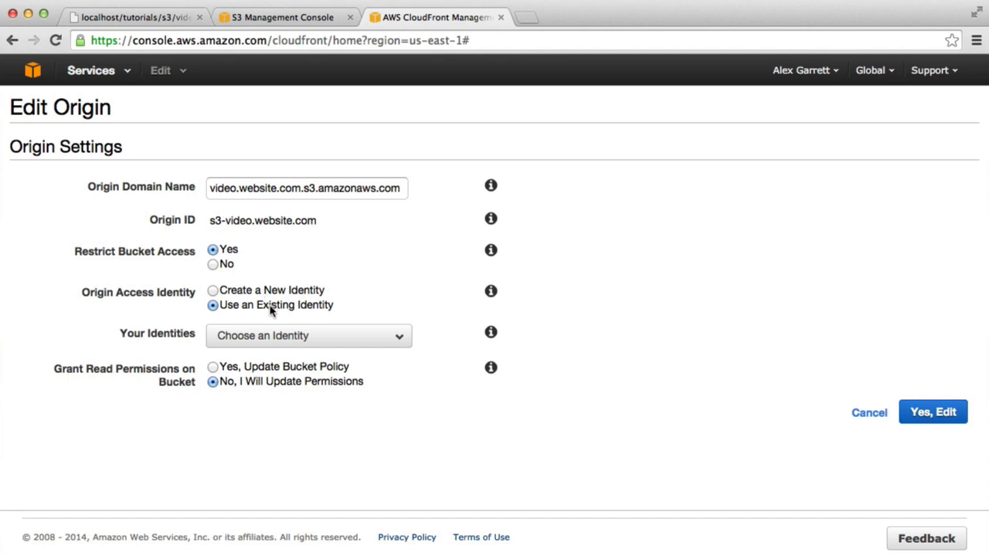
click(309, 335)
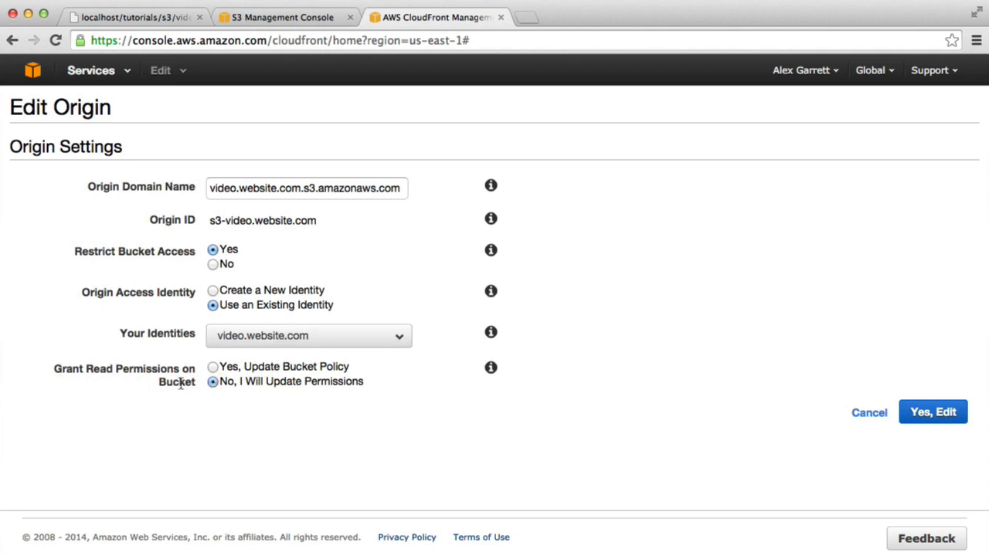
click(213, 366)
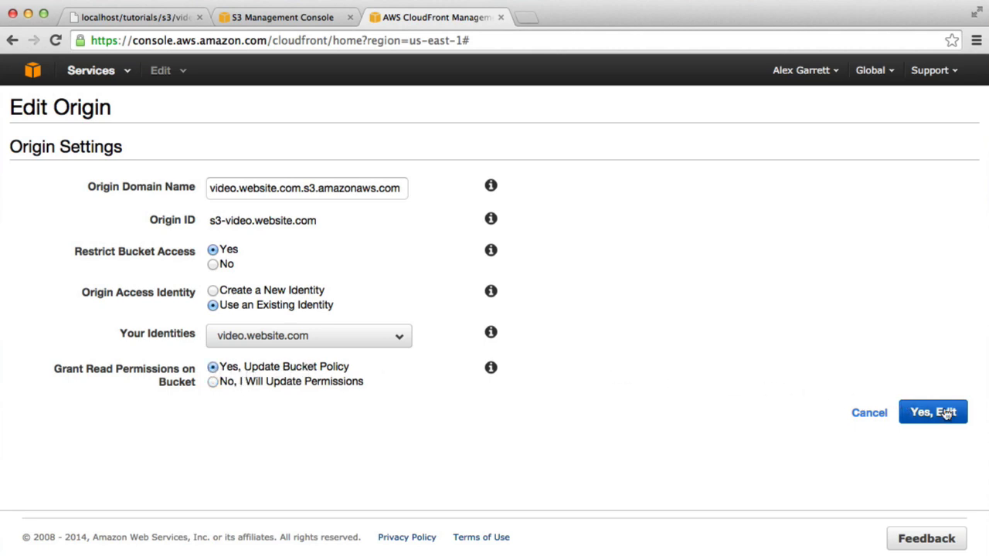
click(933, 411)
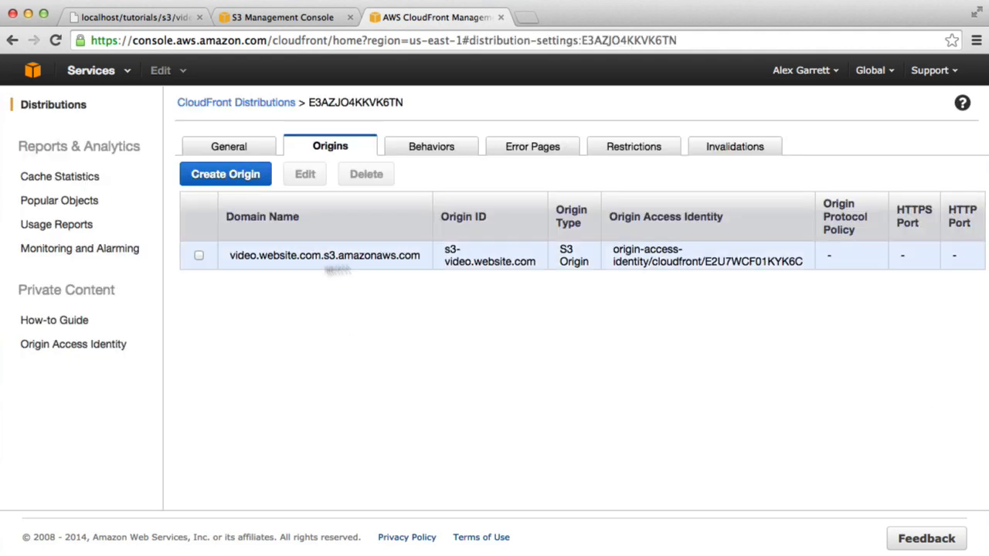
mouse_move(630, 225)
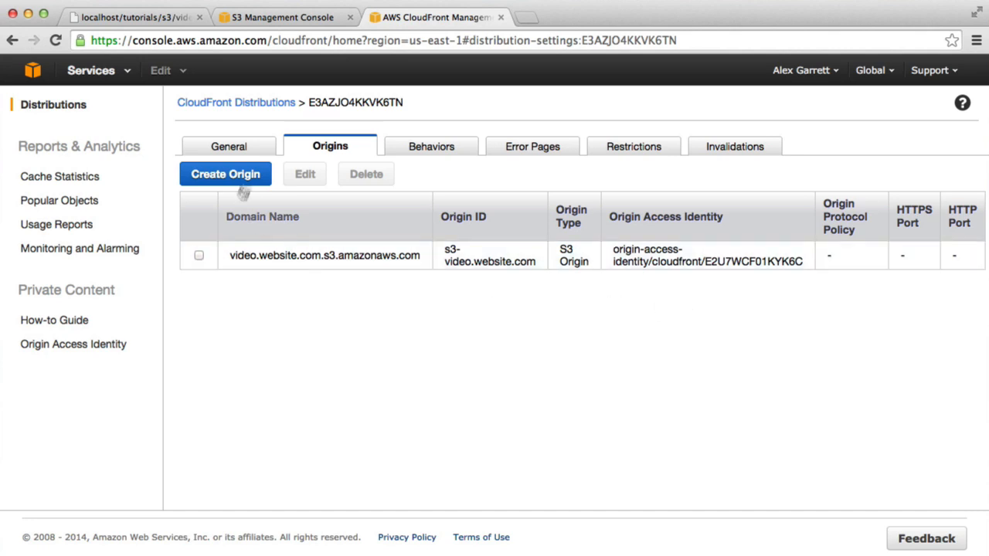
- Inspect the video.website.com bucket policy granting the CloudFront identity GetObject, then return to CloudFront
click(284, 17)
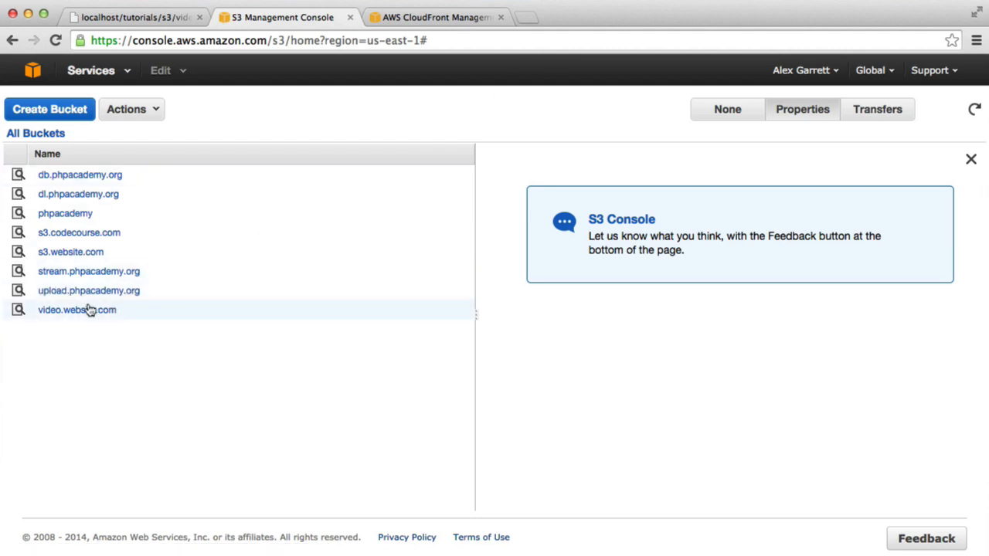
click(78, 309)
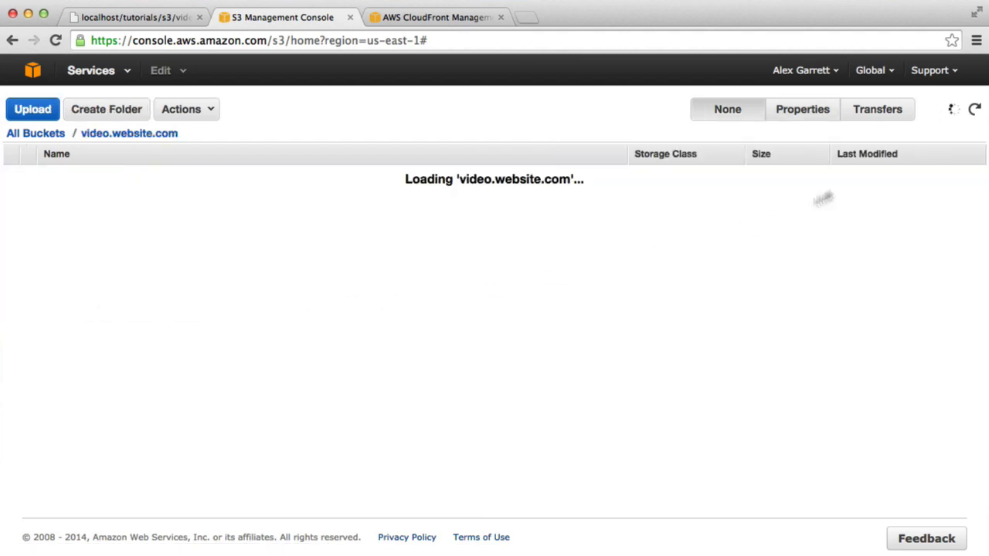
click(802, 109)
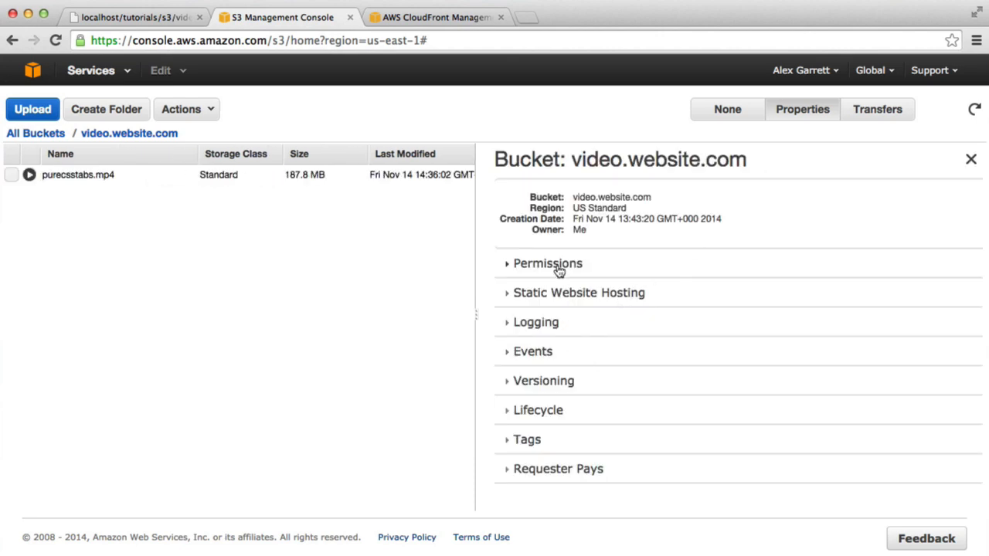
click(547, 263)
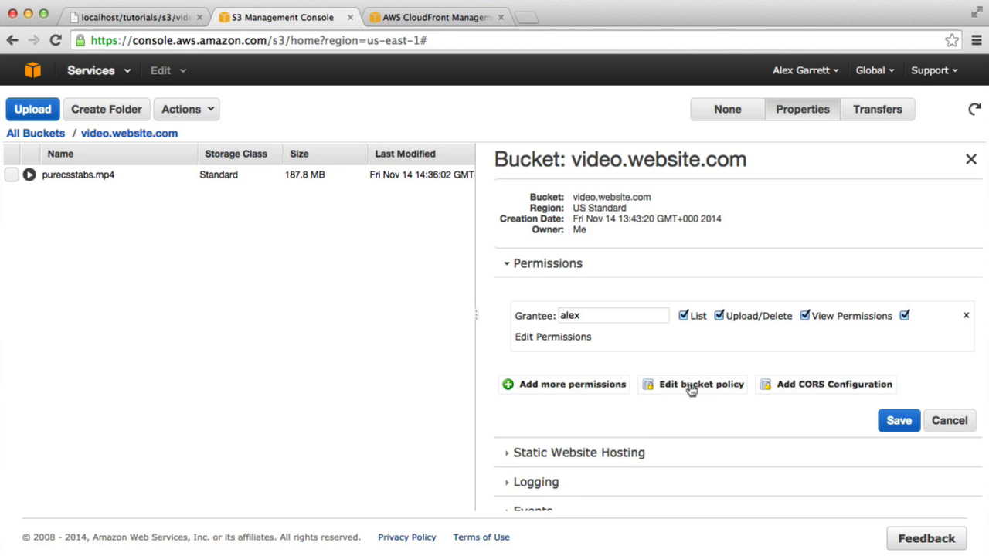
mouse_move(687, 375)
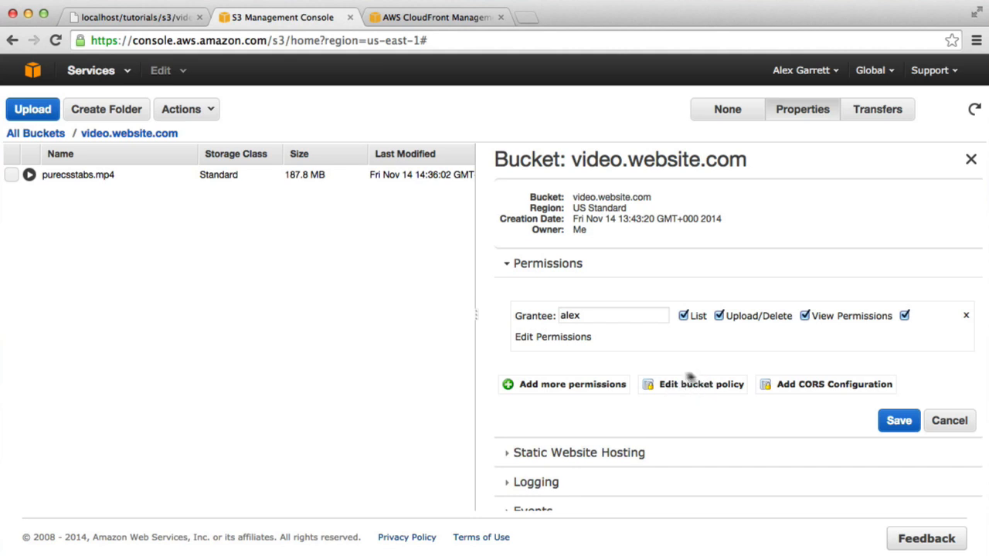
click(700, 383)
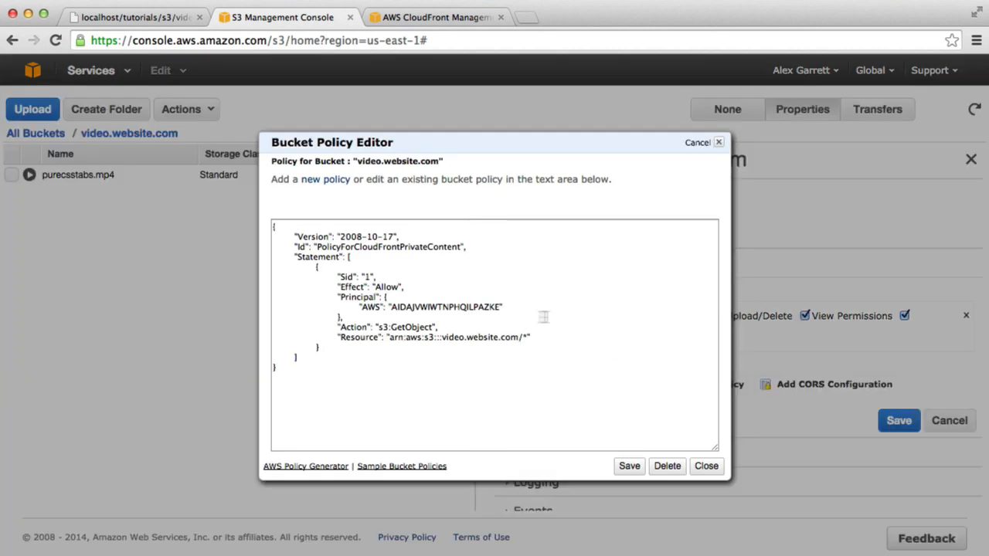
click(444, 370)
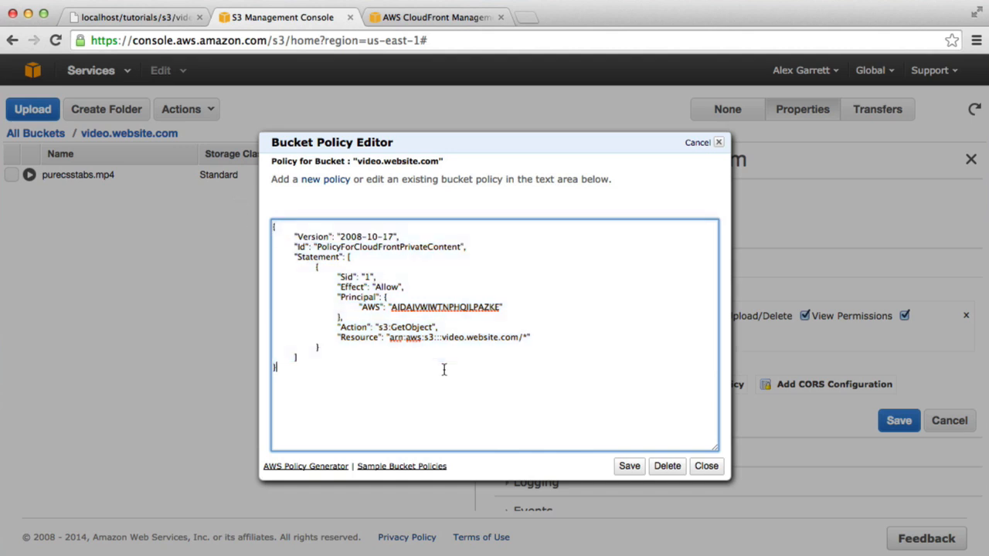
click(435, 17)
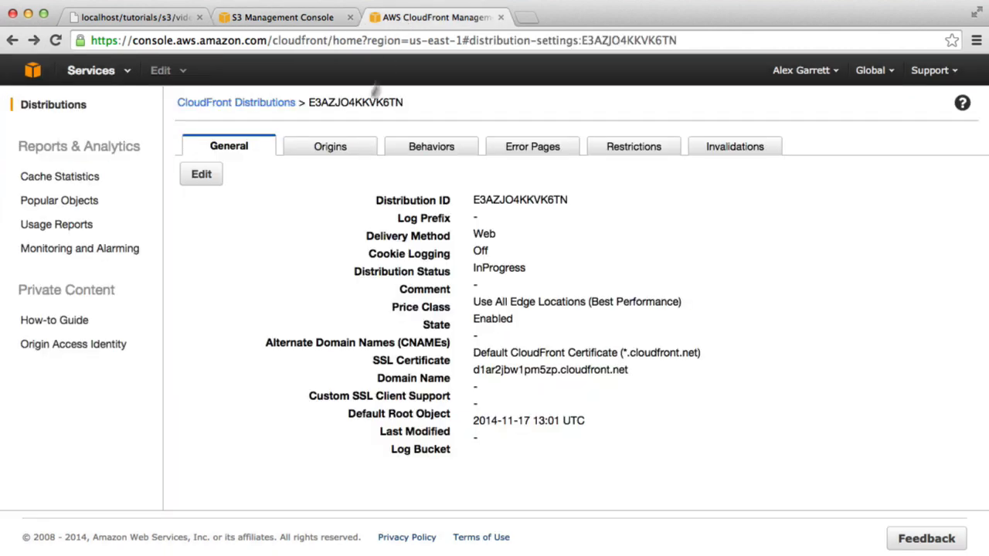
mouse_move(356, 149)
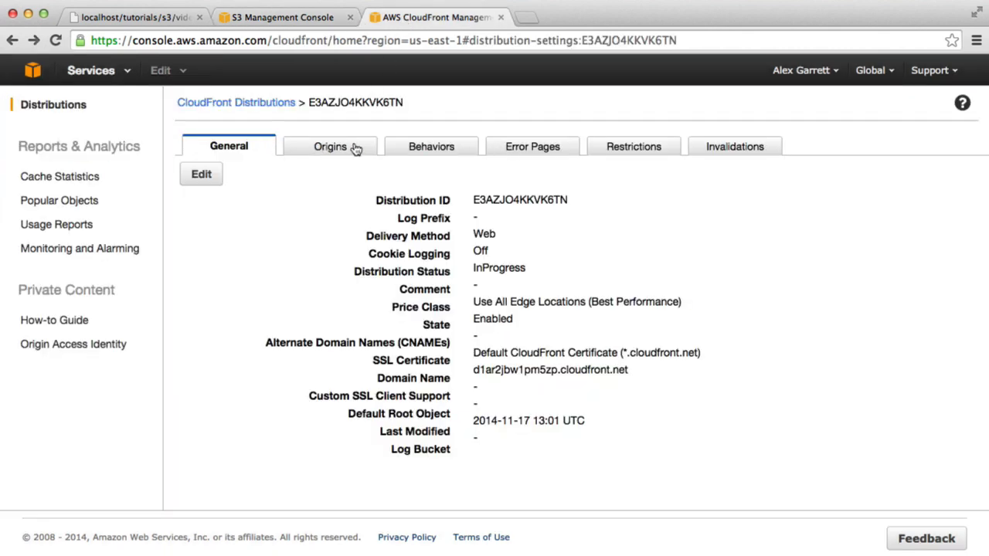
mouse_move(361, 151)
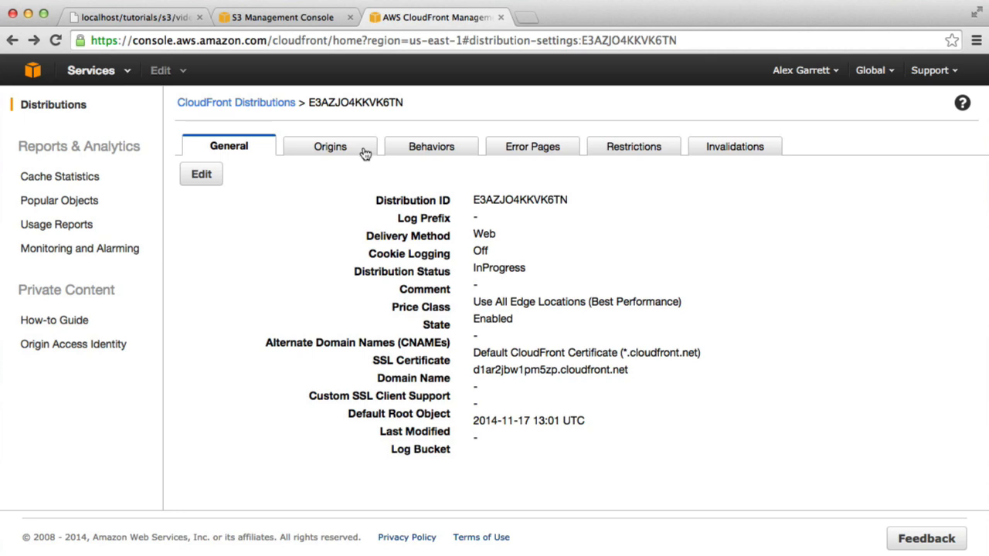
mouse_move(447, 152)
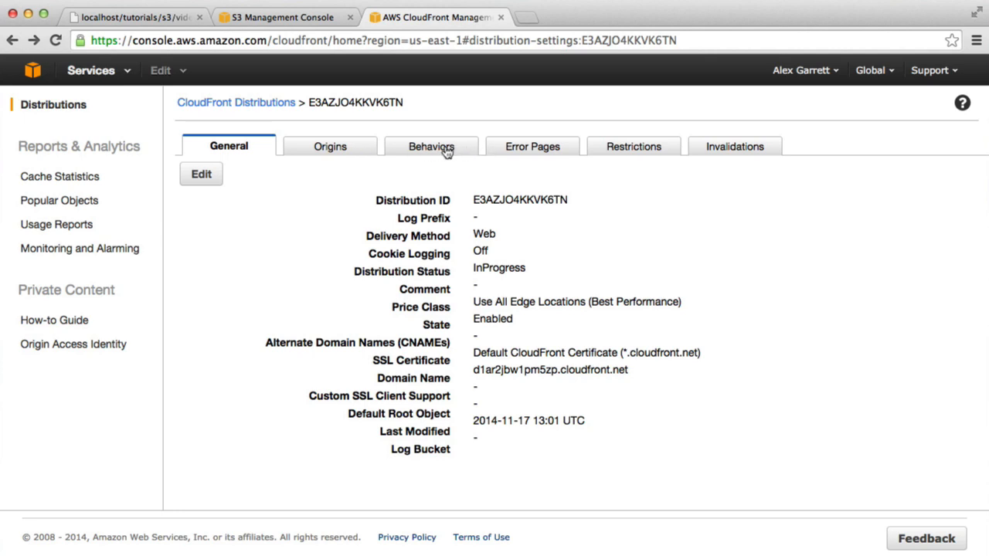
- Set the Default (*) behavior to Restrict Viewer Access Yes with Trusted Signers Self and save
click(431, 146)
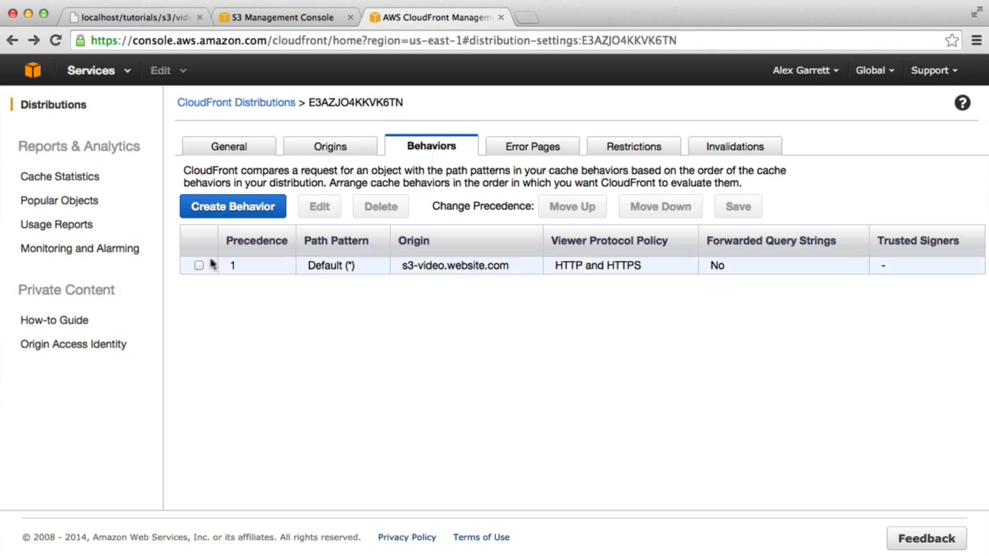
click(198, 265)
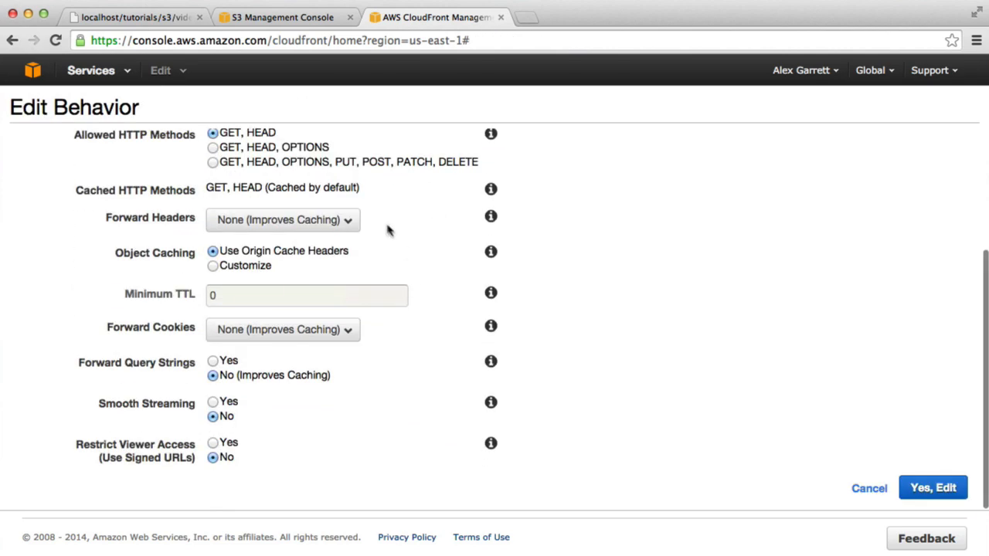
mouse_move(203, 445)
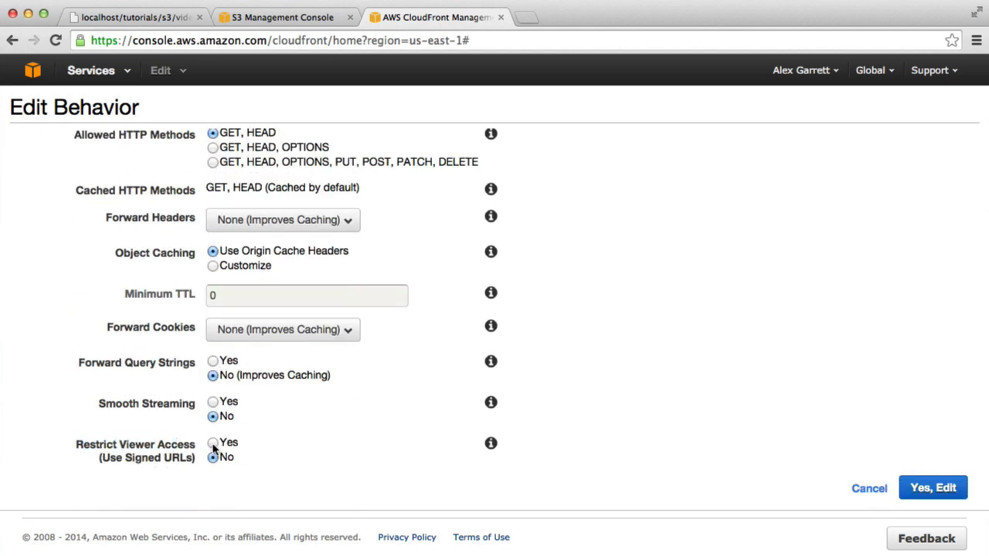
click(214, 442)
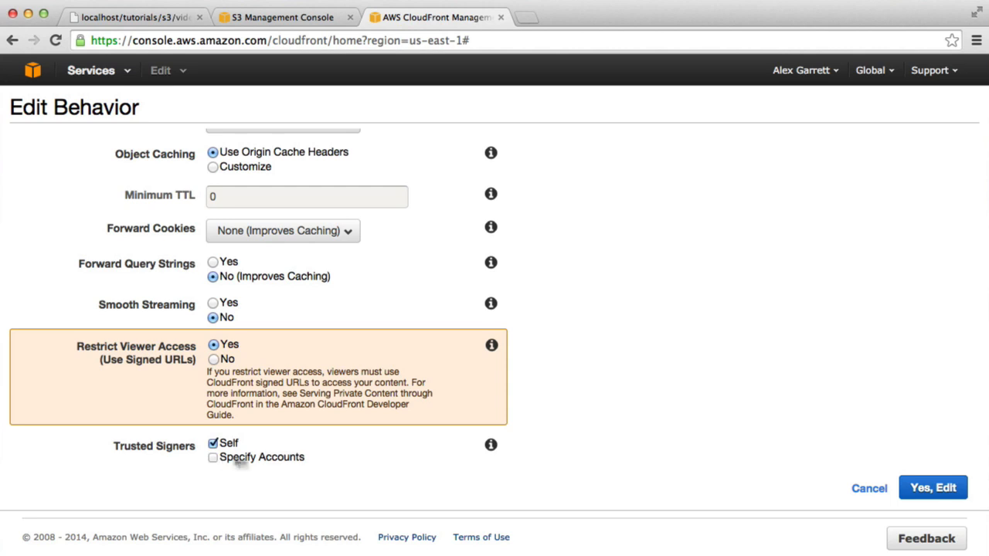
mouse_move(257, 460)
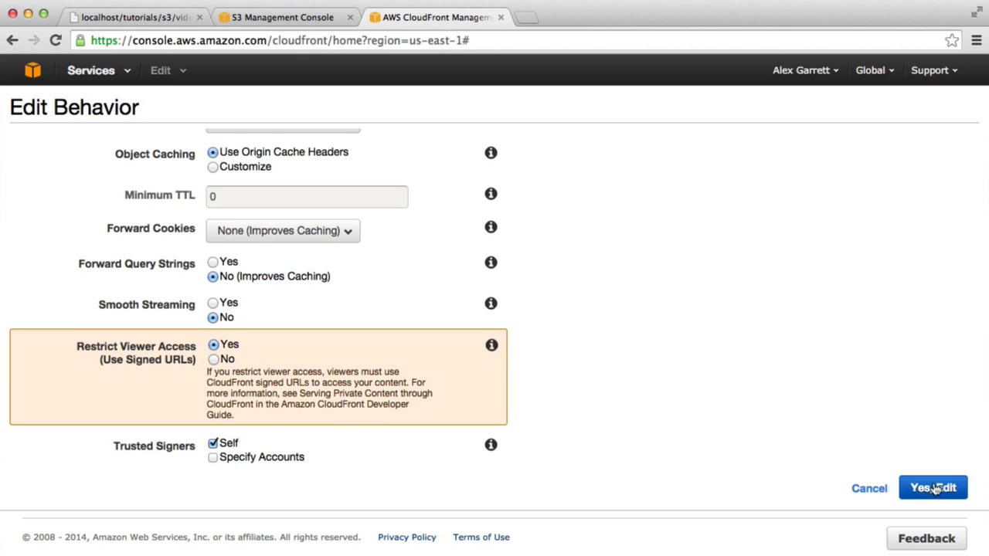
click(933, 489)
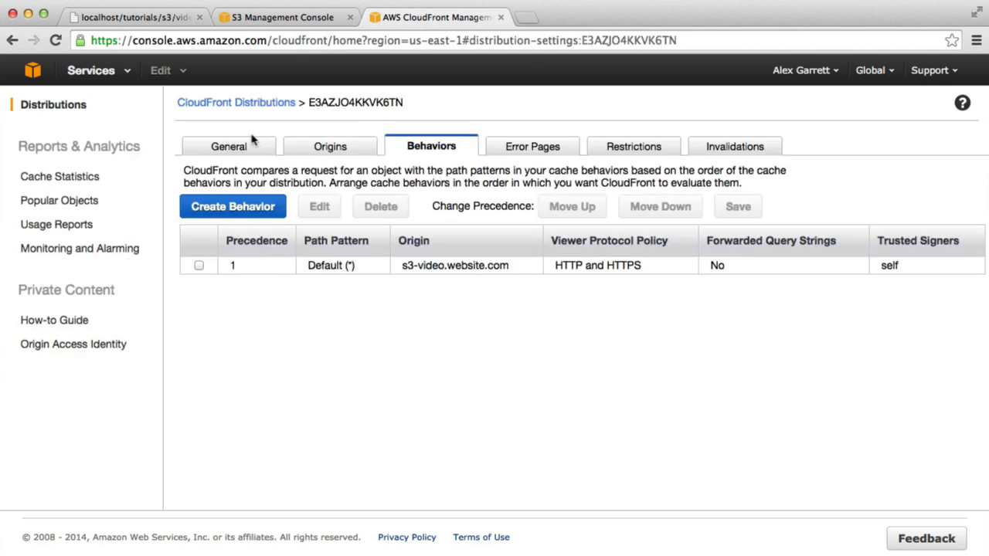
- Check the distribution's General details and select its domain name d1ar2jbw1pm5zp.cloudfront.net
click(229, 145)
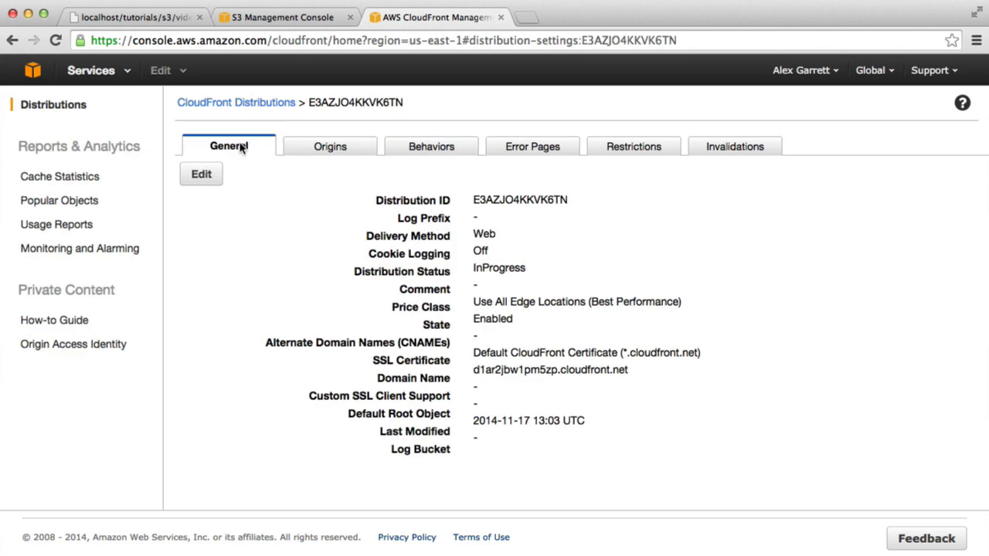
mouse_move(476, 371)
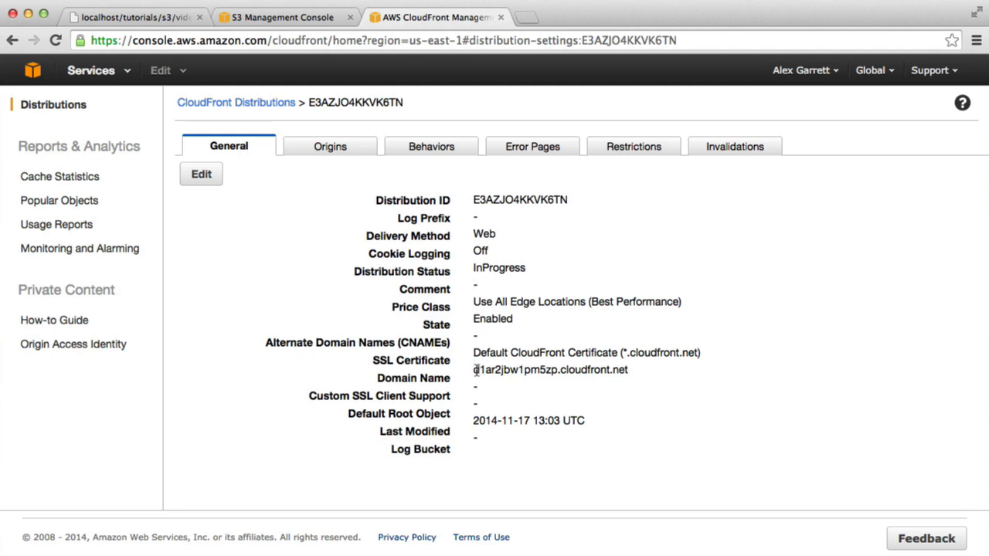
double_click(550, 369)
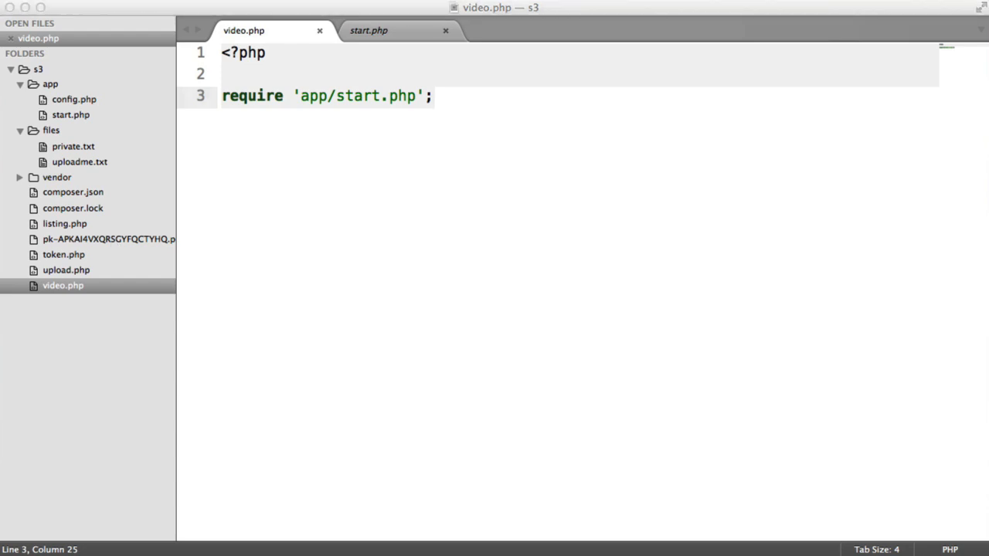
- In start.php, create $cloudfront via CloudFrontClient::factory()
click(367, 31)
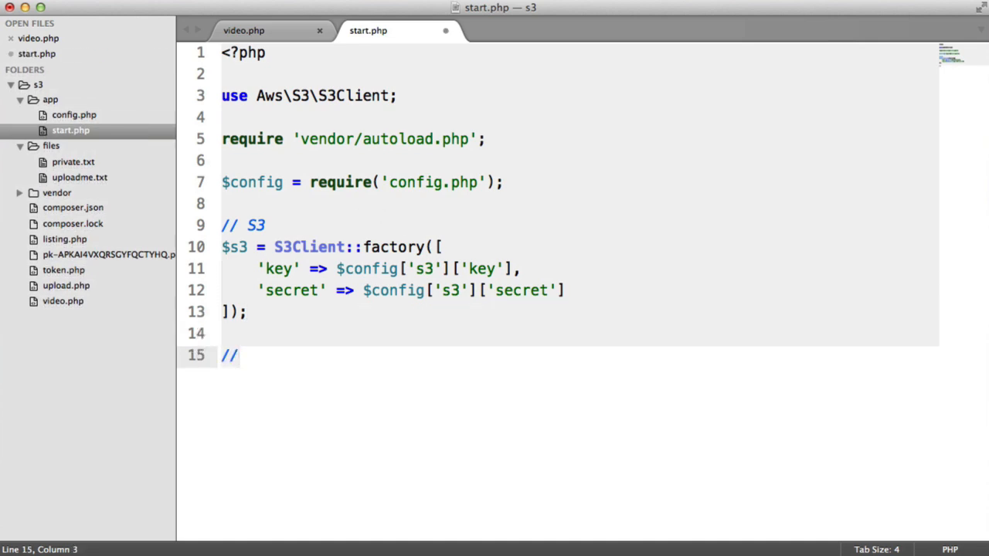
text(Cloudfront)
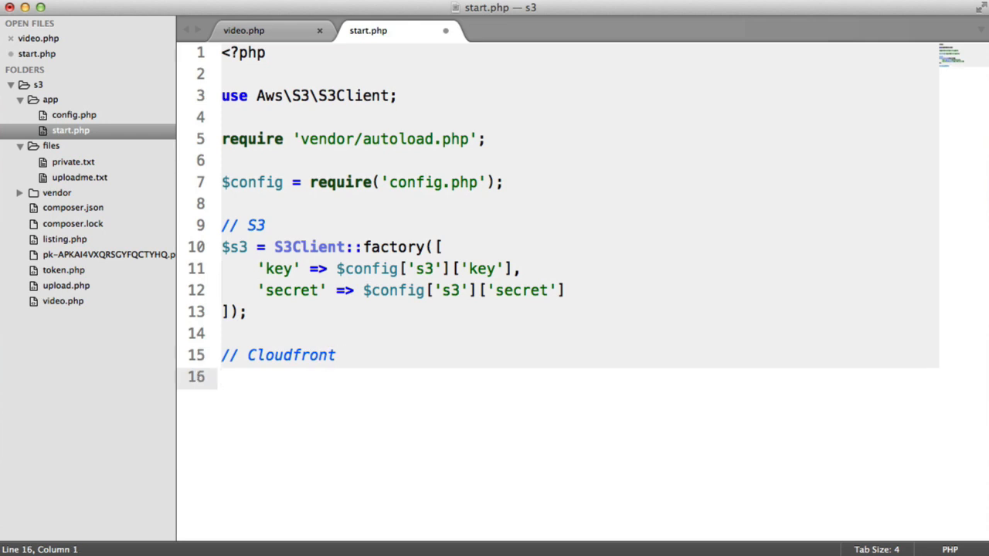
text($cloudfront =)
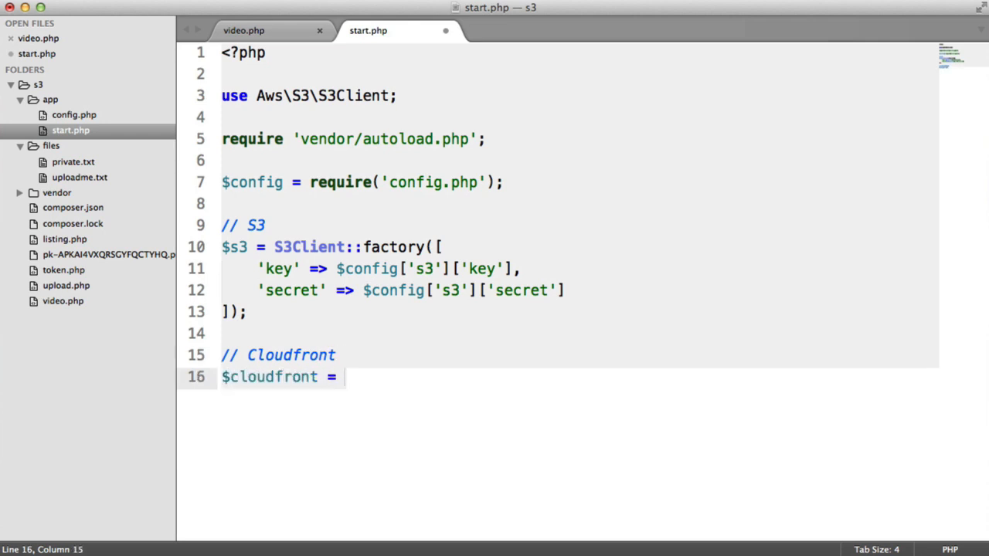
text(CloudFront)
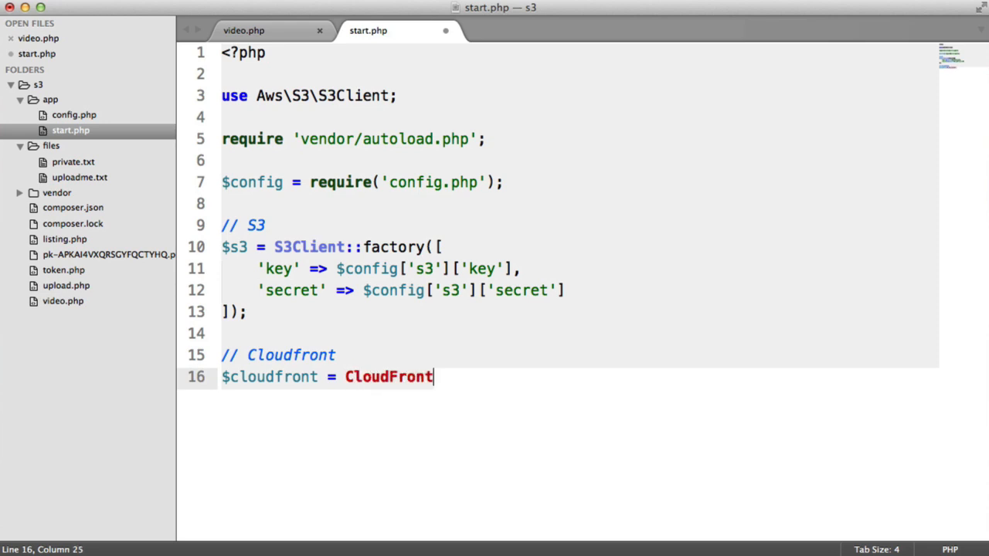
text(Client::fac)
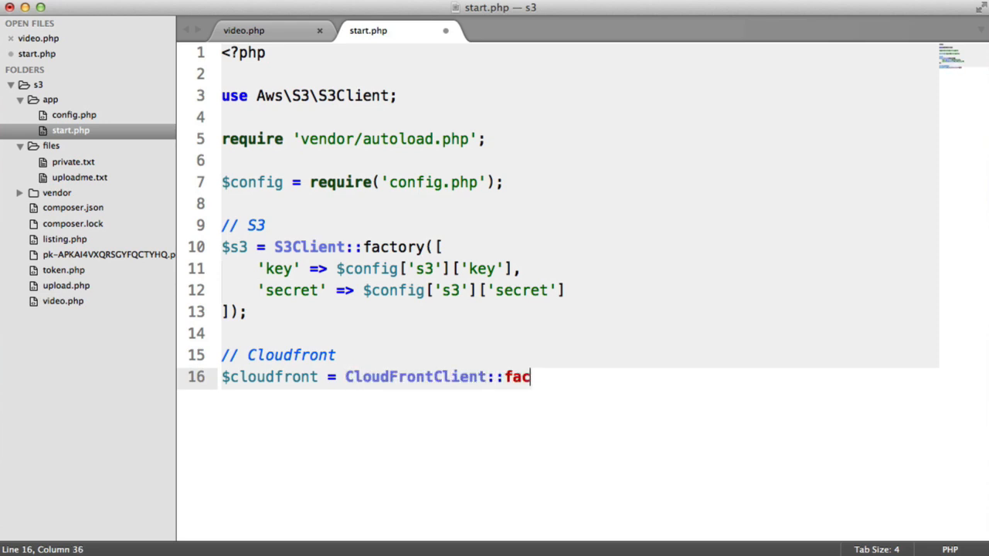
text(tory())
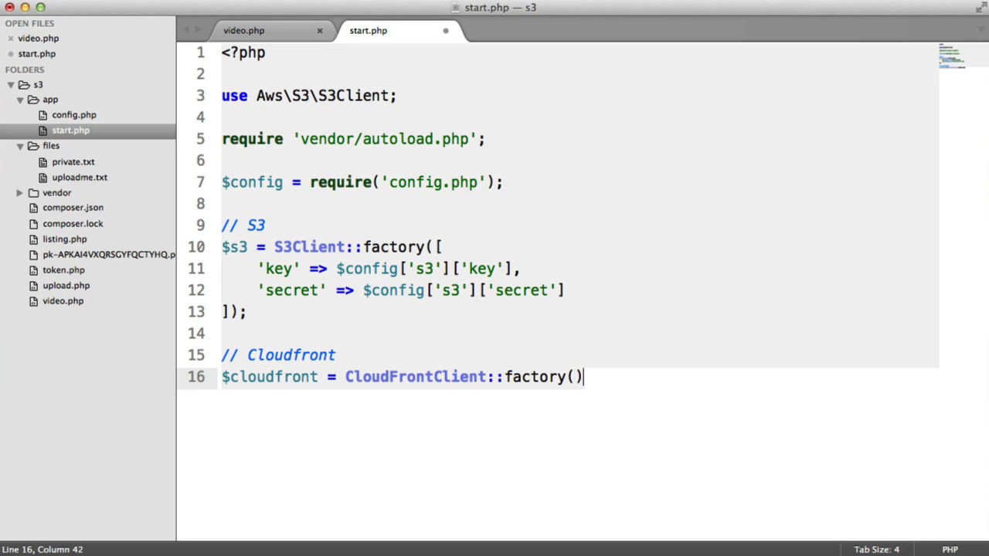
- Give the factory array blank 'private_key' and 'key_pair_id' entries
text([)
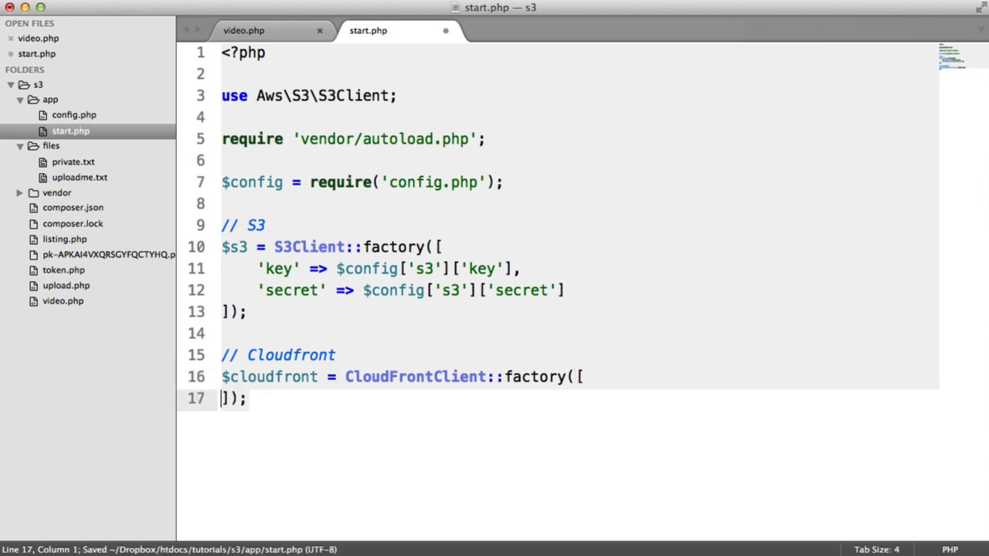
text('')
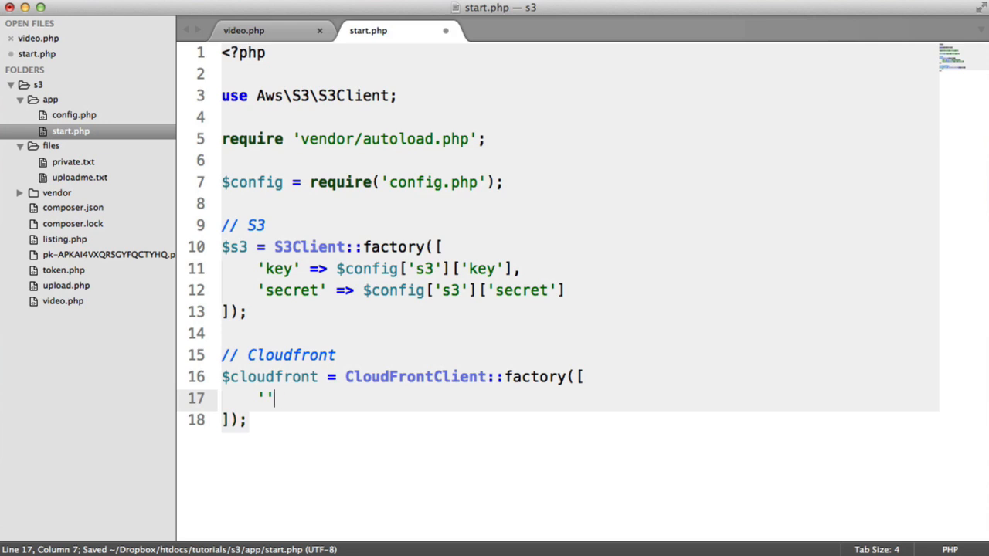
text(private_key' =>)
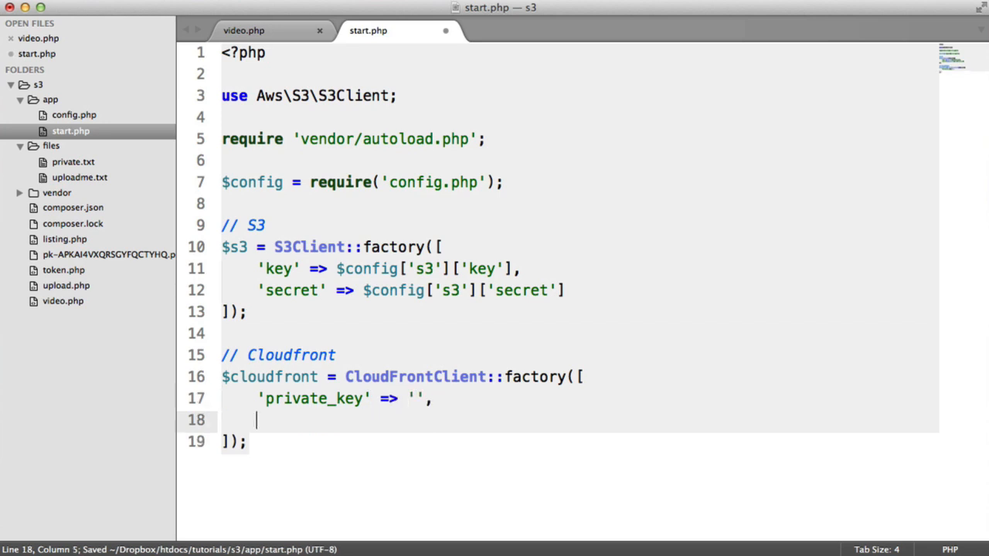
text('key')
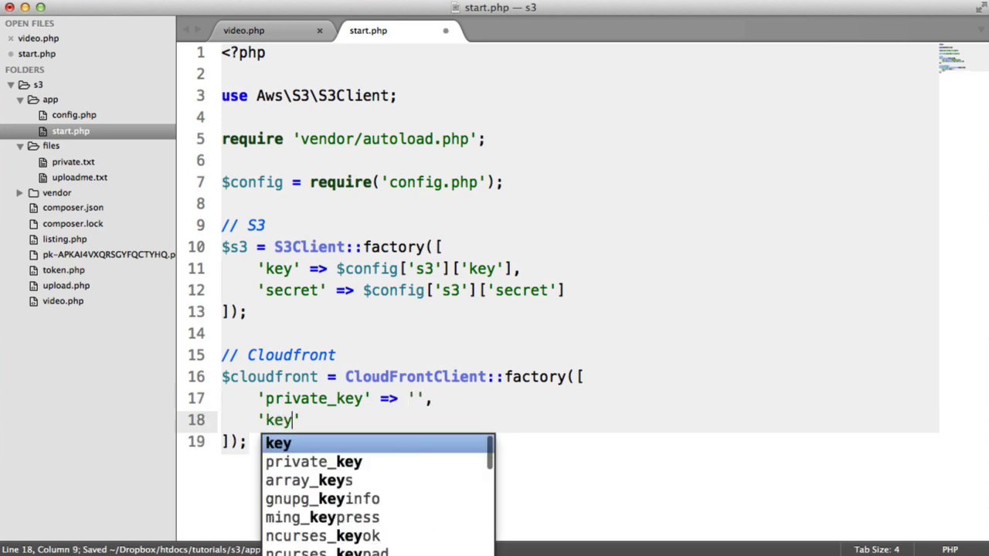
text(_pair_id)
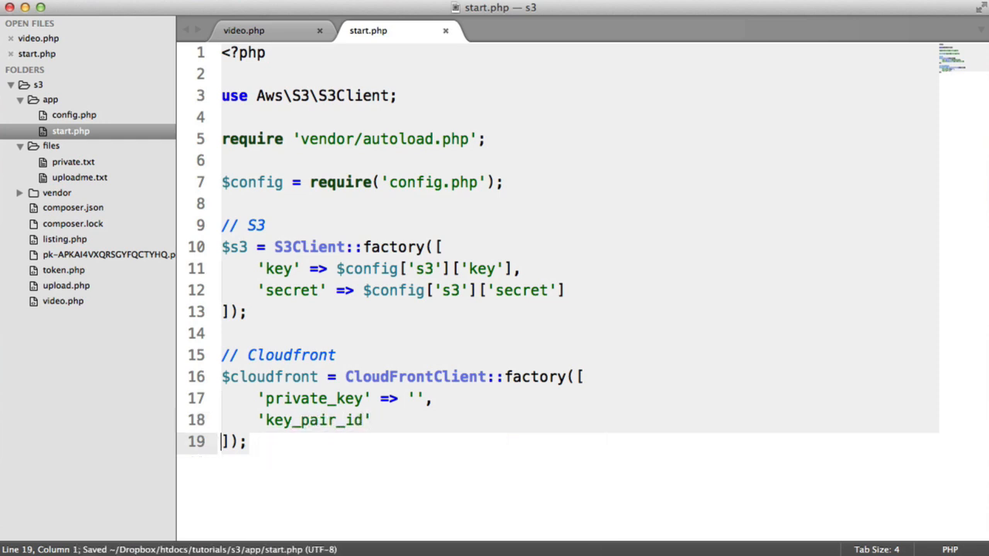
text(=> '')
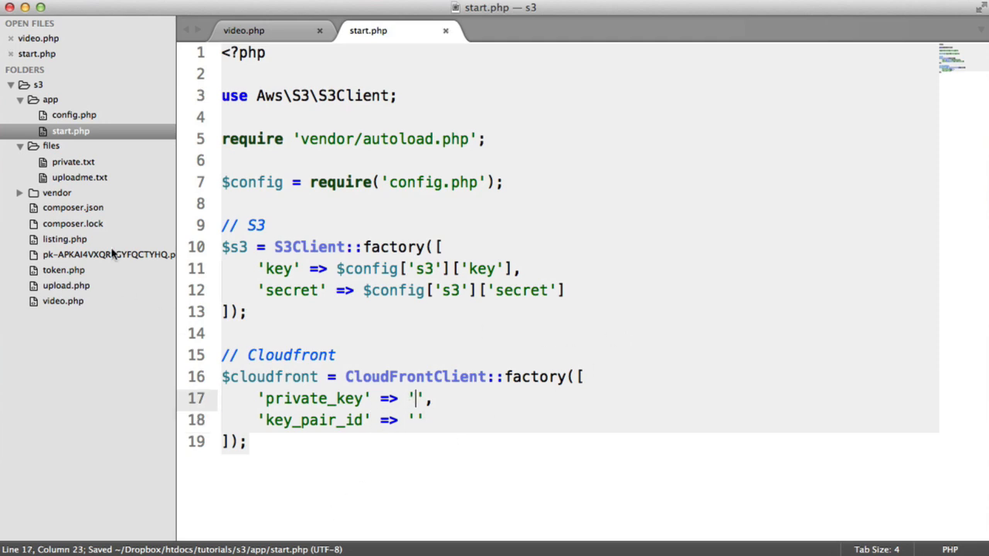
- Copy the private key file name pk-APKAI4VXQRSGYFQCTYHQ.pem into start.php
click(109, 253)
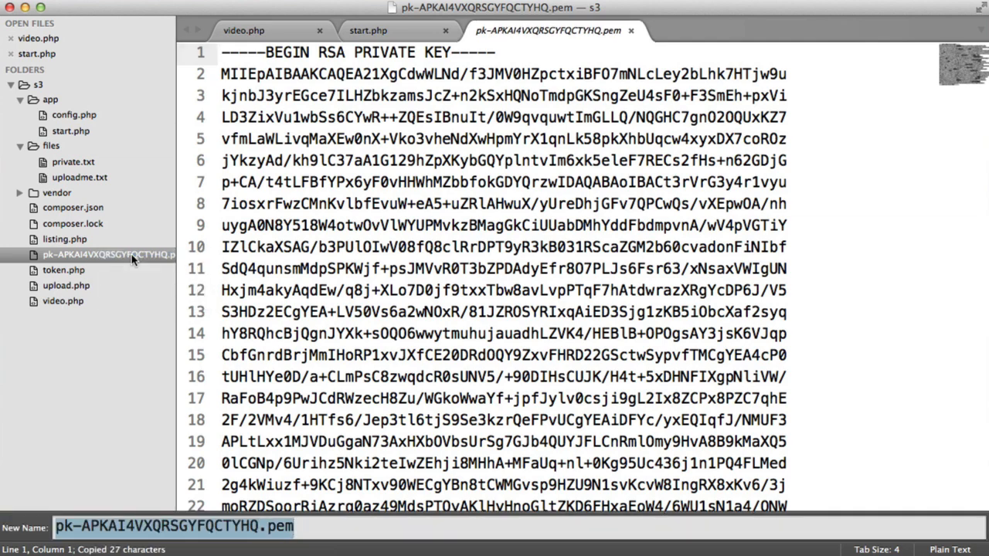
click(367, 31)
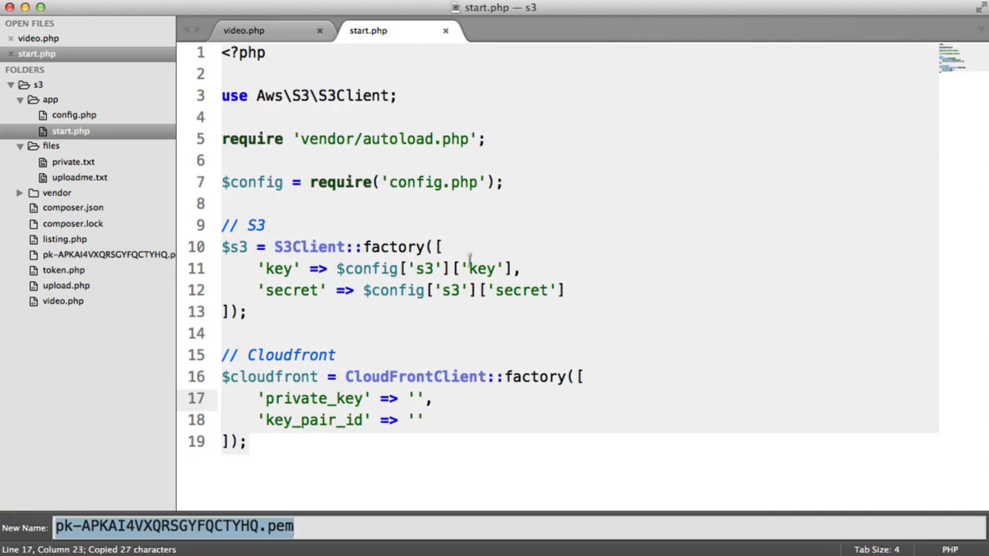
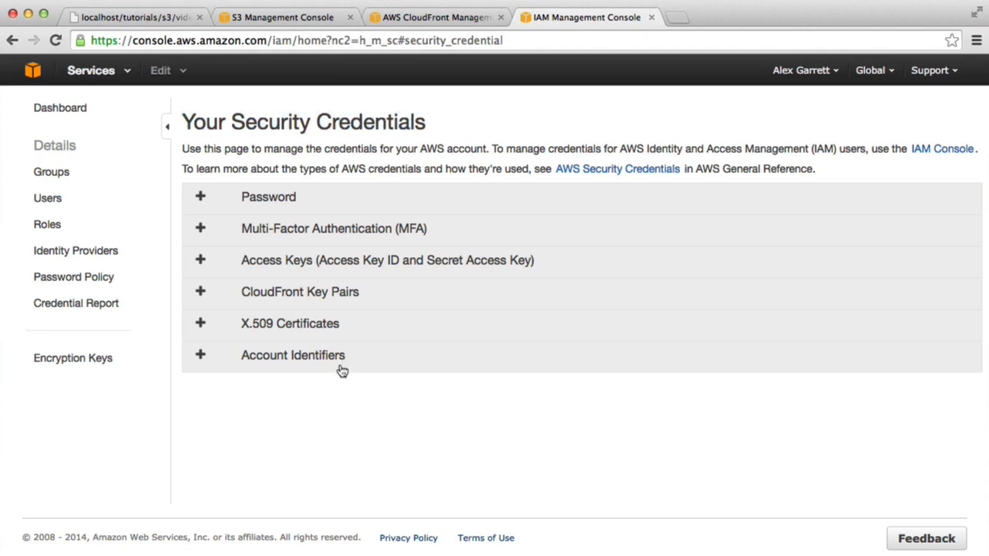
click(201, 290)
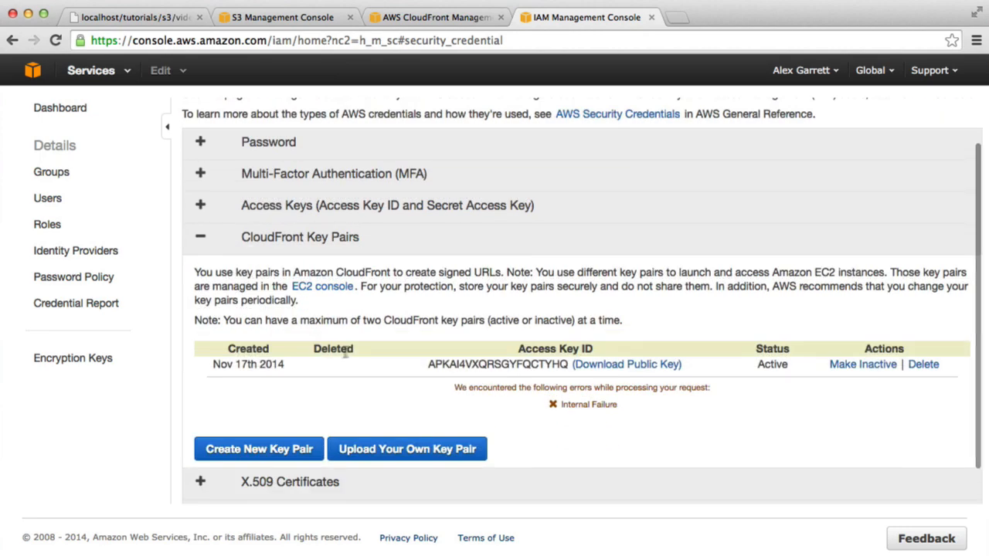
mouse_move(390, 373)
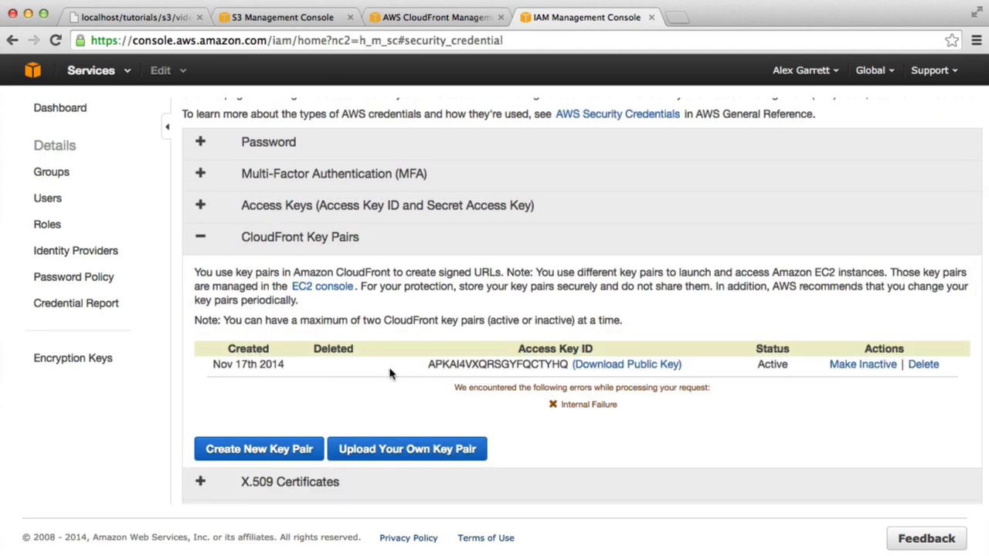
double_click(497, 364)
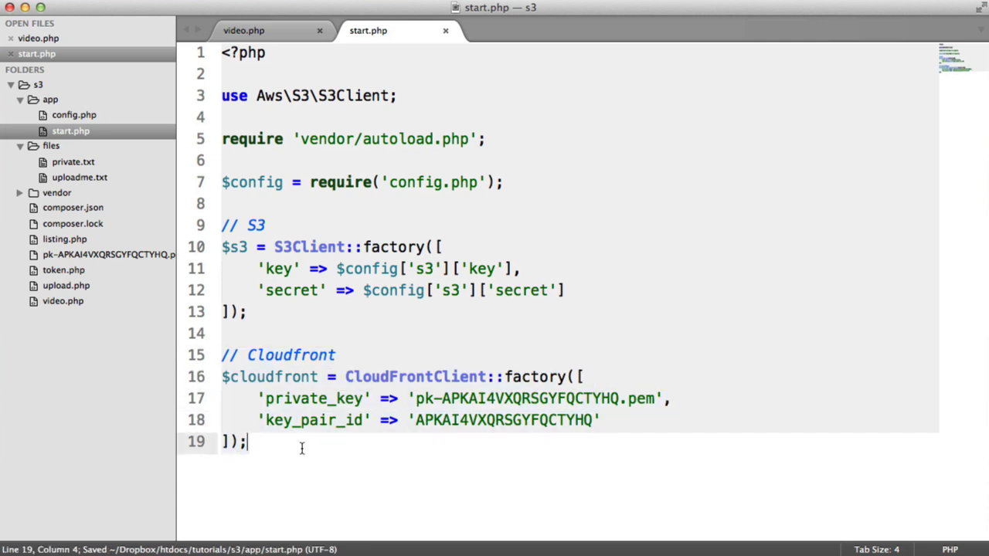
- Add a 'cloudfront' section with an empty 'url' entry to config.php
click(244, 31)
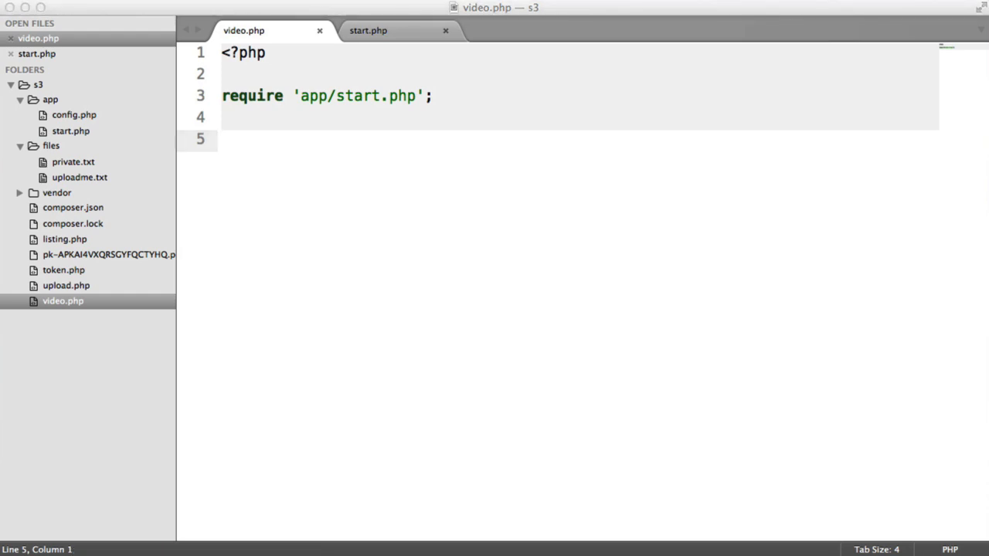
click(74, 114)
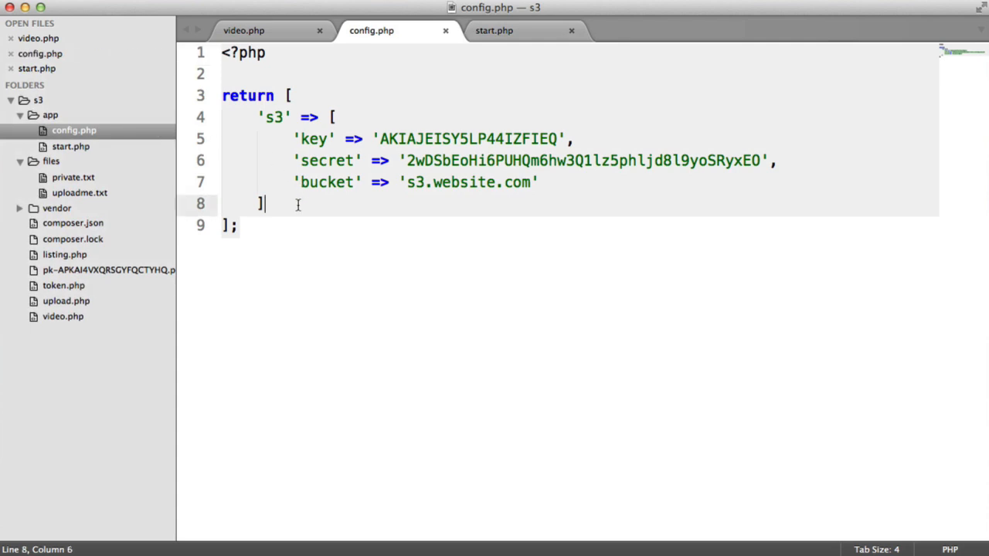
text('c')
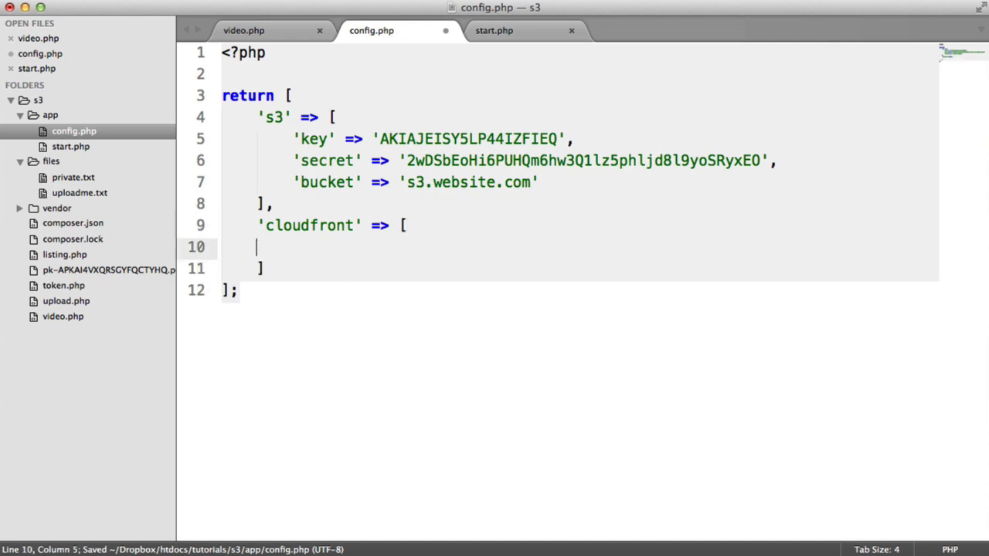
text('url')
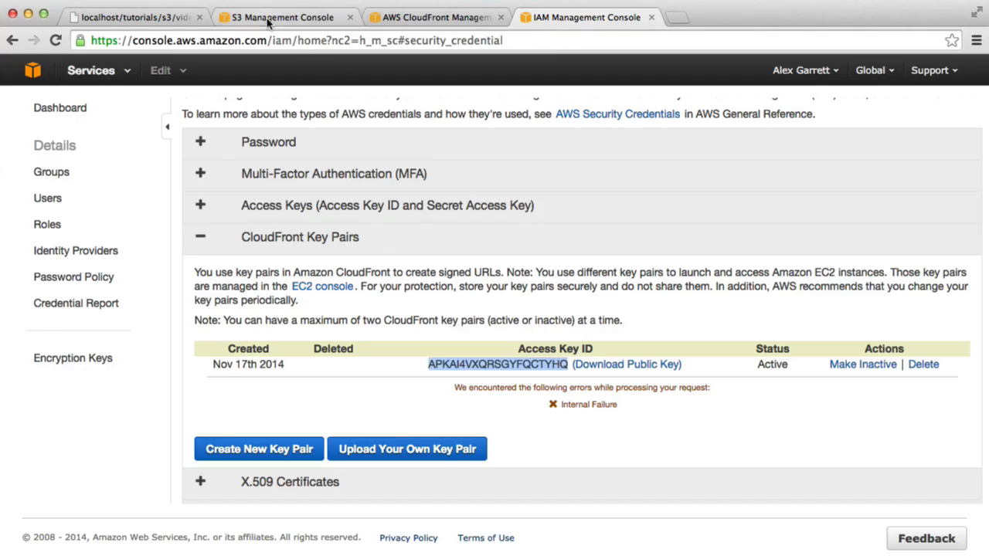
- Select the distribution's domain name in the CloudFront console for copying
click(436, 17)
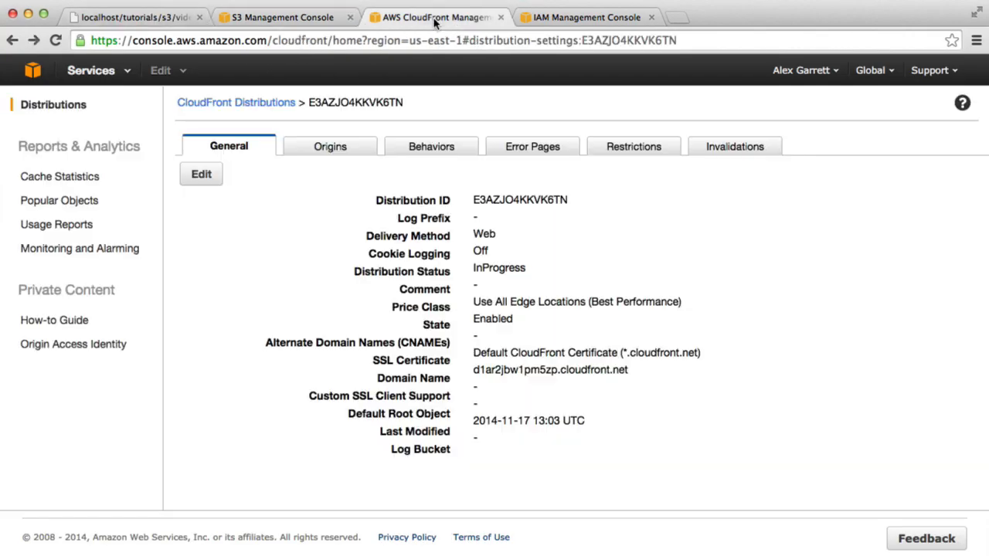
double_click(550, 369)
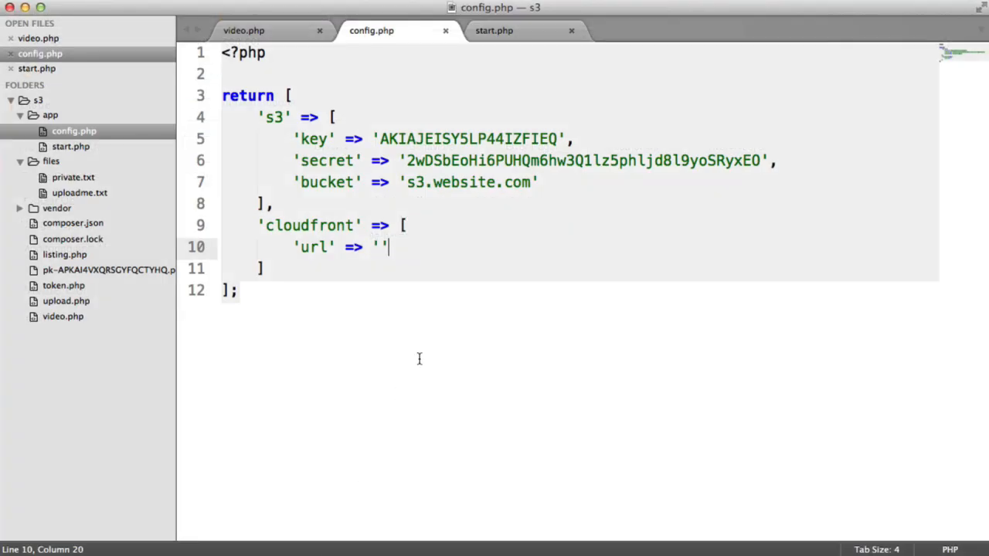
text(d1ar2jbw1pm5zp.cloudfront.net)
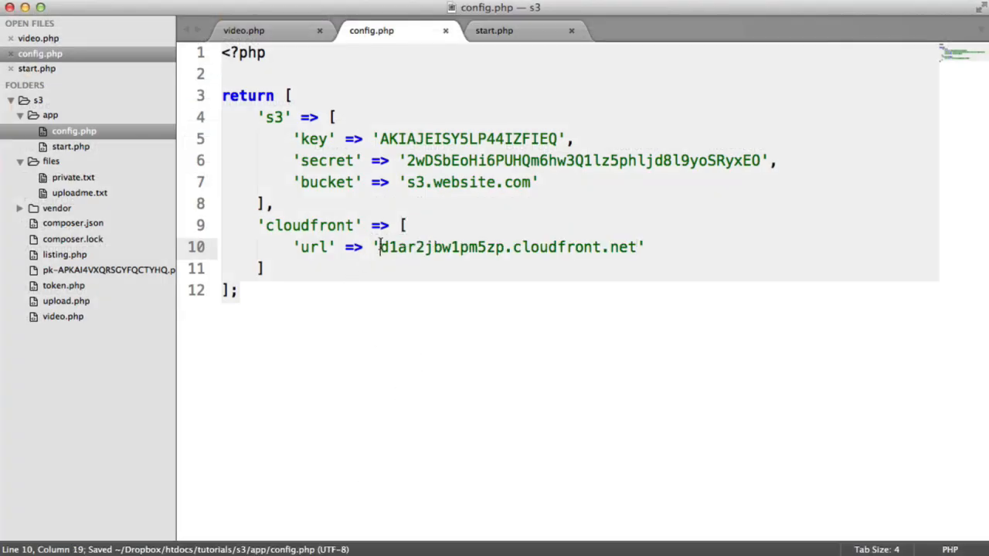
text(https://)
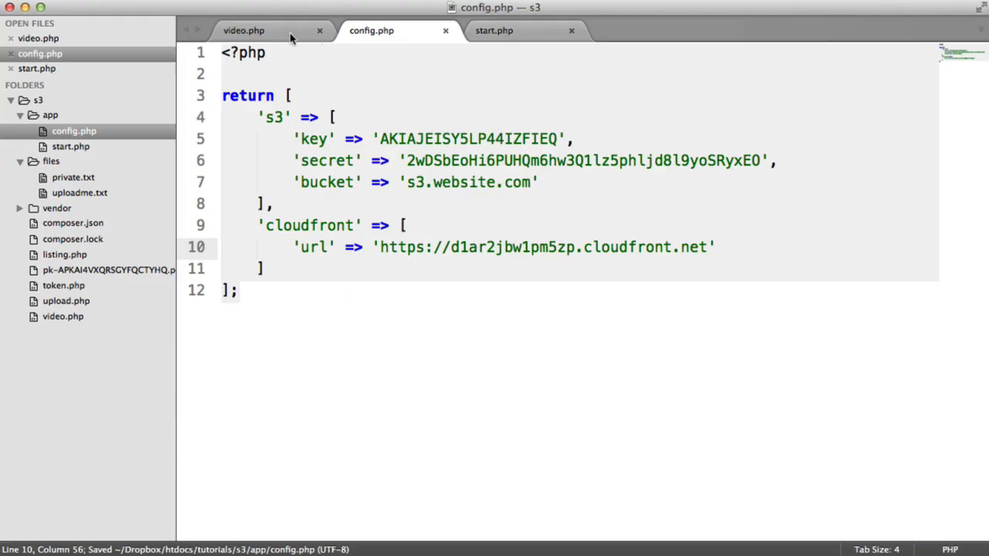
- In video.php, set $object to 'purecsstabs.mp4'
click(244, 31)
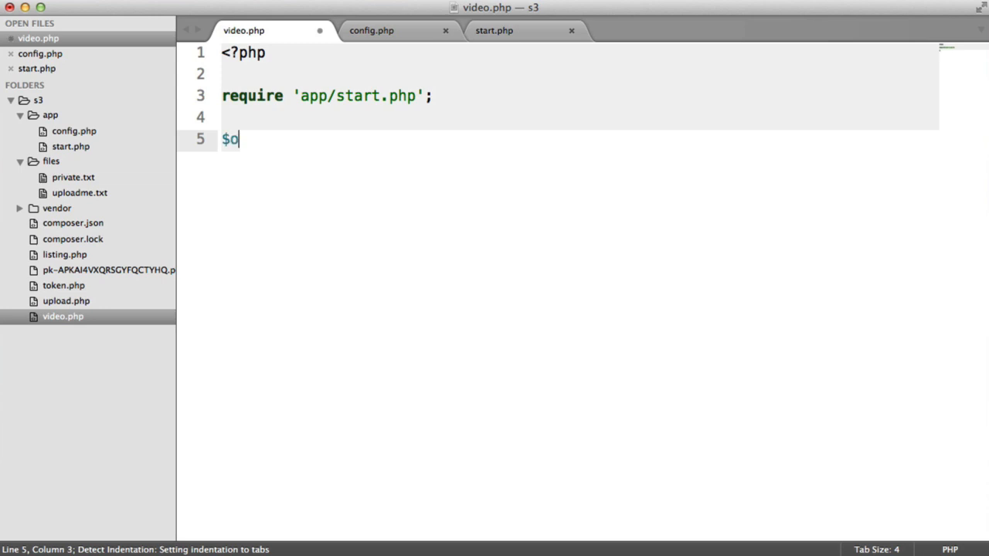
text(bject = '';)
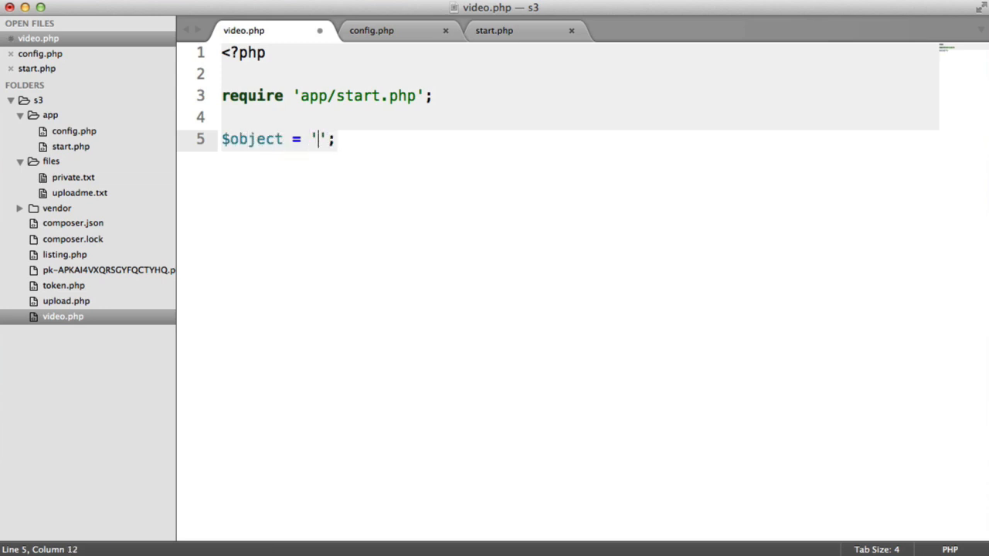
text(purecss)
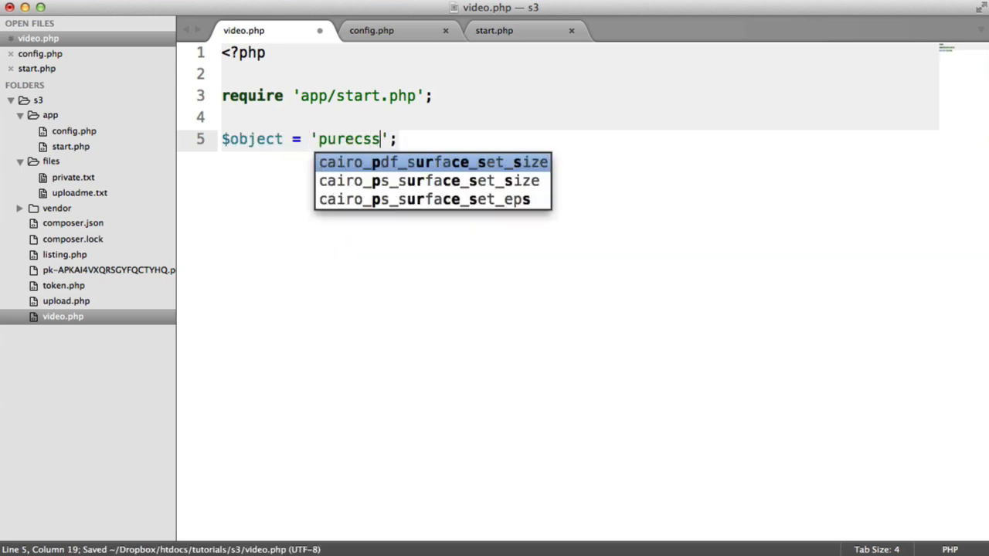
text(tabs.mp4)
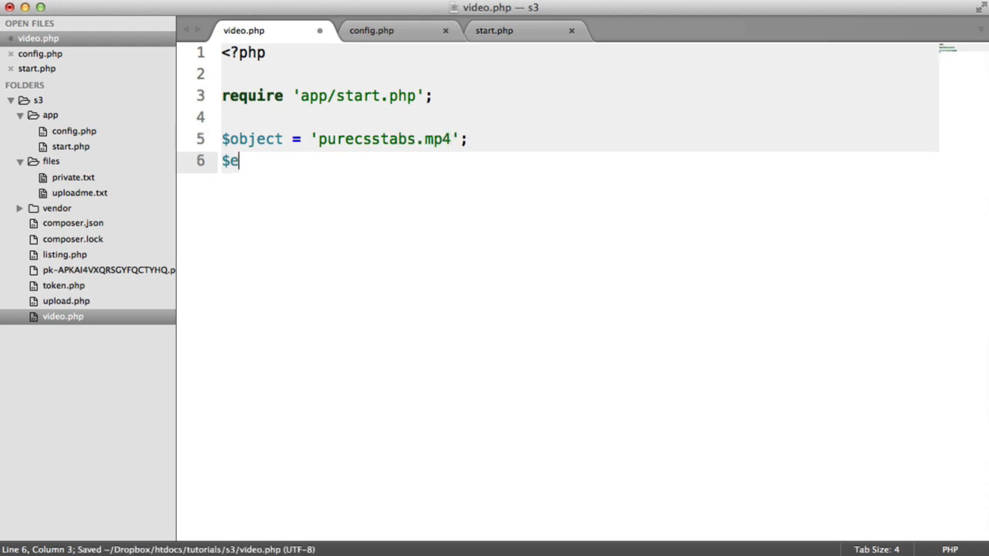
- Define $expiry as new DateTime('+10 minutes'), after briefly trying a shorter duration
text(xpiry =)
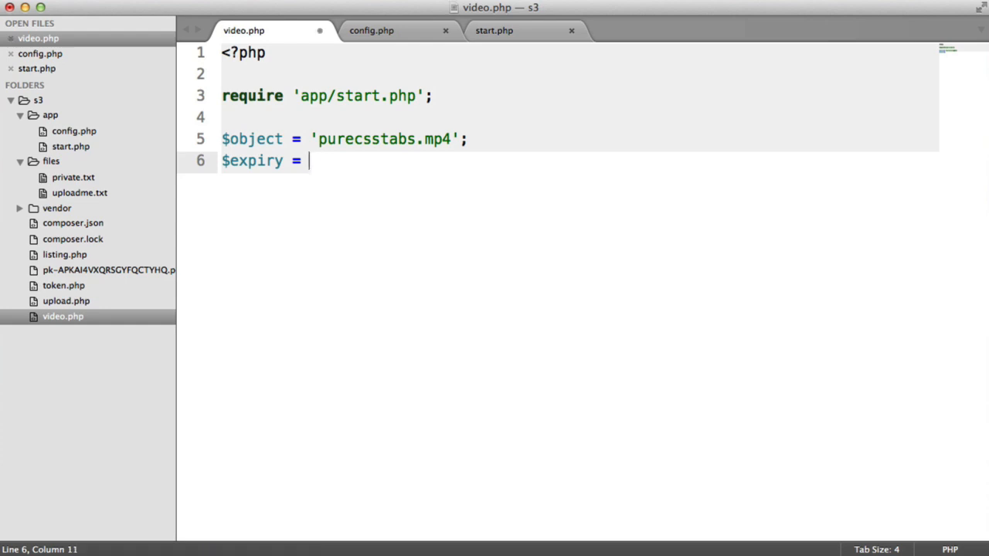
text(new DateTi)
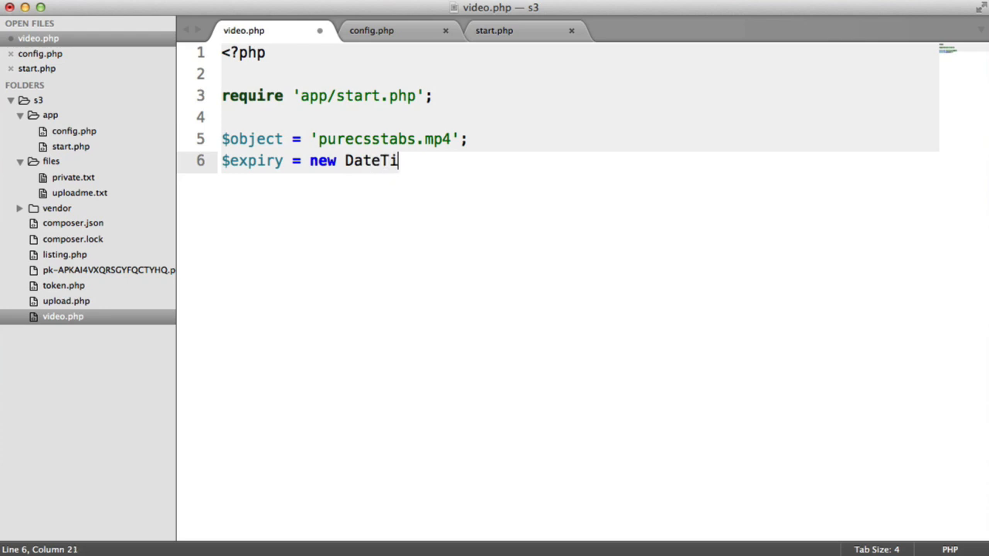
text(me('');)
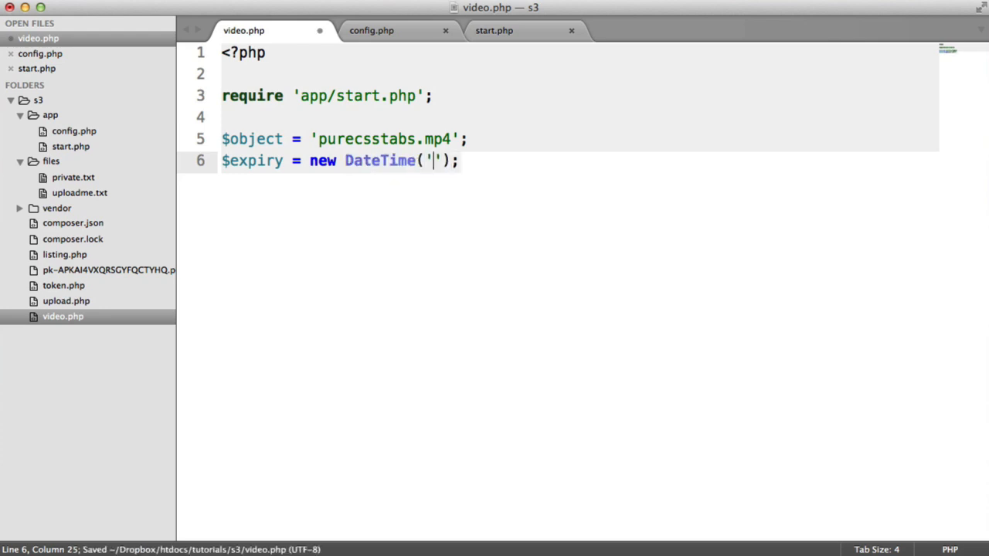
text(+10 minutes)
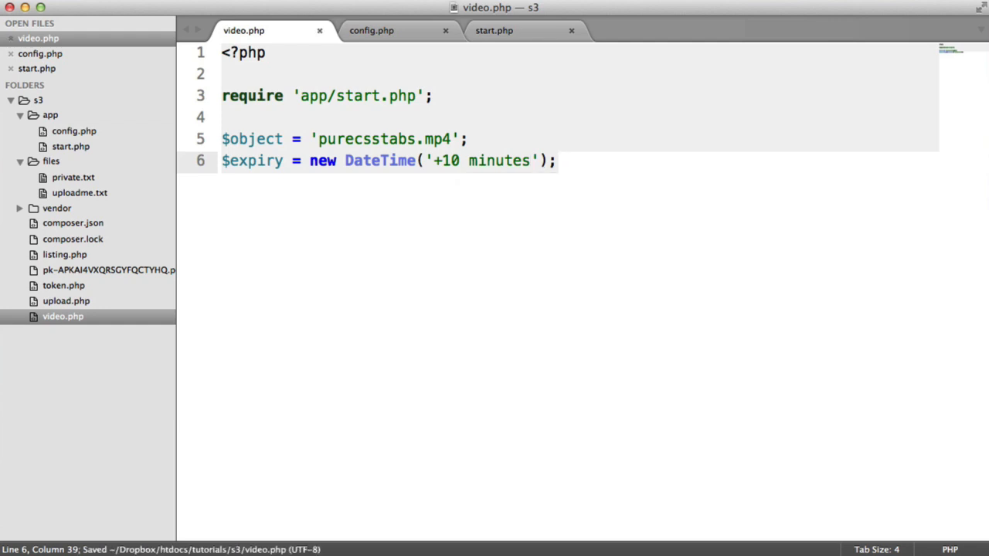
key(Return)
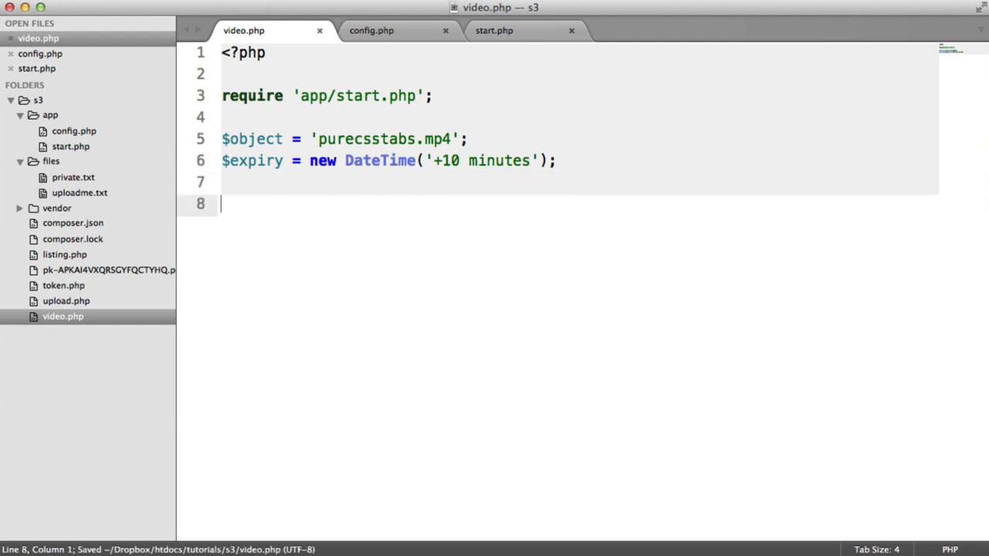
click(466, 161)
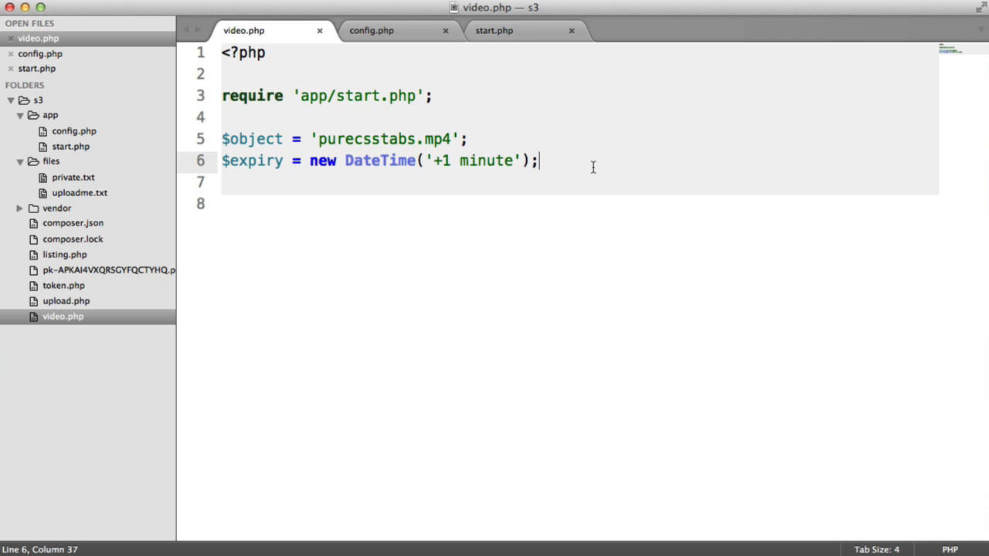
text(0 minutes)
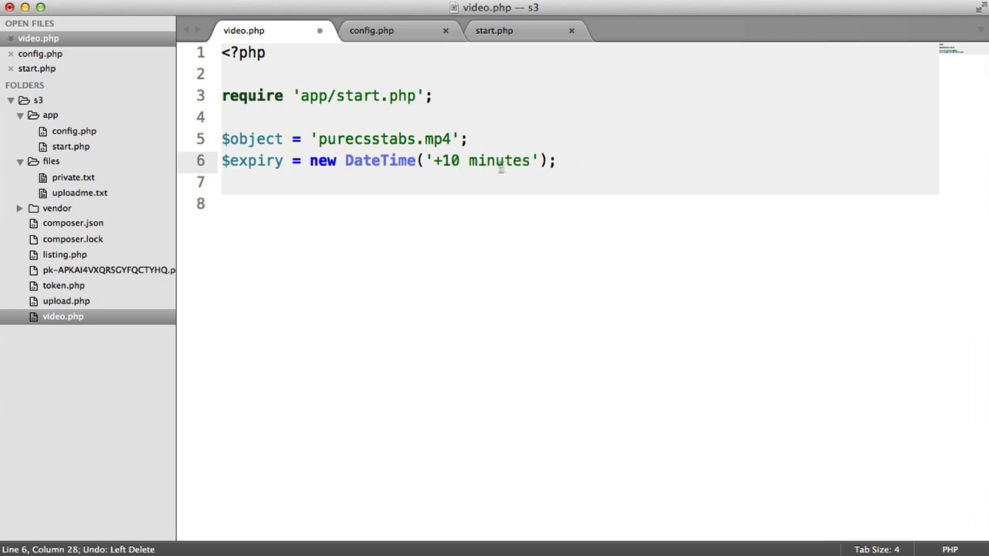
text($)
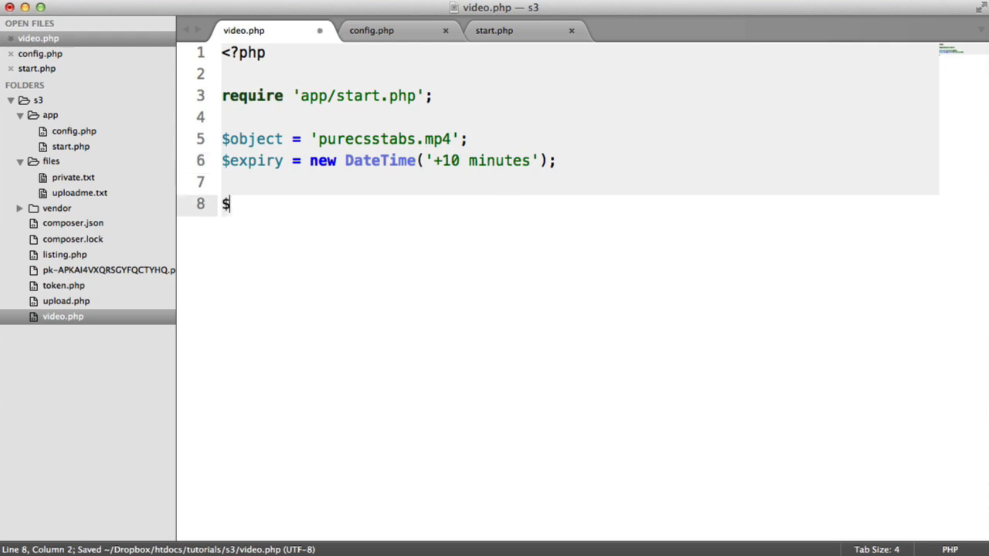
- Start $url = $cloudfront->getSignedUrl([...]) with a 'url' key
text(url = $clou)
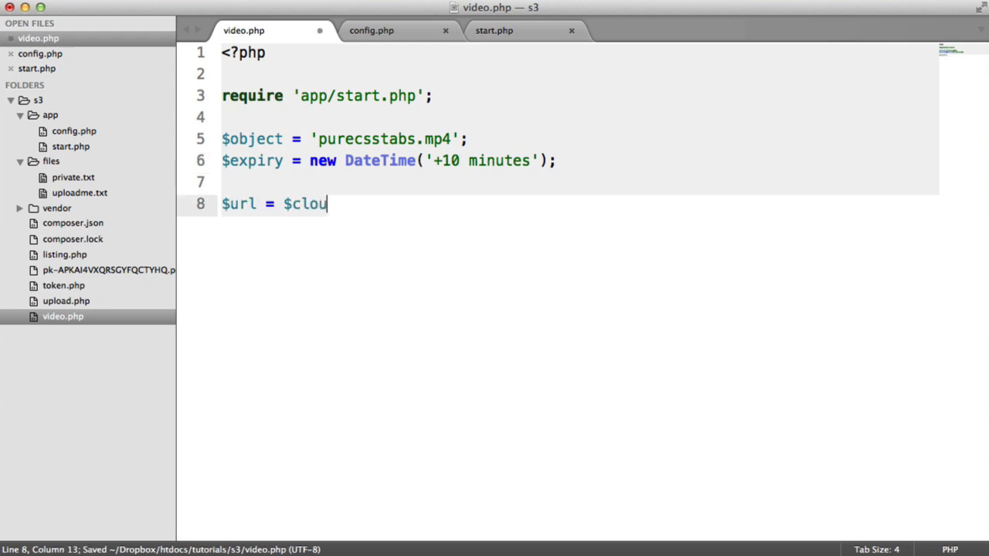
text(dfront->)
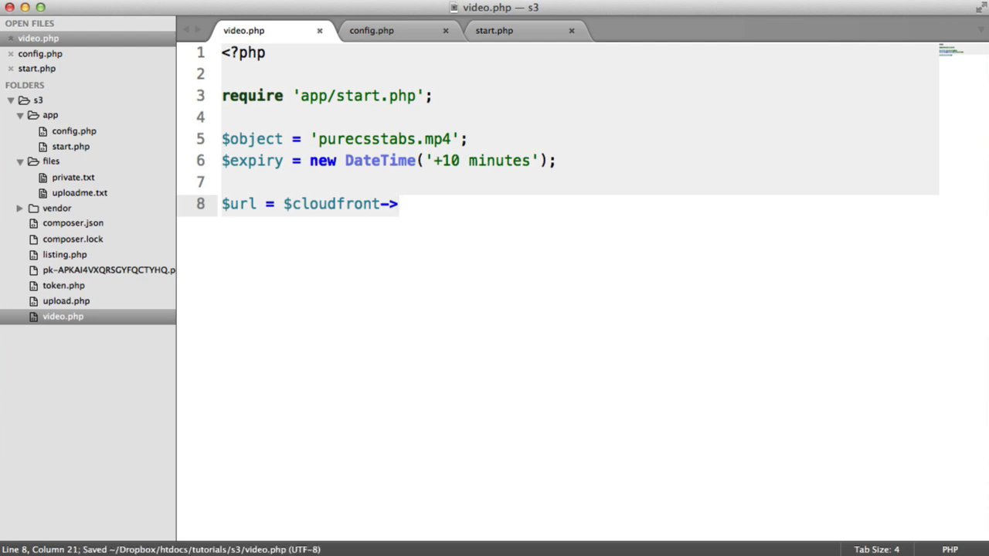
text(getSignedU)
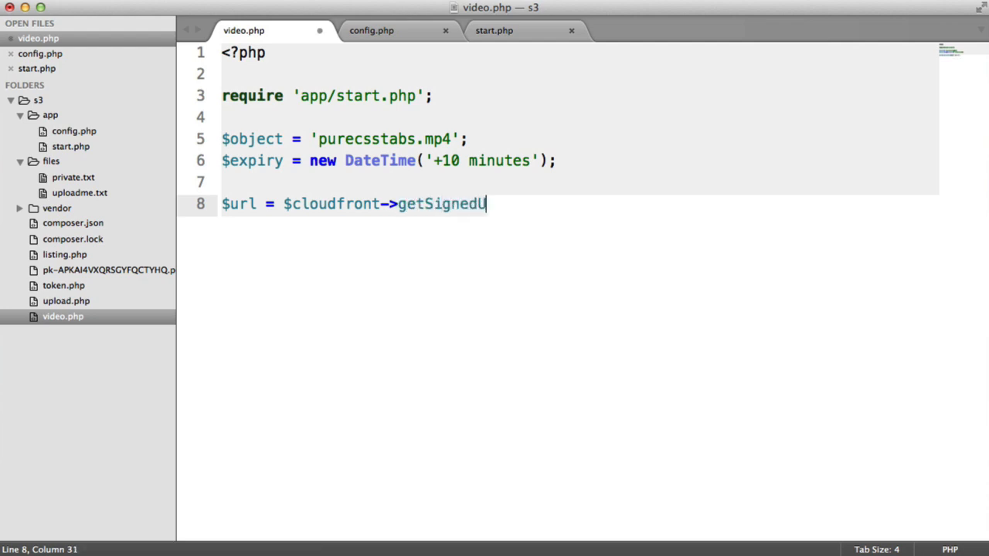
text(rl();)
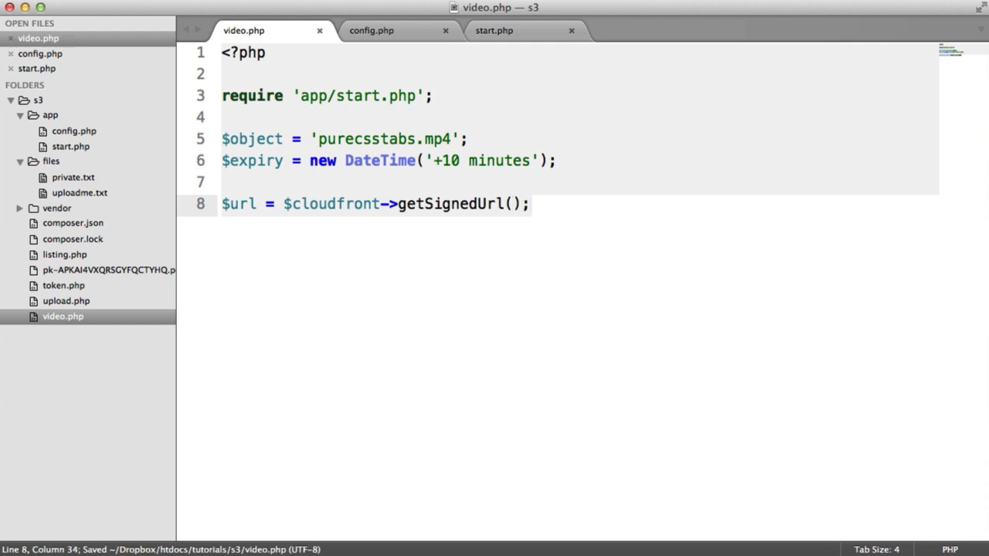
text([)
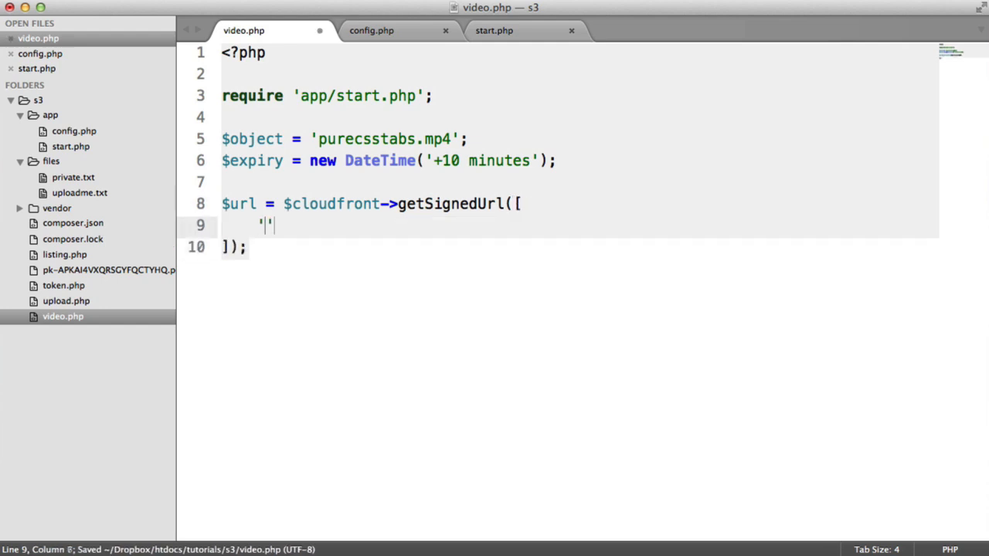
text(url' =>)
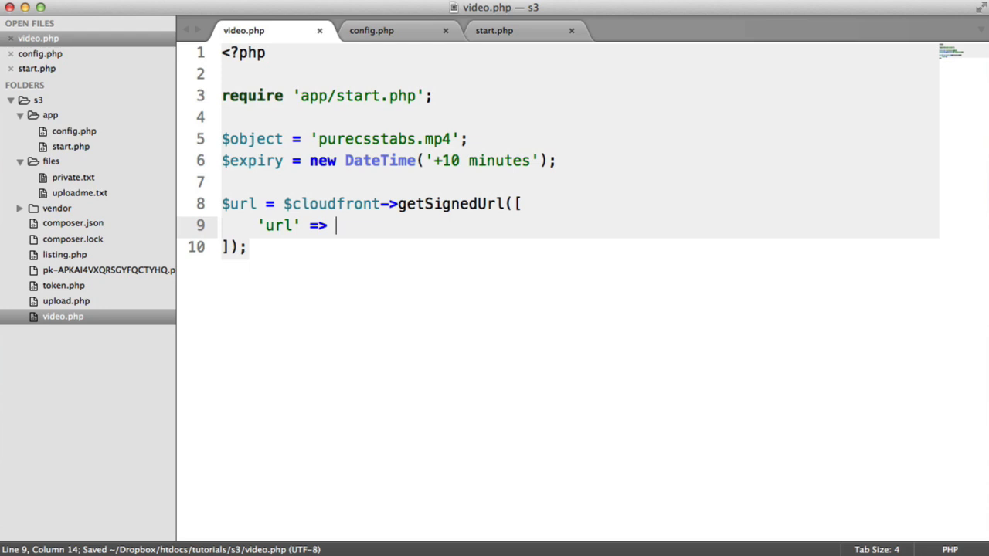
- Set 'url' to "{$config['cloudfront']['url']}/{$object}"
text("x")
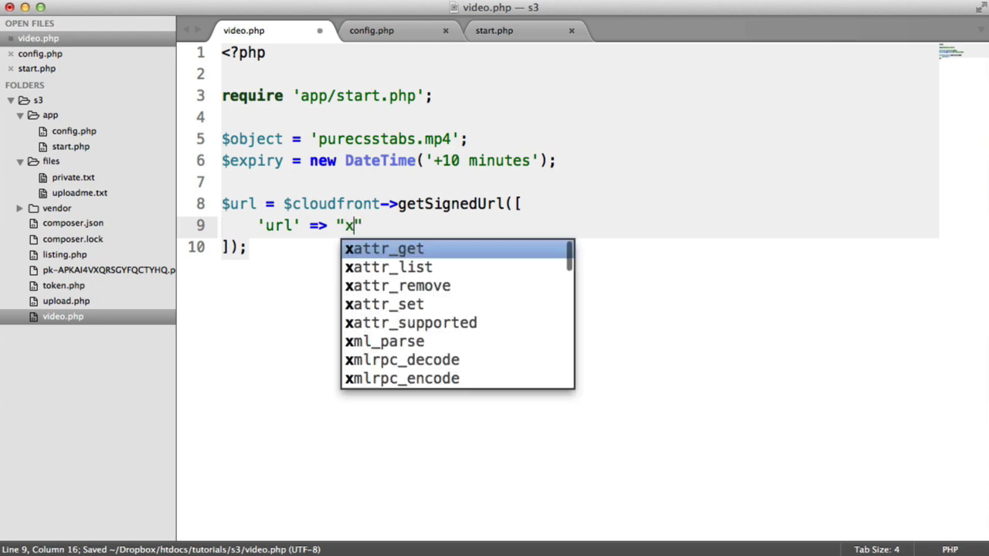
text(/y)
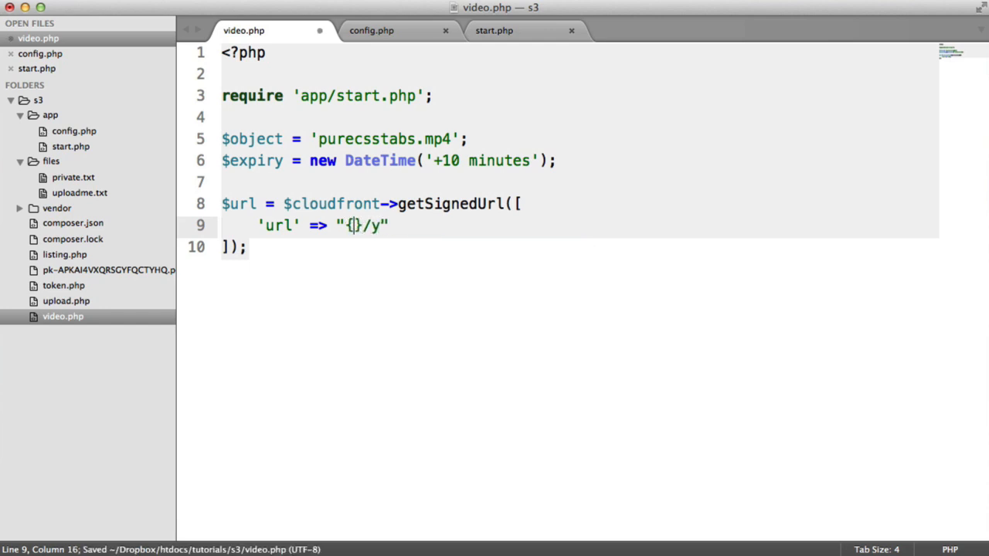
text($config[)
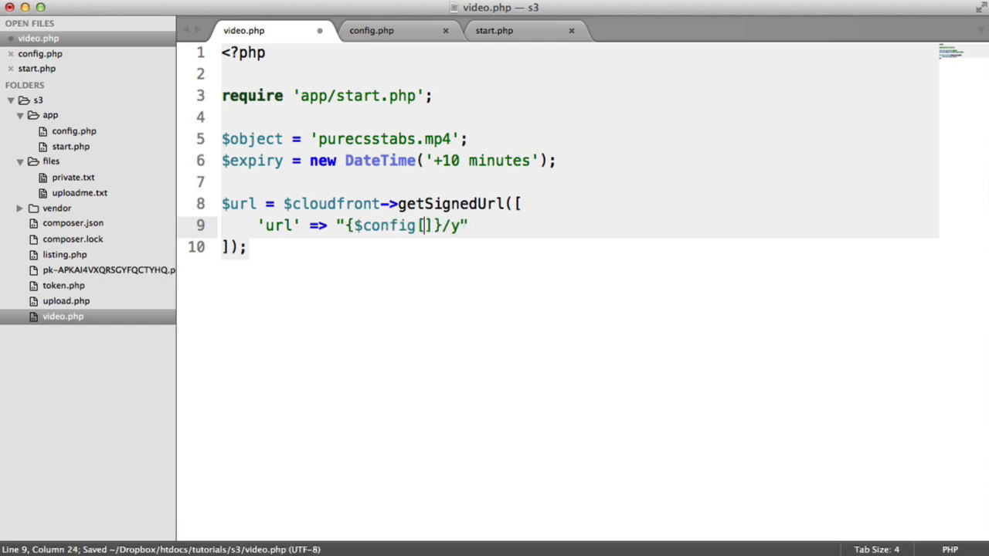
text(cloudfront']['url)
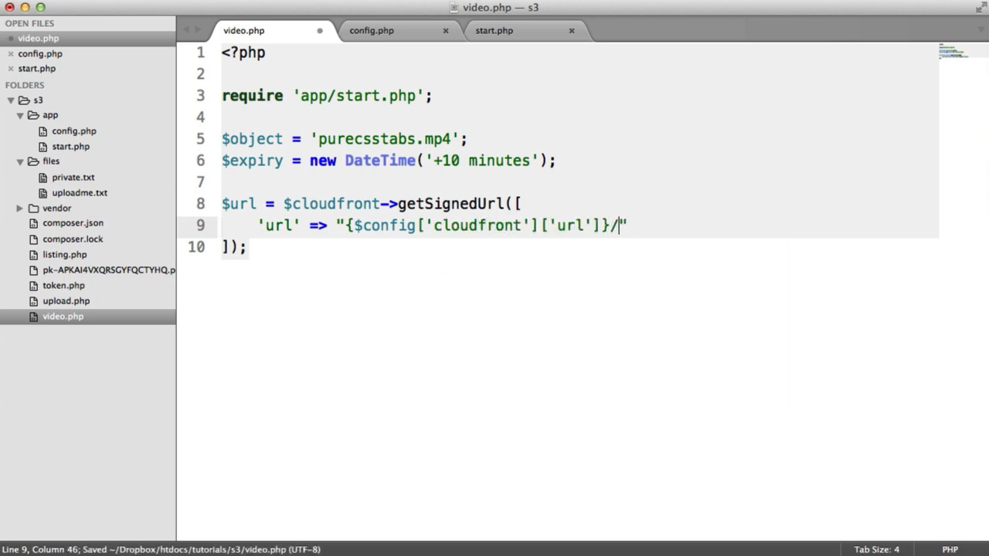
text({)
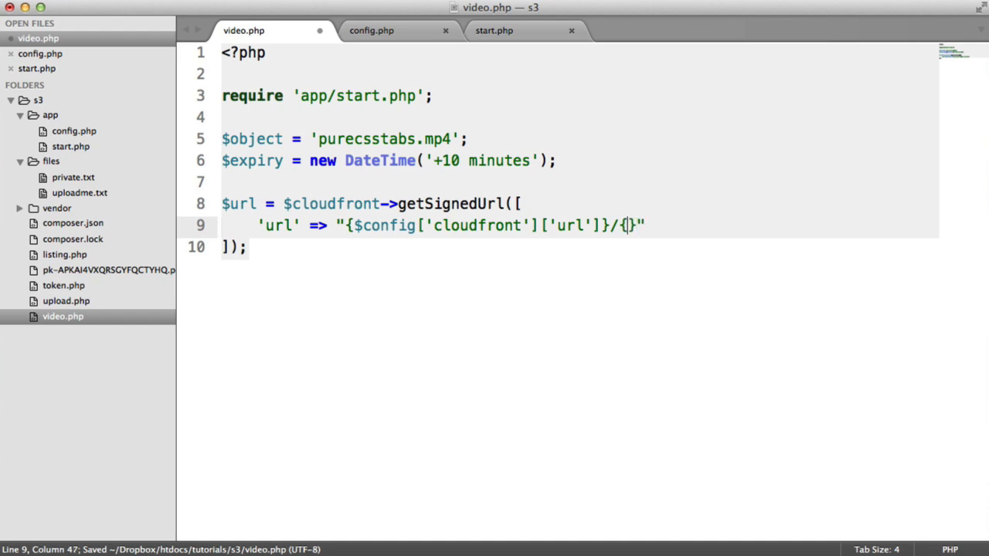
text($object)
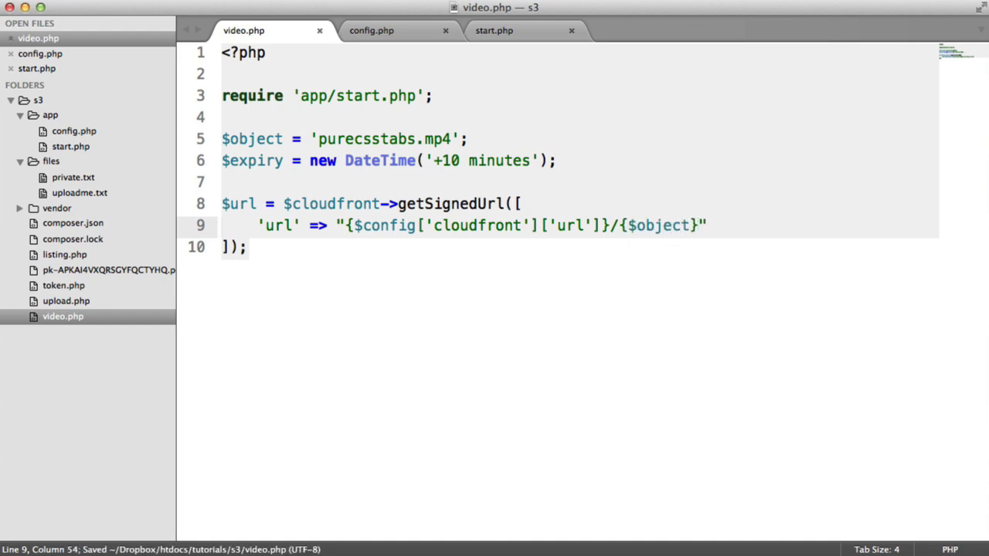
- Set 'expires' to $expiry->getTimestamp(), removing the stray semicolon
text('e')
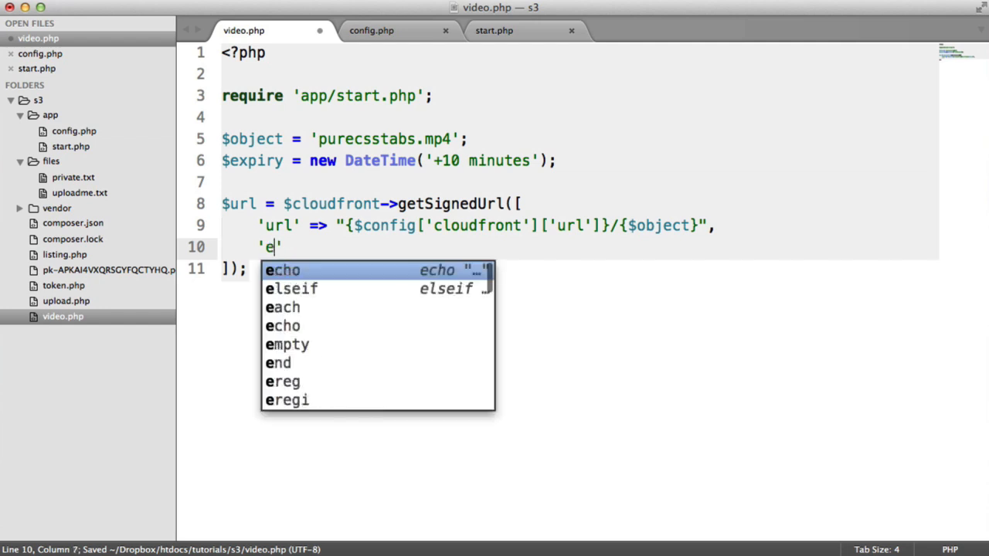
text(xpires' =>)
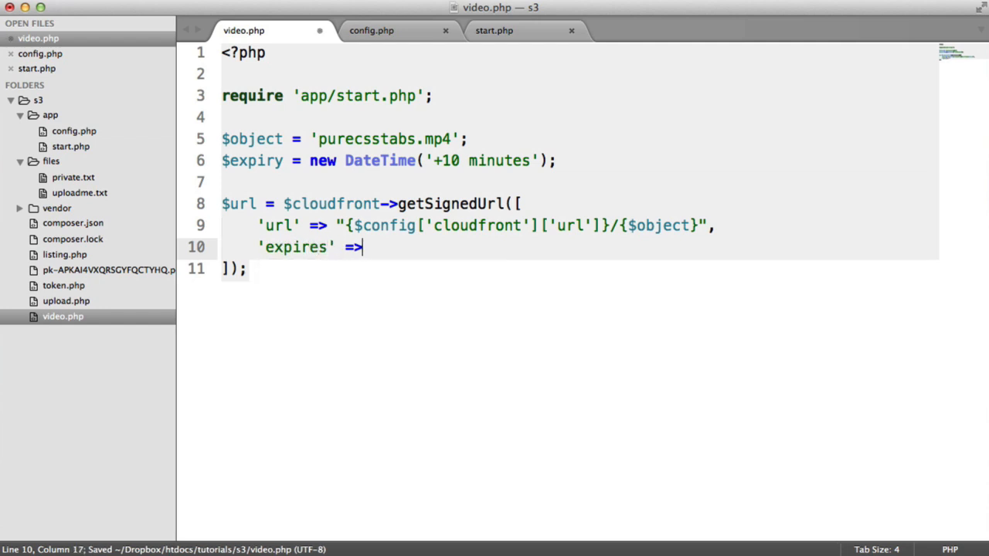
text($expiry)
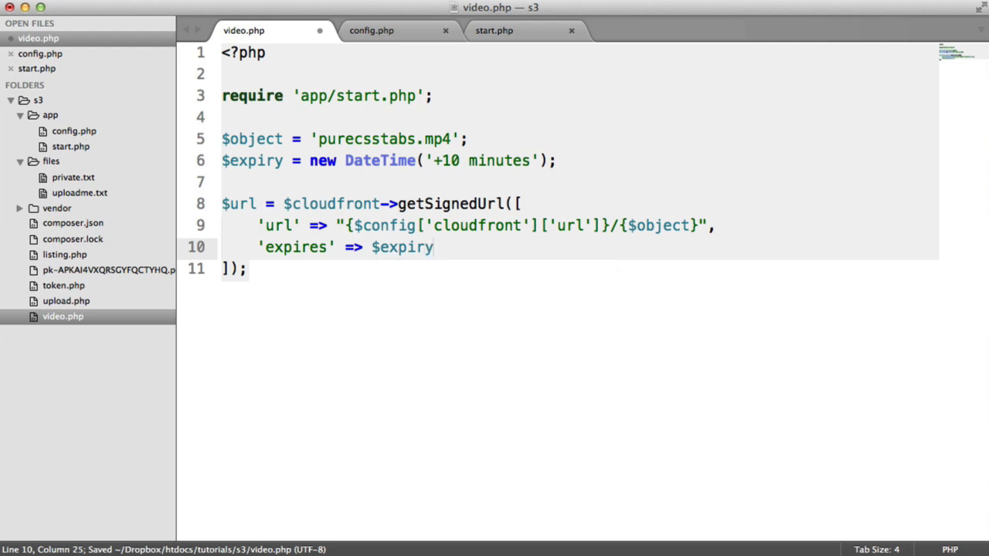
text(->getTimestam)
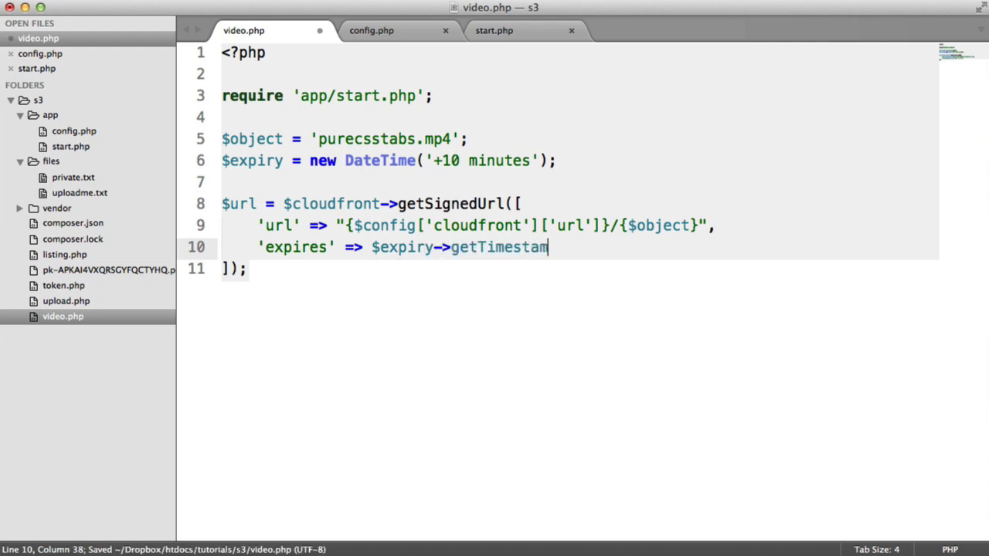
text(p();)
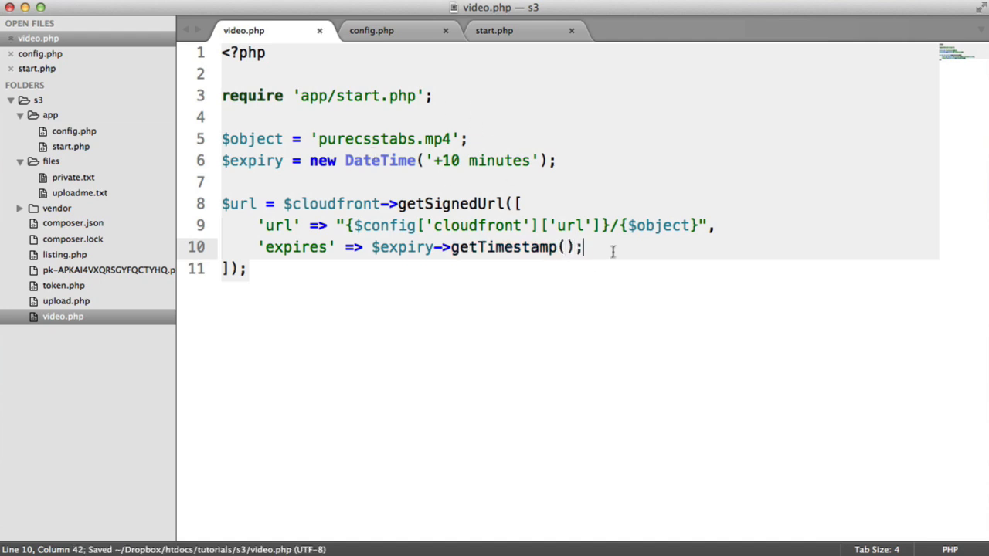
key(backspace)
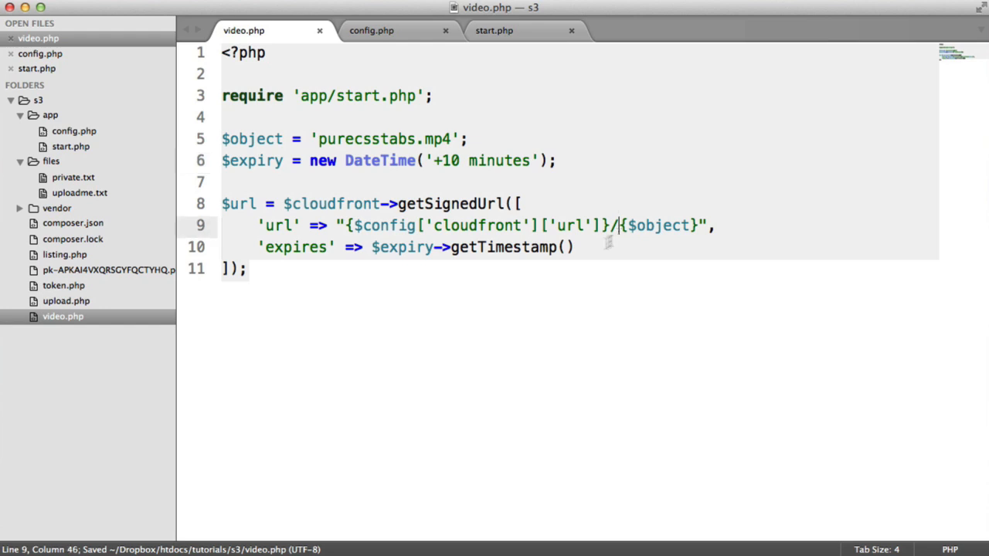
- Echo $url in video.php and test it in the browser, then review start.php
text(echo)
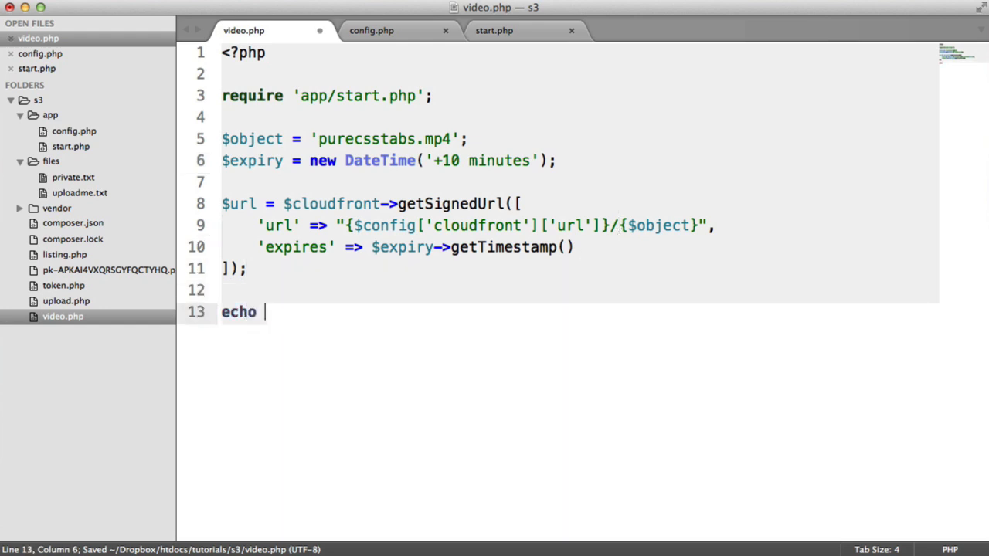
text($url;)
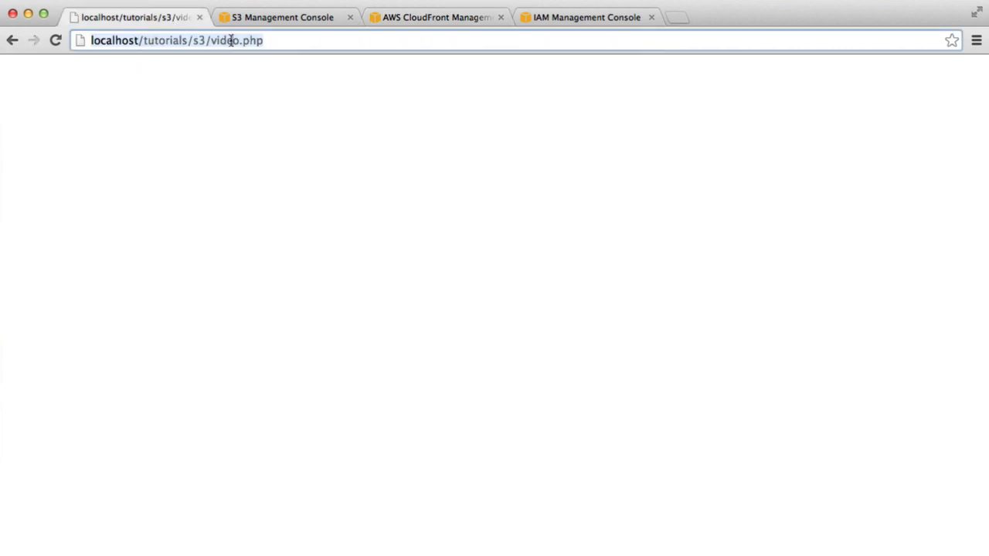
key(Return)
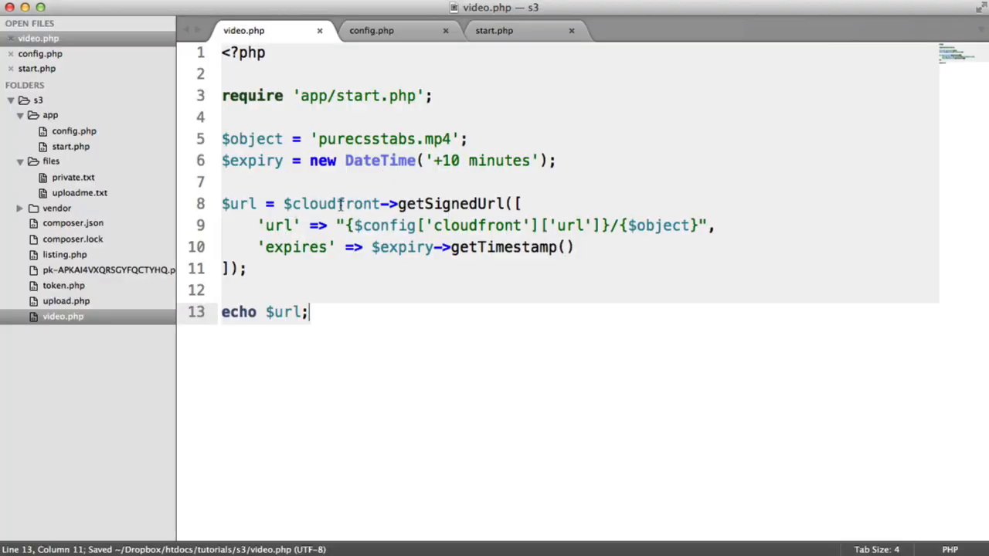
click(494, 31)
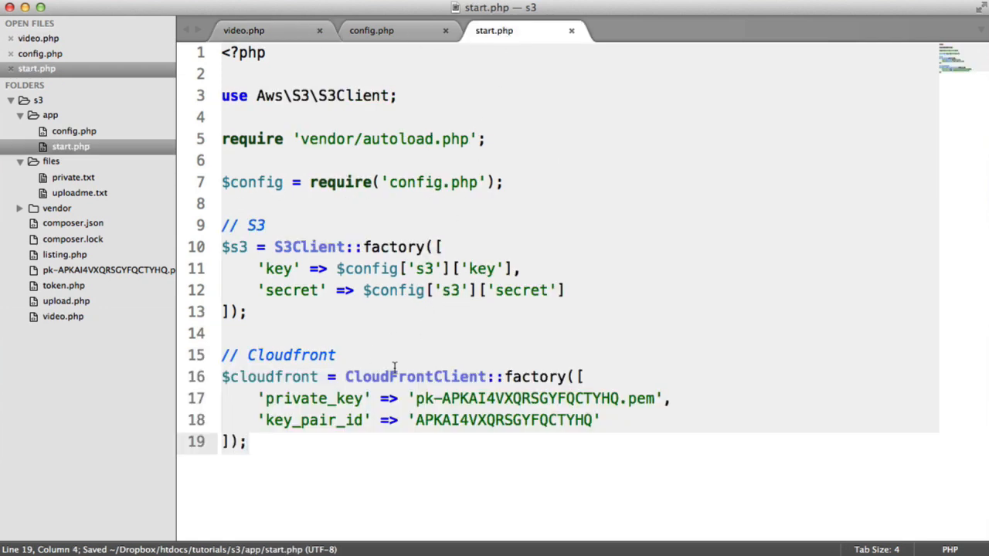
- Add 'use Aws\CloudFront\CloudFrontClient;' at the top of start.php
double_click(414, 377)
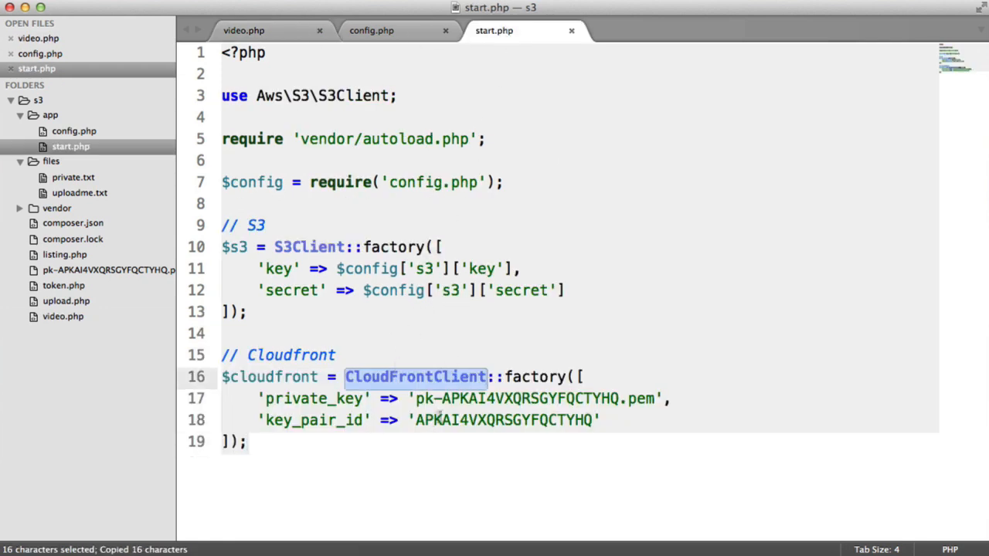
click(426, 95)
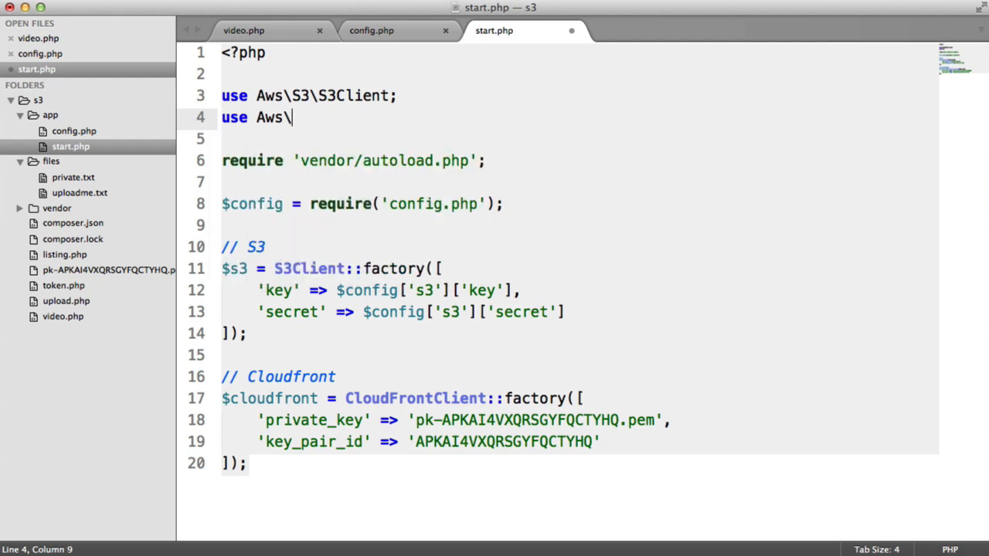
text(Cloudfro)
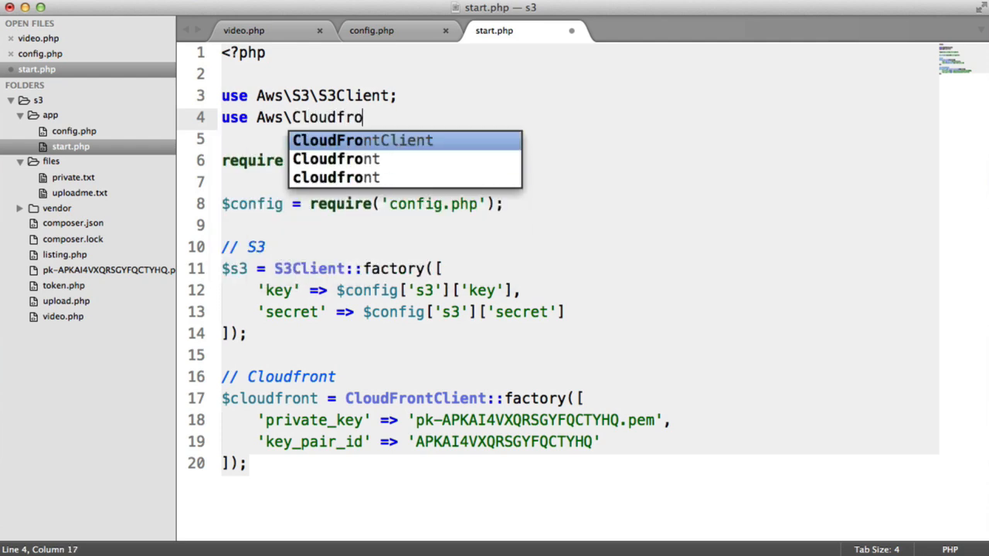
text(nt)
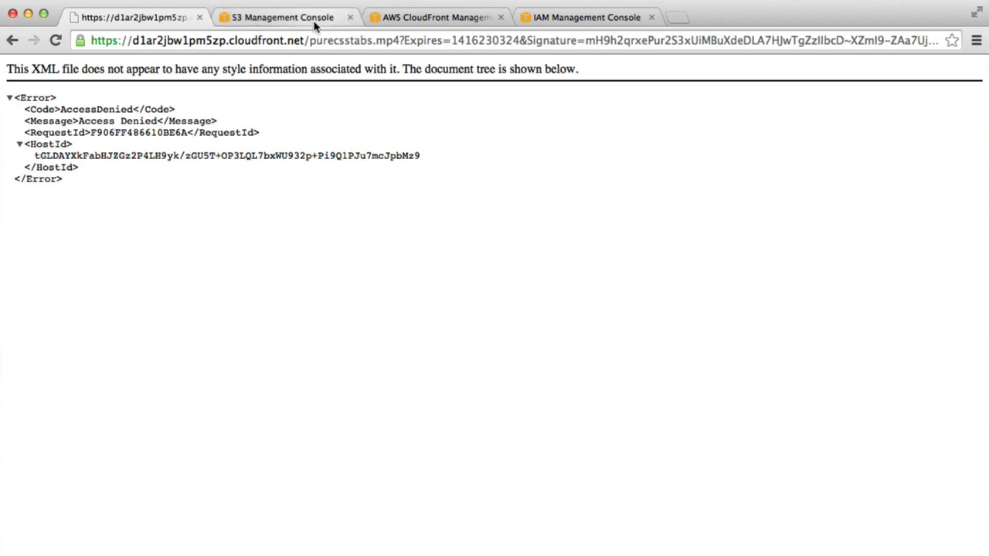
- Edit the S3 origin with 'Yes, Update Bucket Policy' and save it
click(436, 17)
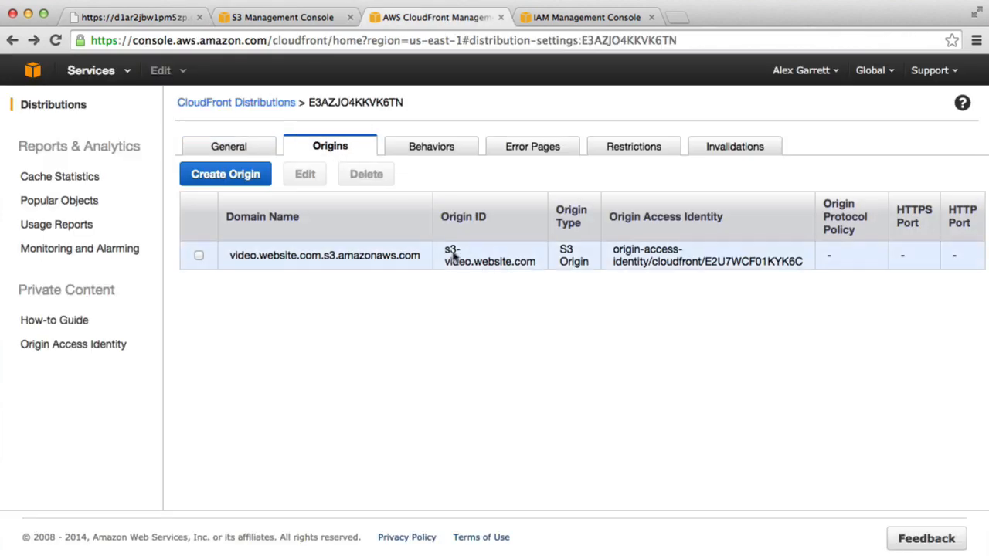
click(304, 173)
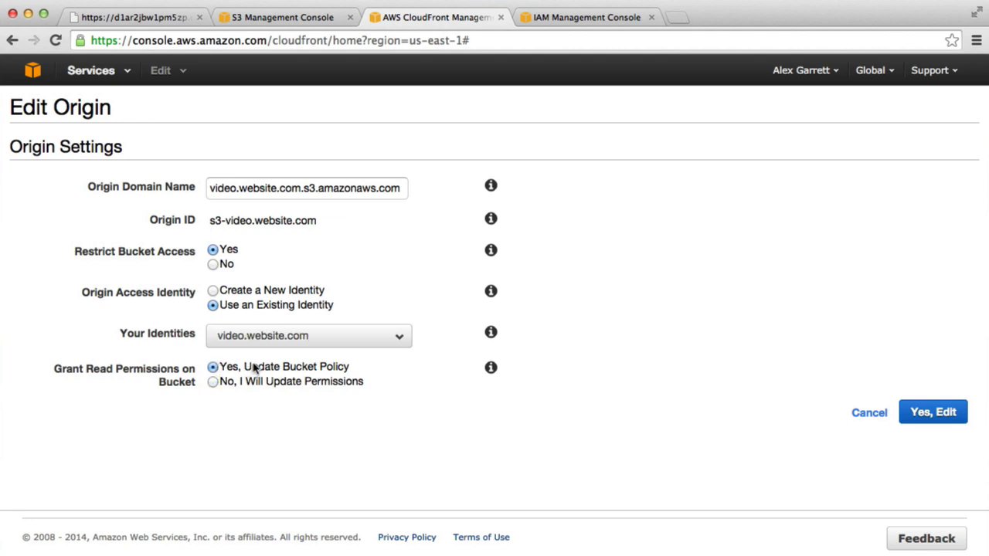
mouse_move(297, 370)
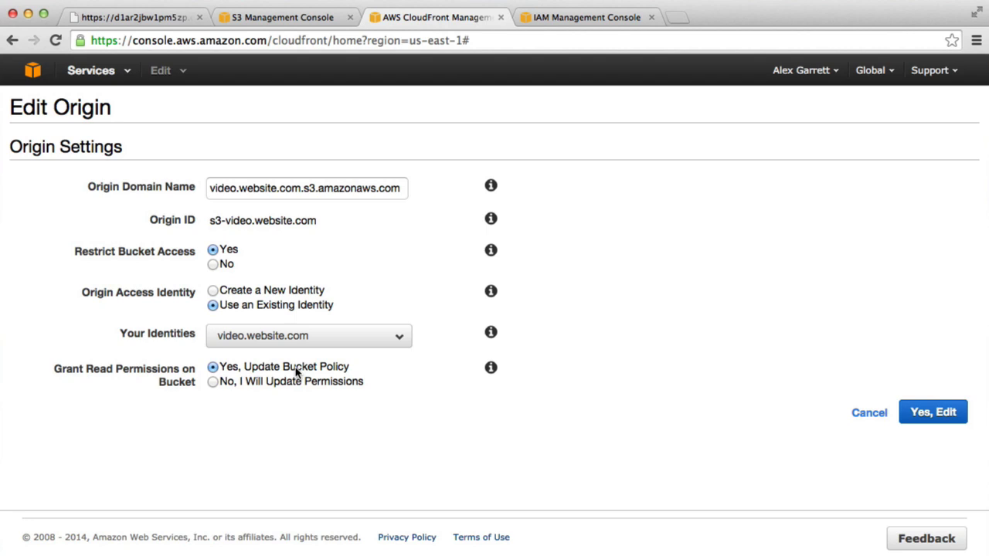
click(933, 411)
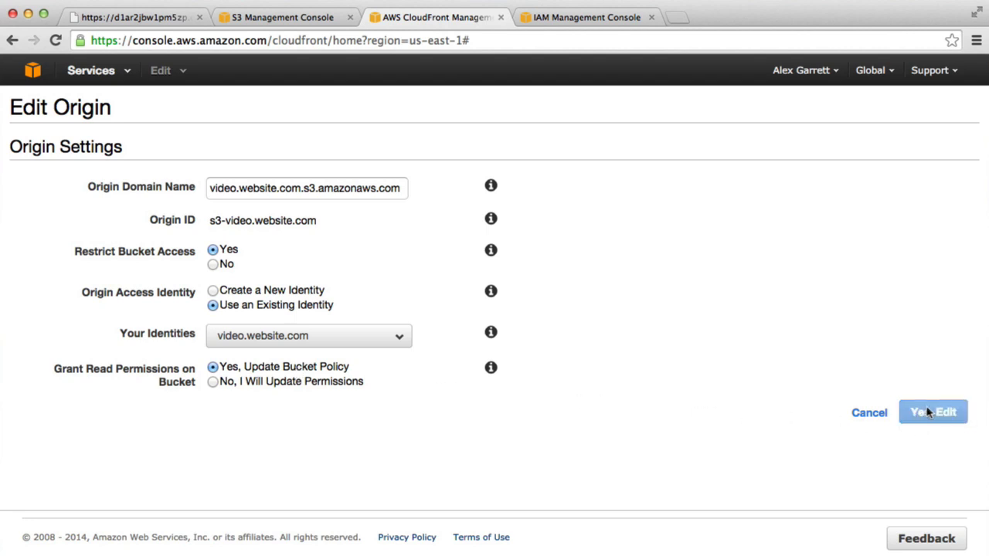
click(933, 411)
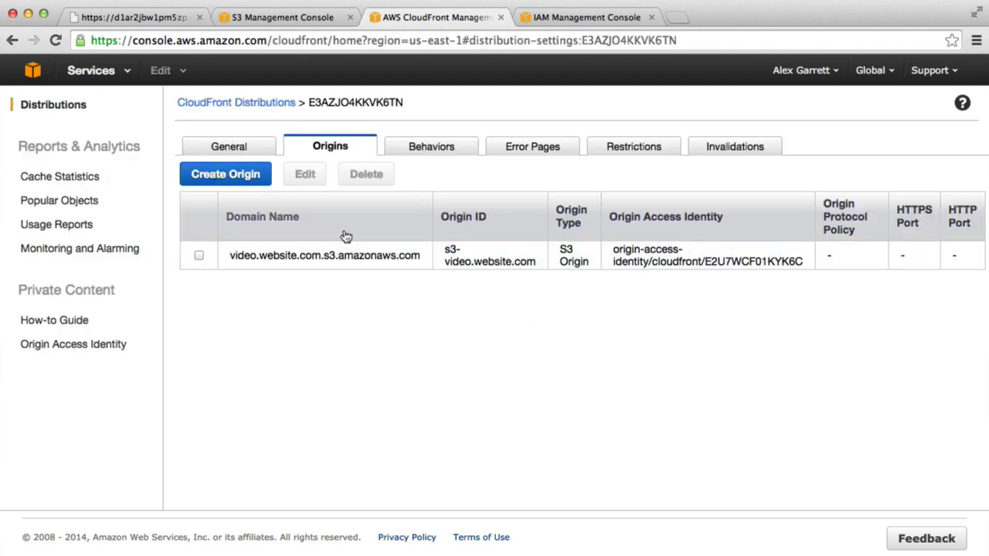
- Review the video.website.com bucket policy in S3 Permissions, then return to localhost
click(281, 17)
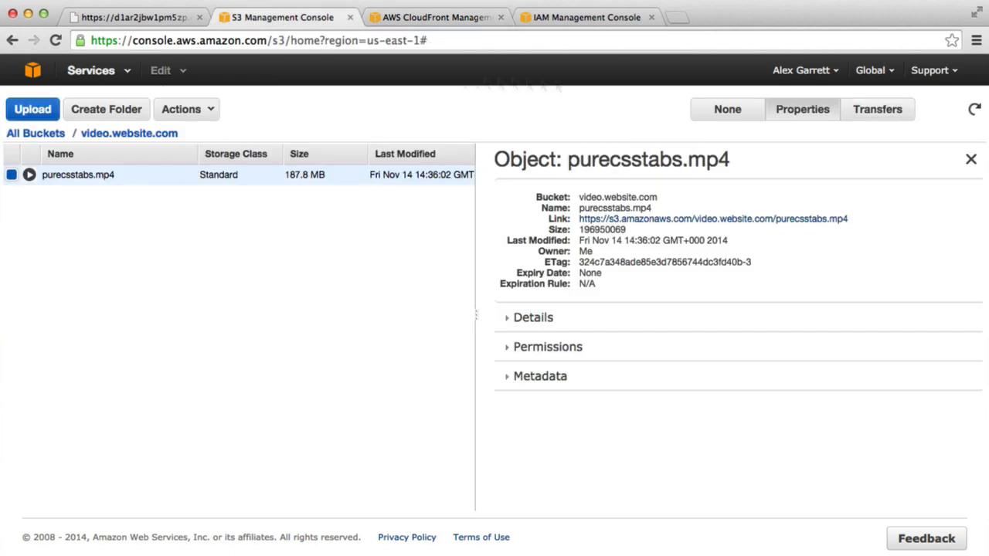
click(35, 133)
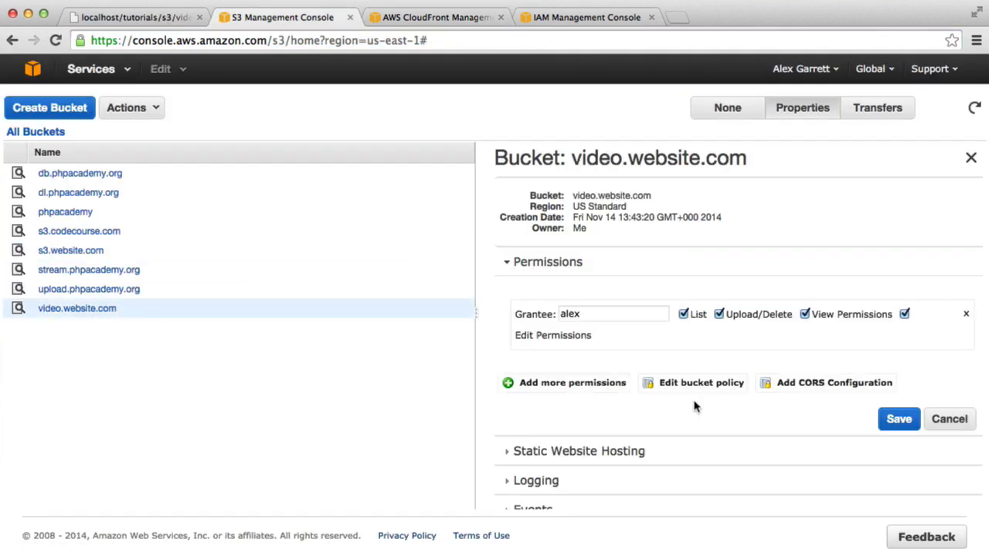
click(701, 383)
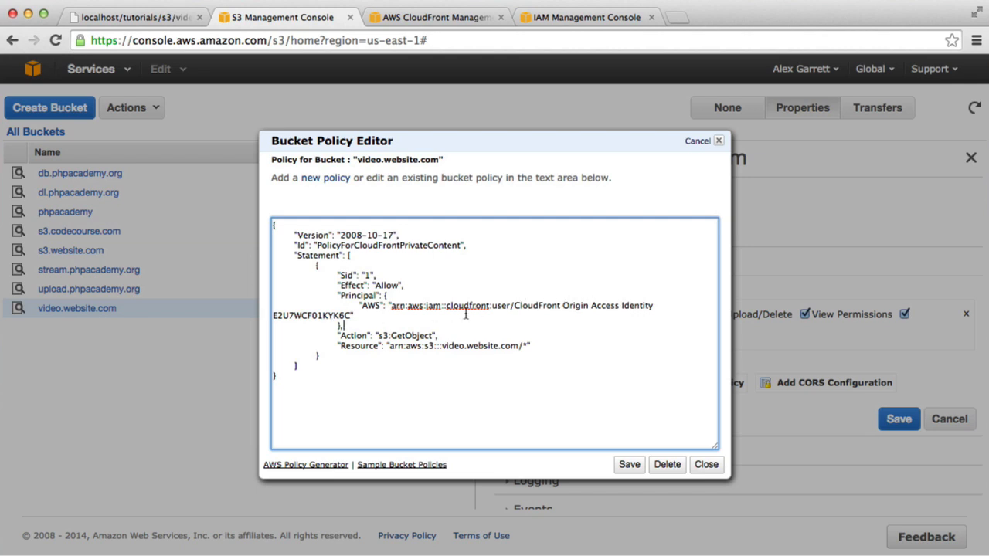
click(705, 464)
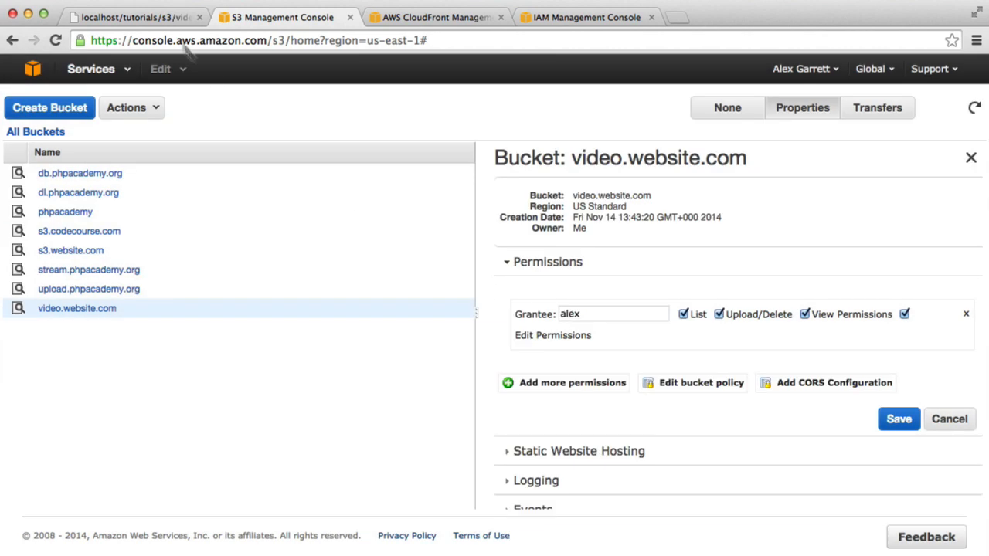
click(136, 17)
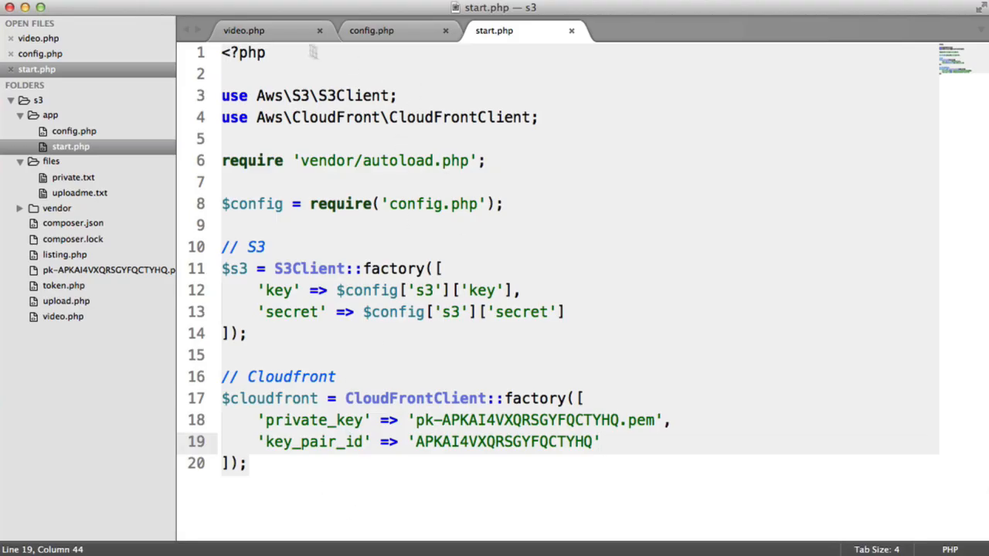
- Title the page Video and add a <video controls> with a video/mp4 <source>
click(244, 31)
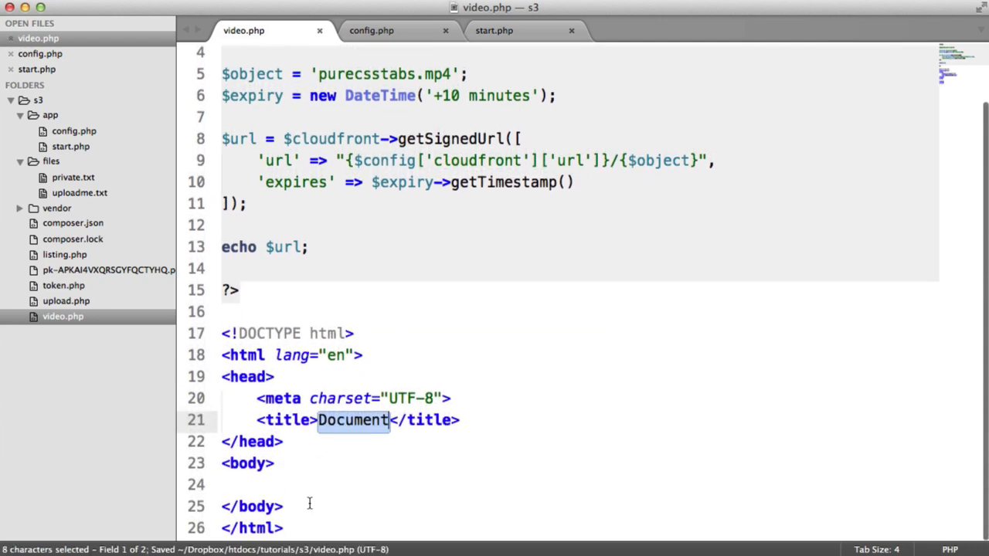
text(Vide)
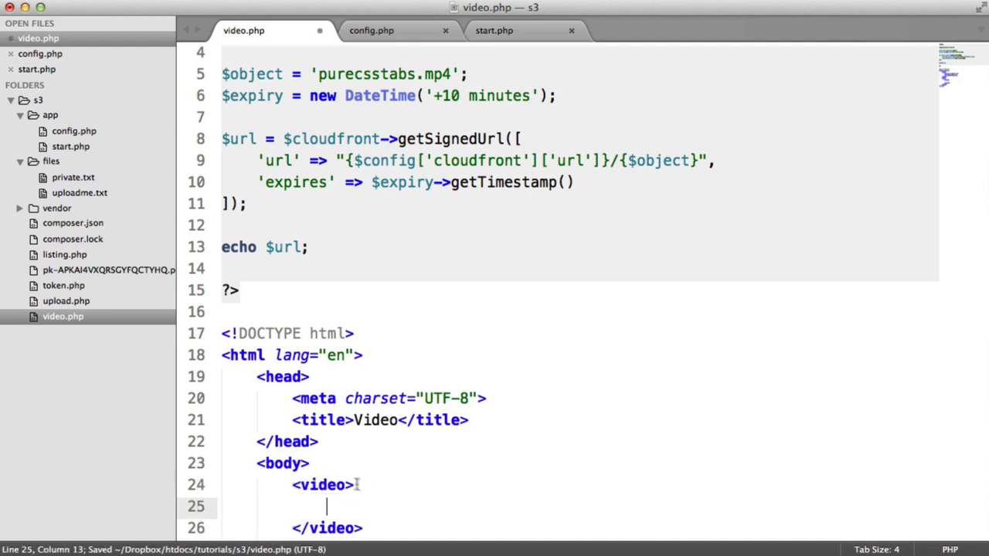
text(controls)
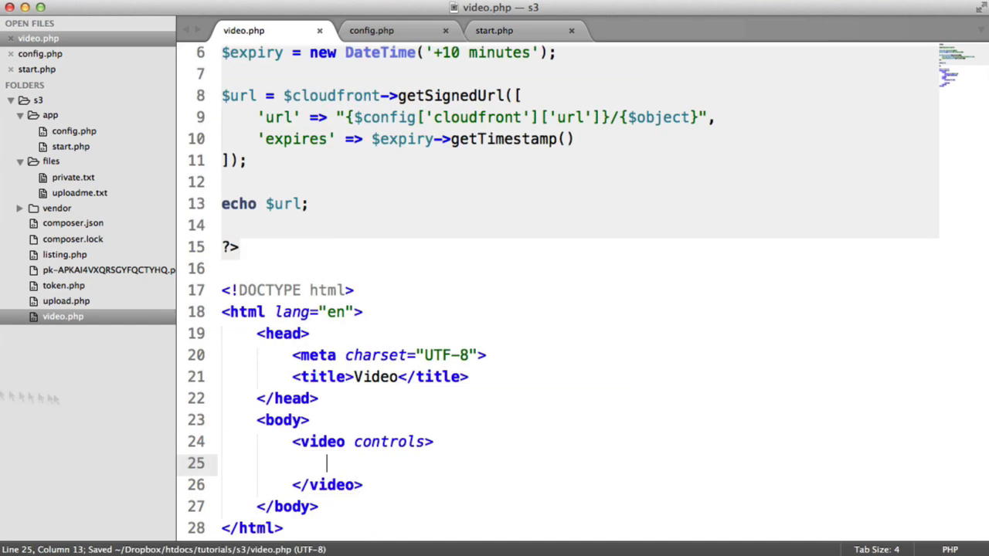
text(<source)
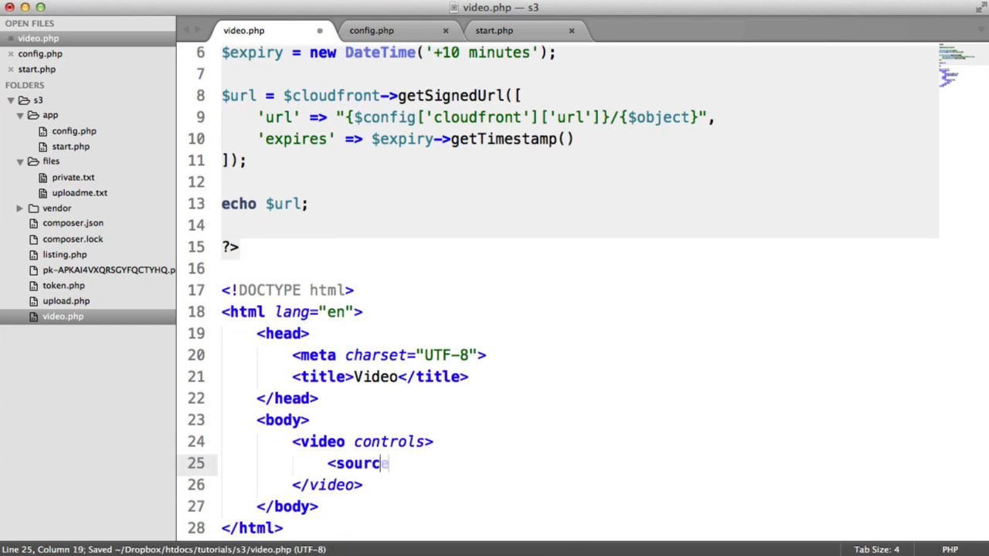
text(="">)
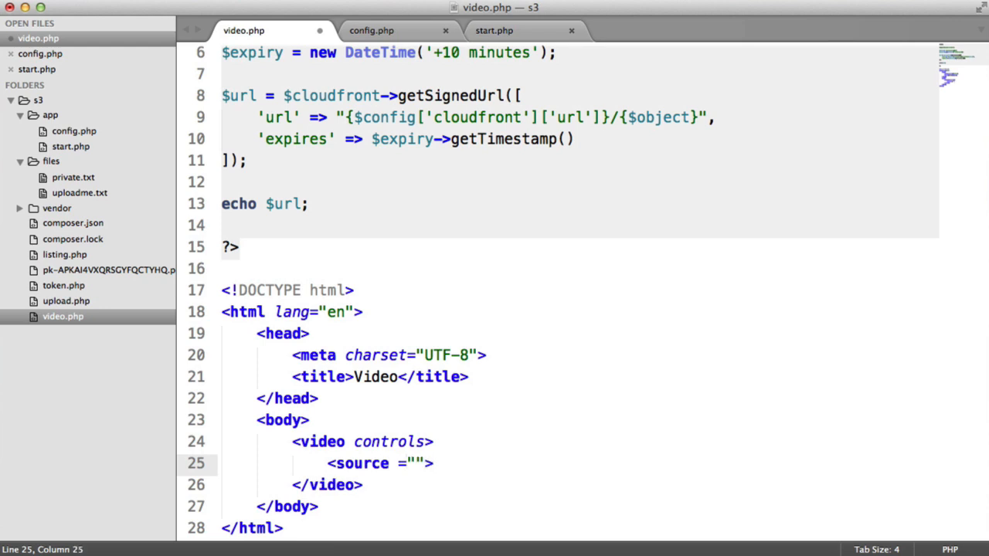
text(type="video/m)
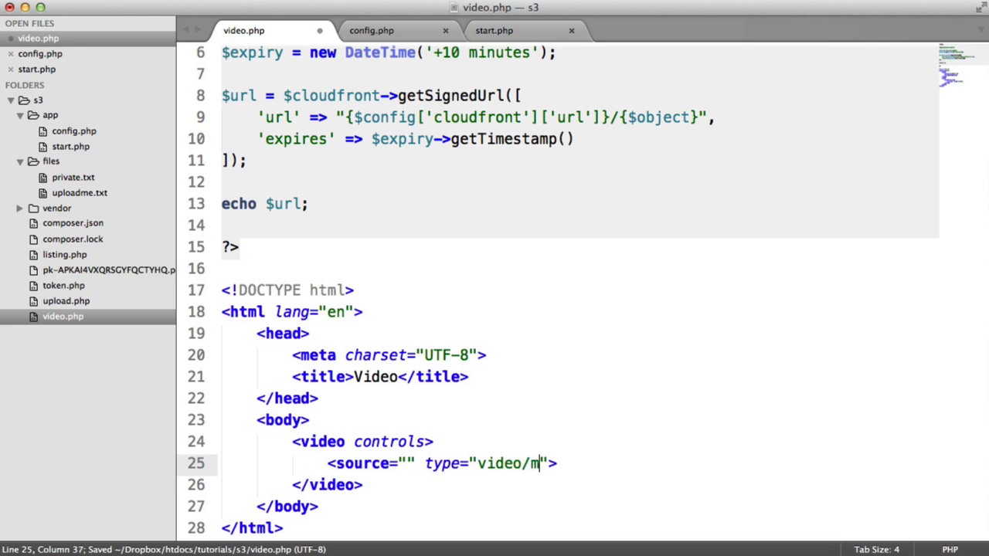
text(p4)
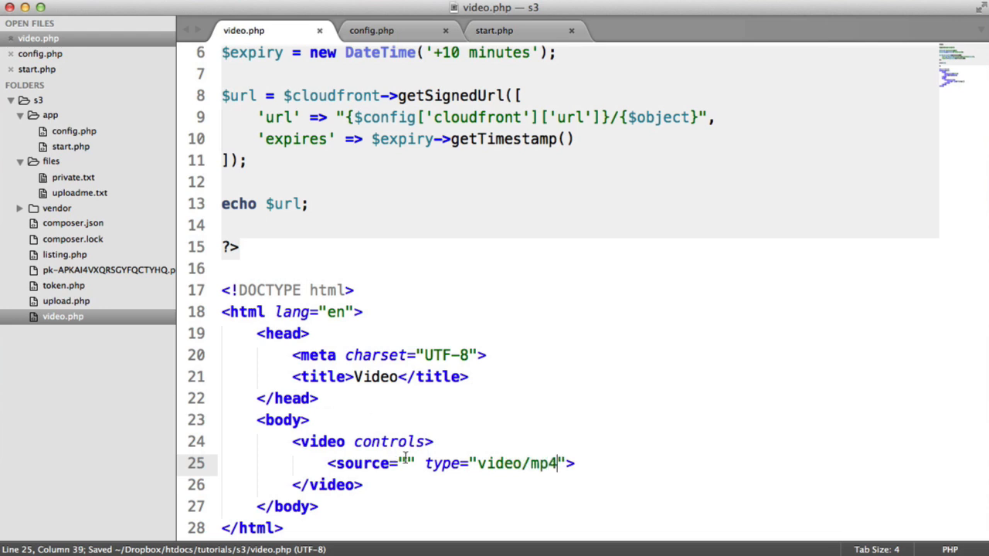
- Set the source src to <?php echo $url; ?> and delete the leftover echo line
click(404, 463)
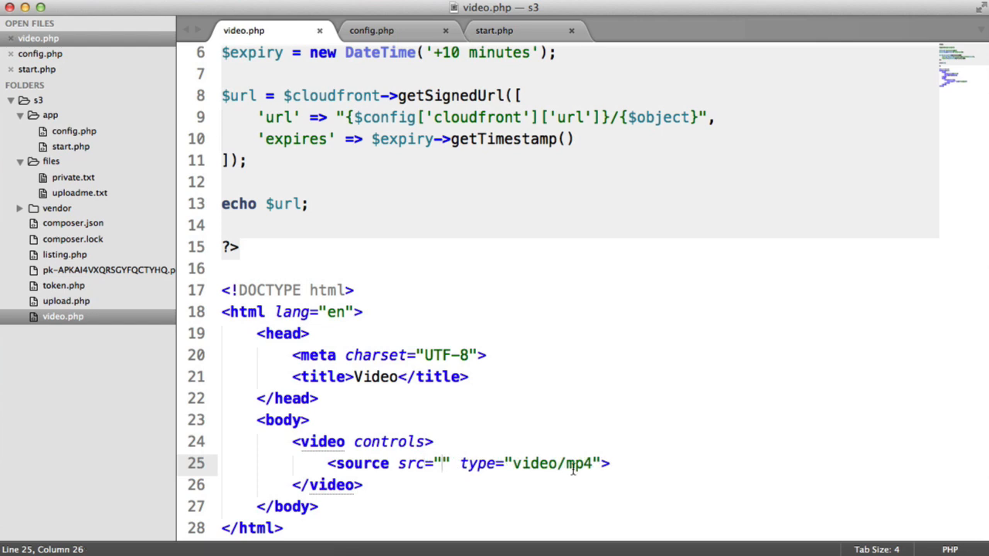
text(<?php ?>)
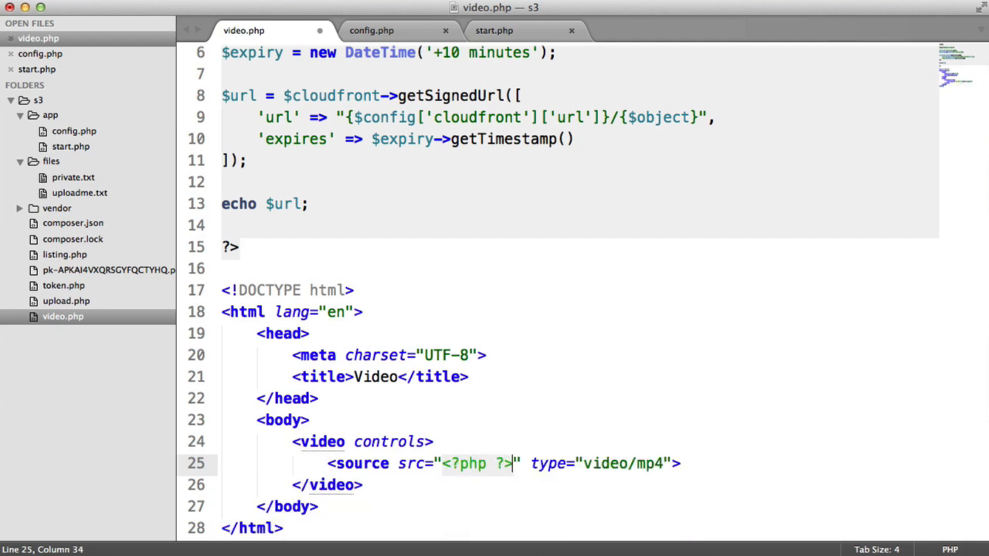
text(echo $url;)
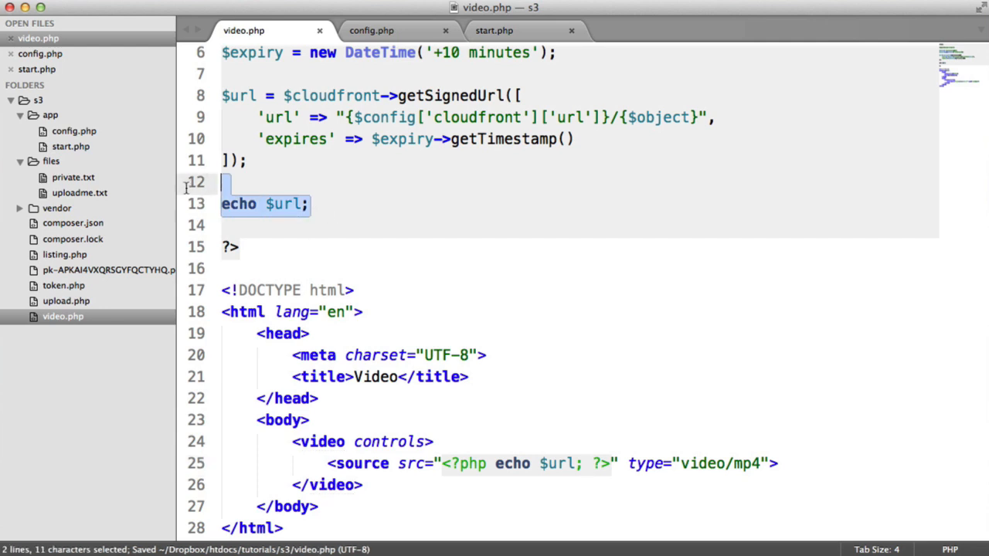
key(Delete)
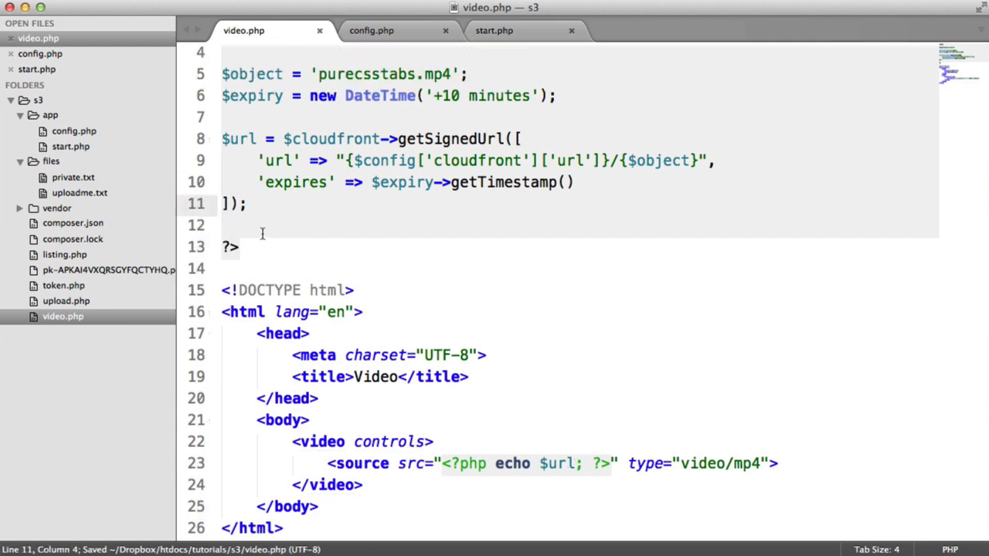
key(Backspace)
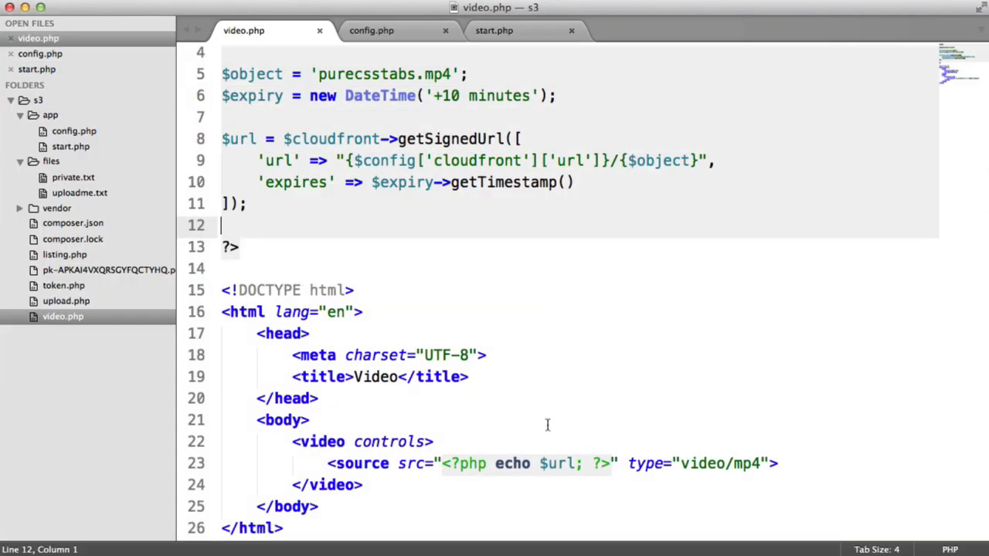
- Give the video element width="768"
text(width)
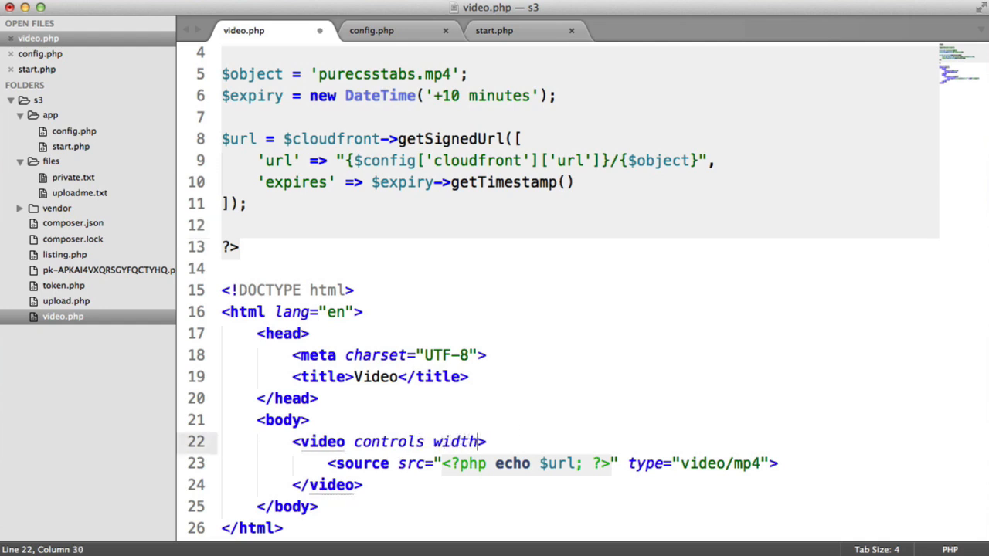
text(="")
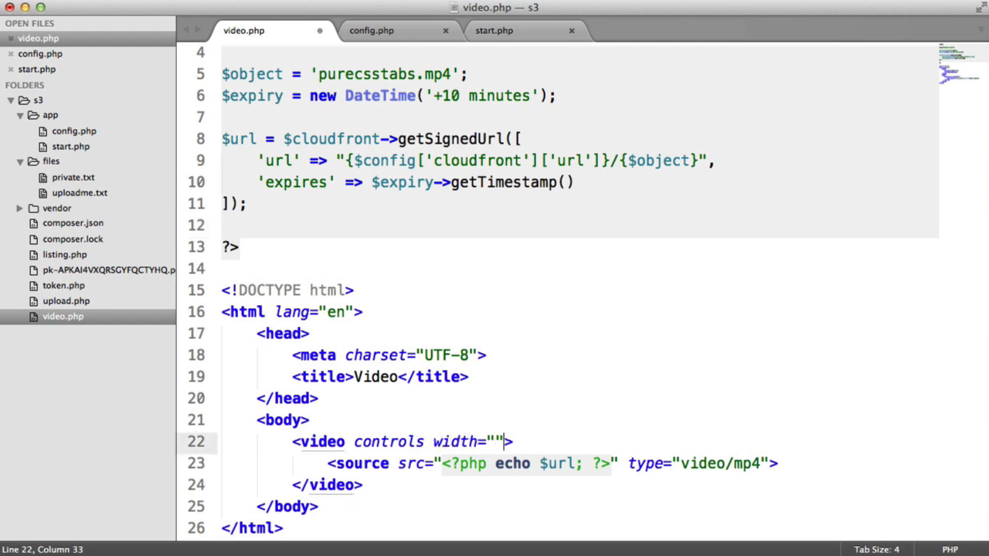
text(768)
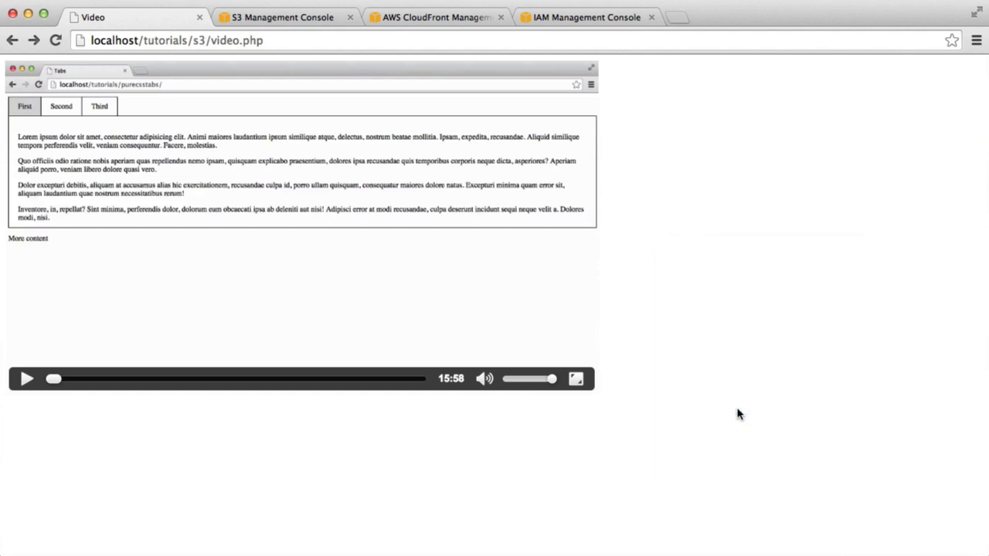
- Inspect the Network panel while playing and seeking the video, seeing cloudfront.net requests return 206
key(F12)
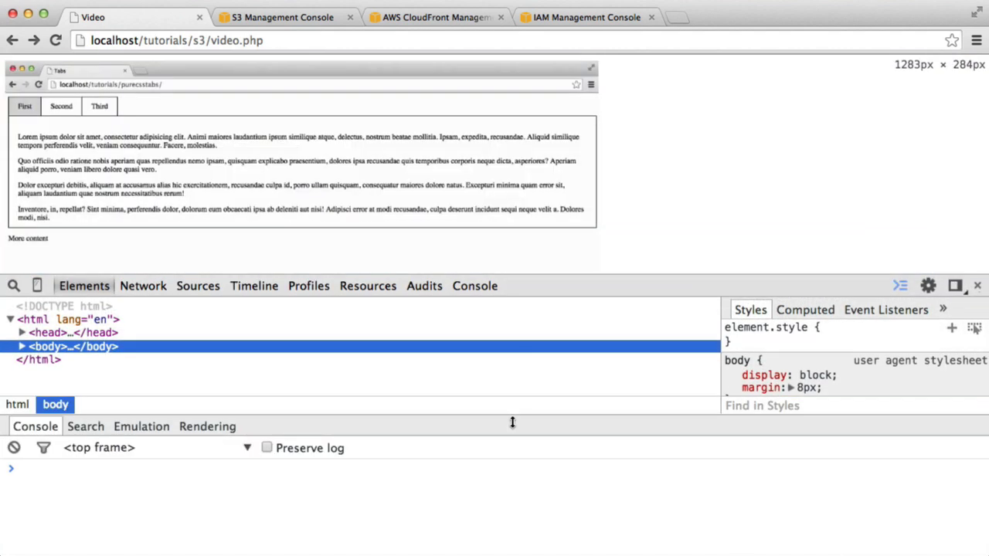
drag(494, 276, 494, 331)
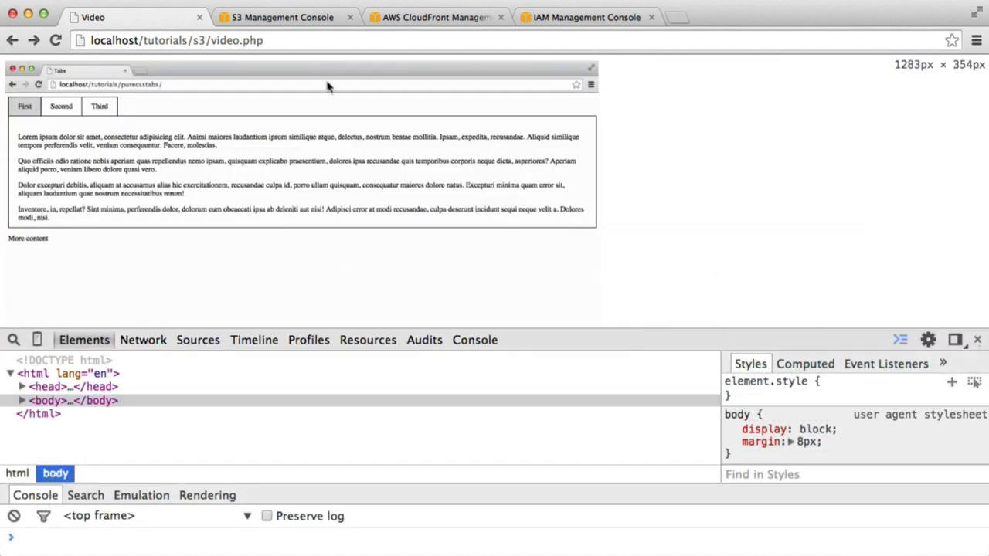
click(142, 340)
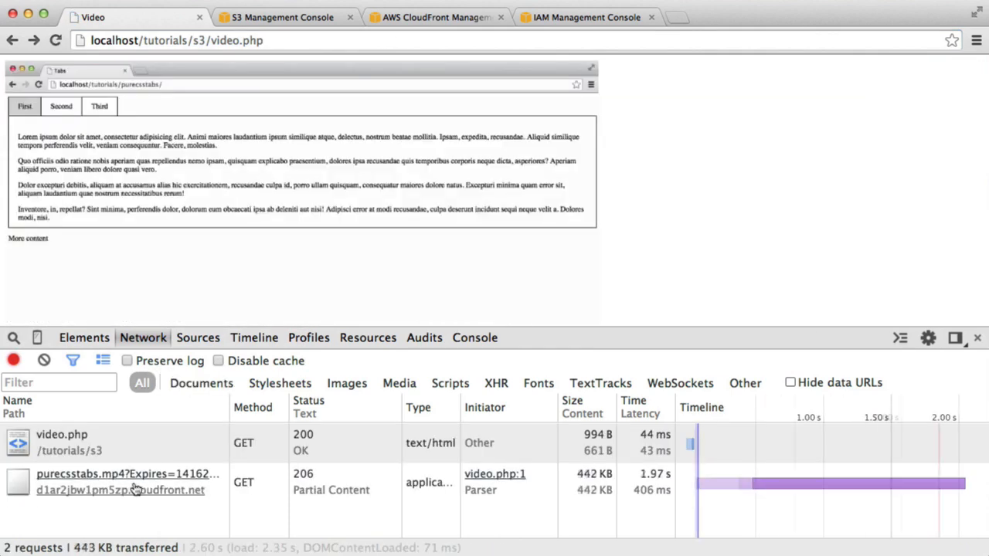
scroll(down, 3)
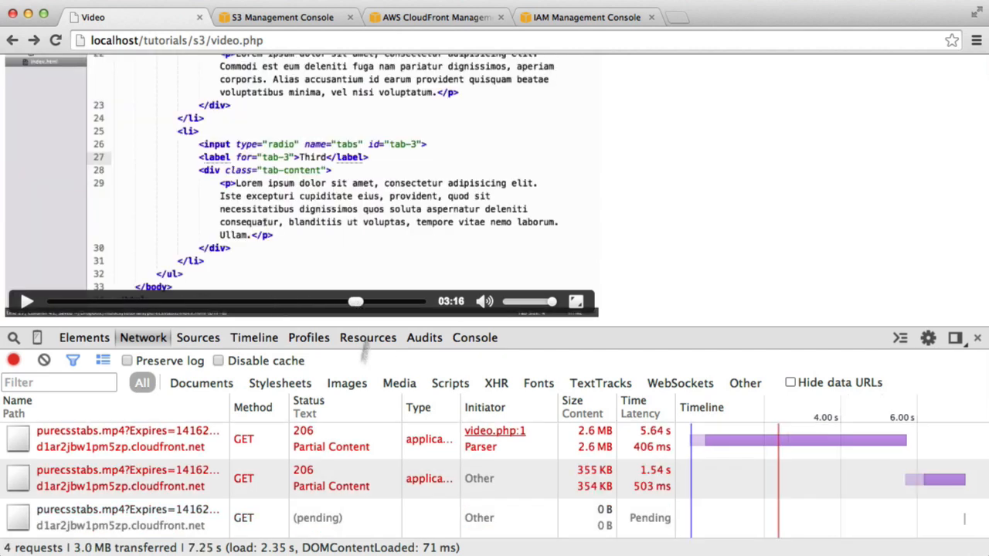
scroll(up, 3)
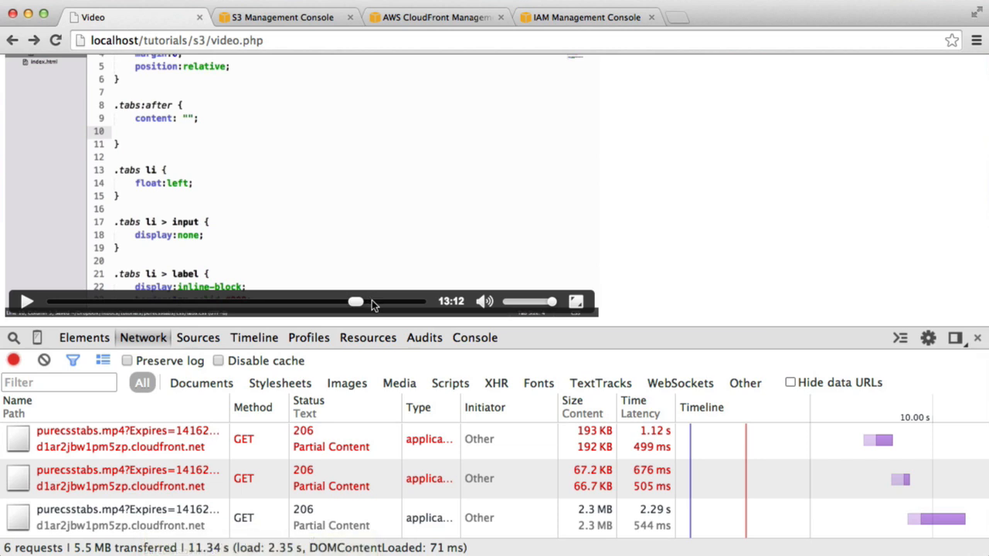
mouse_move(213, 517)
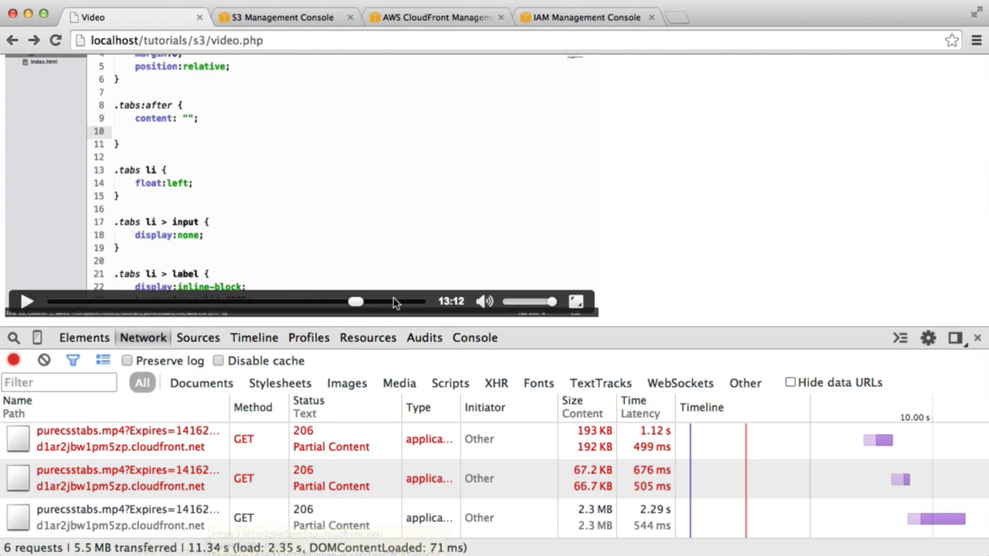
mouse_move(224, 307)
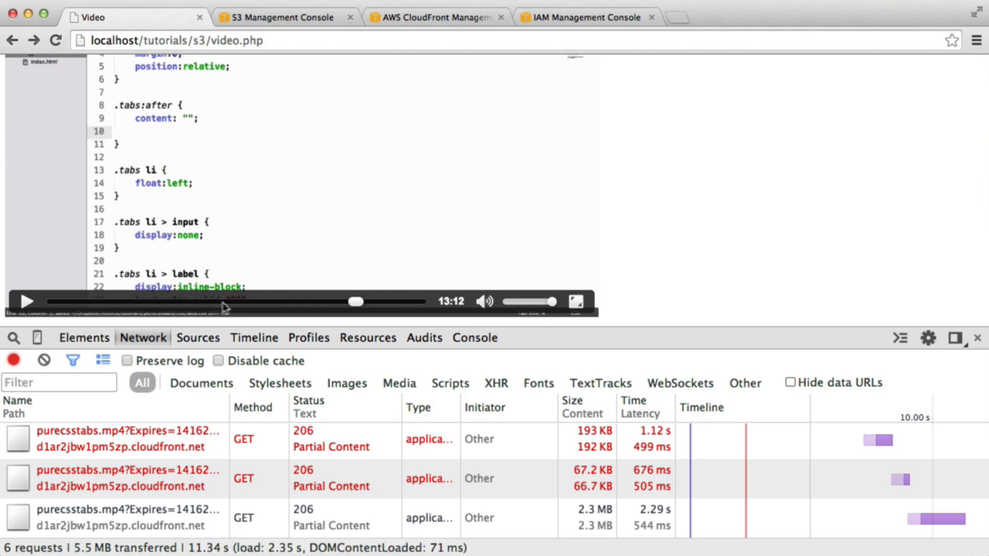
click(114, 301)
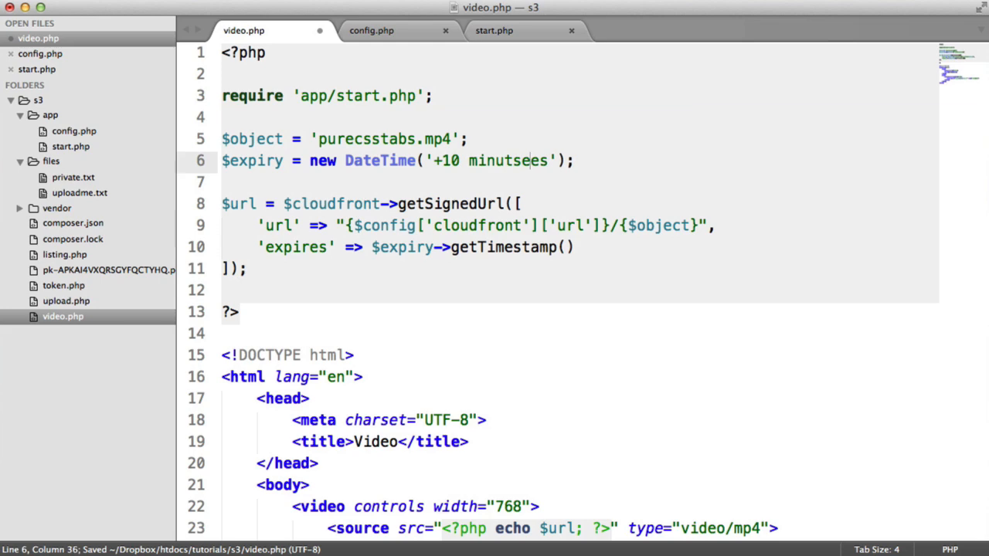
- Set the expiry to '+10 seconds', seek the reloaded video, then restore '+10 minutes'
text(seconds)
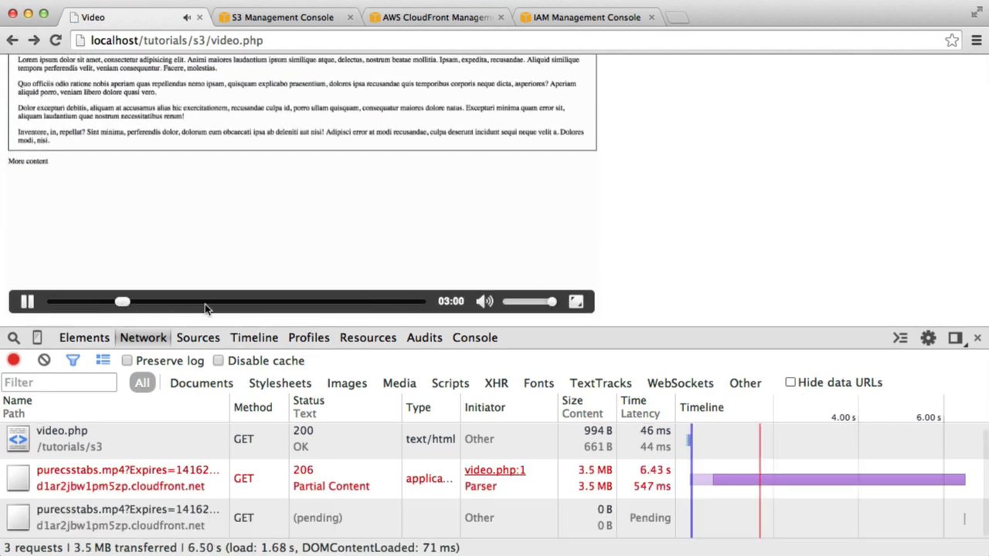
drag(122, 301, 261, 302)
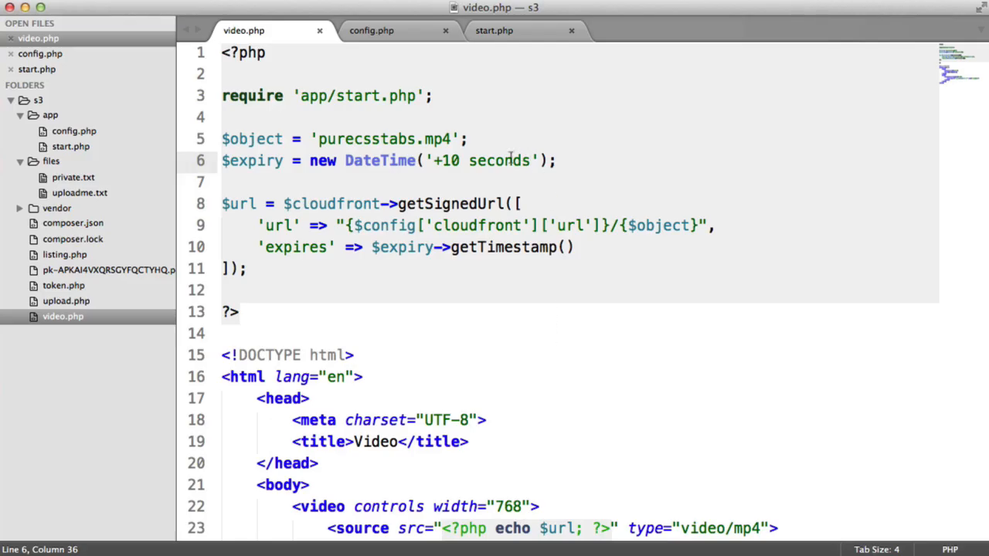
text(minutes)
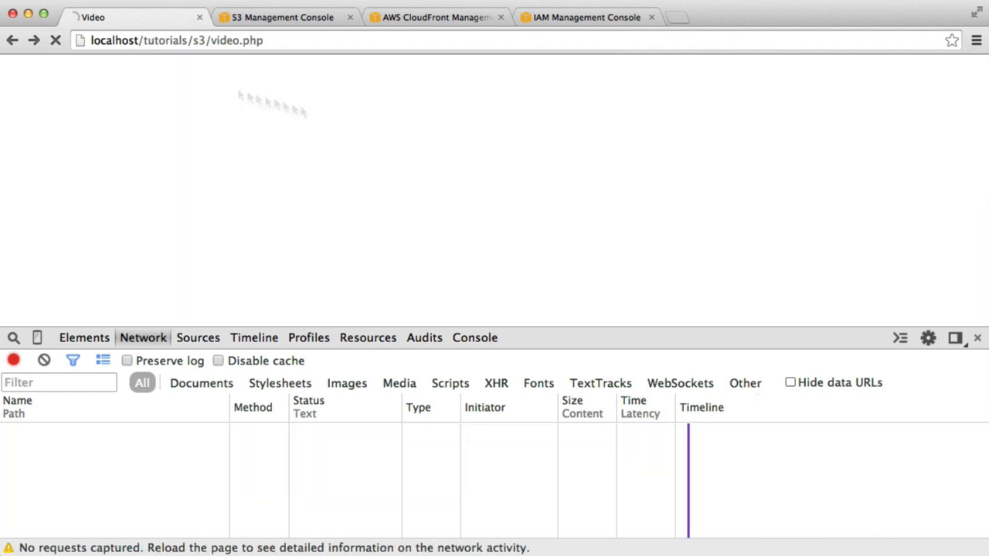
- Reload and read the purecsstabs.mp4 request headers down to X-Cache: Miss from cloudfront
click(56, 40)
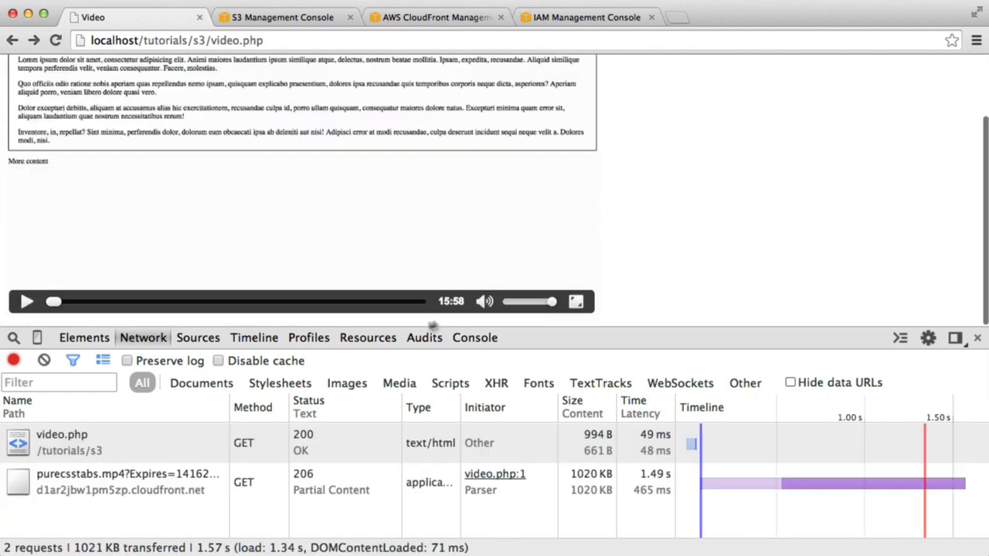
click(126, 482)
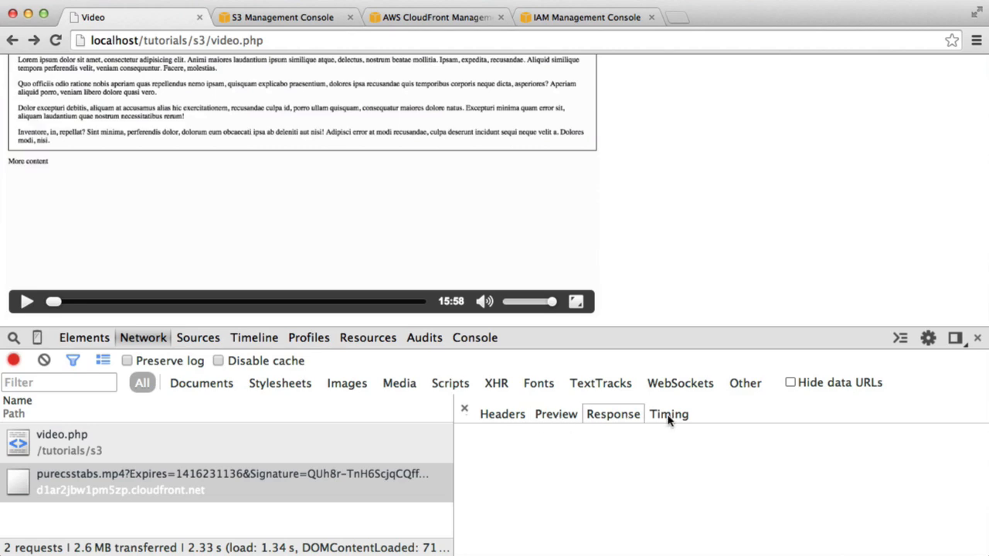
click(501, 414)
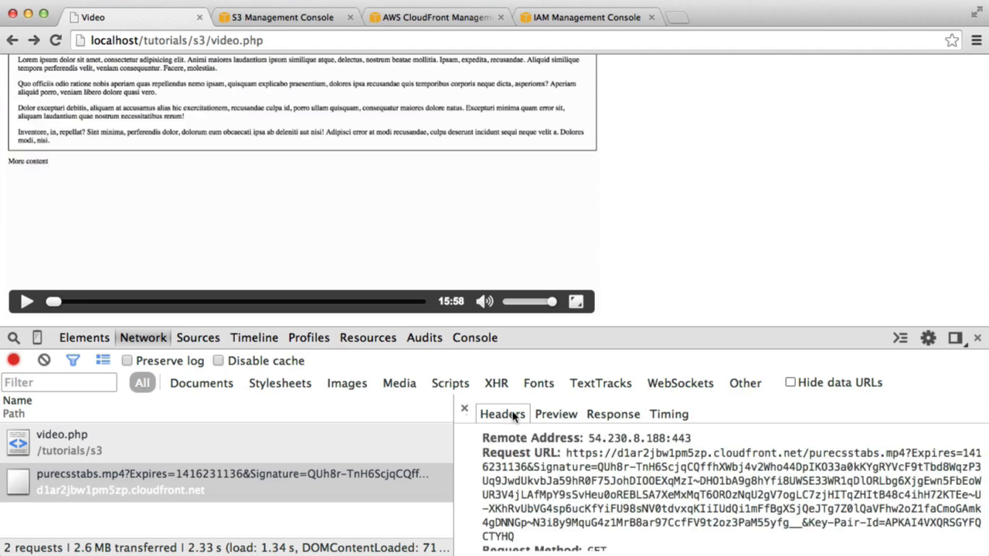
scroll(down, 3)
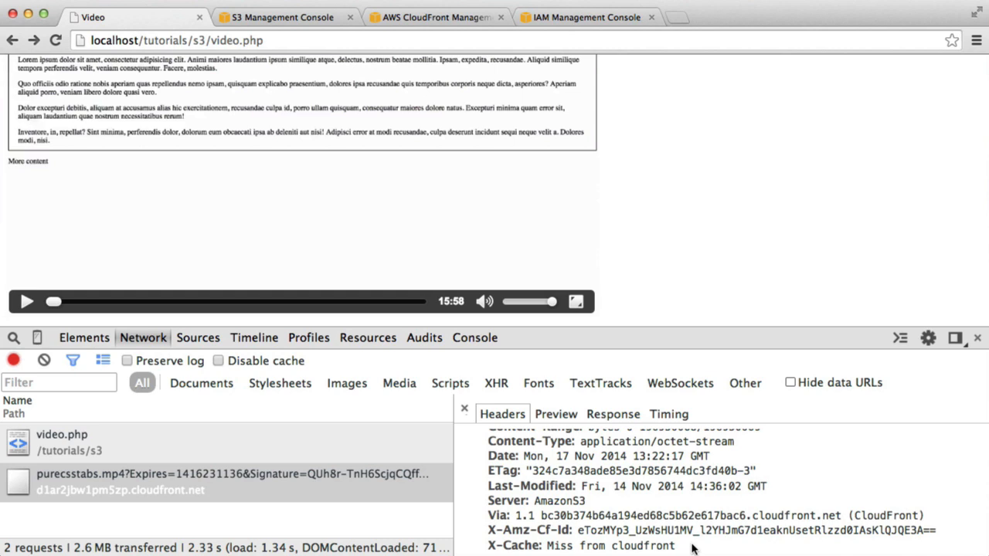
- Reload again and check the new video request's headers, still reporting a CloudFront miss
click(56, 40)
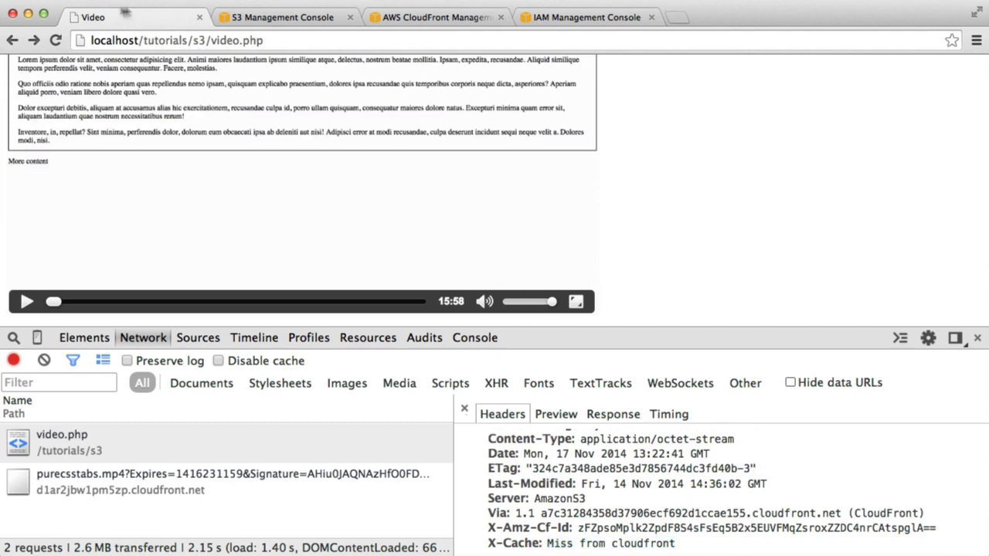
click(464, 408)
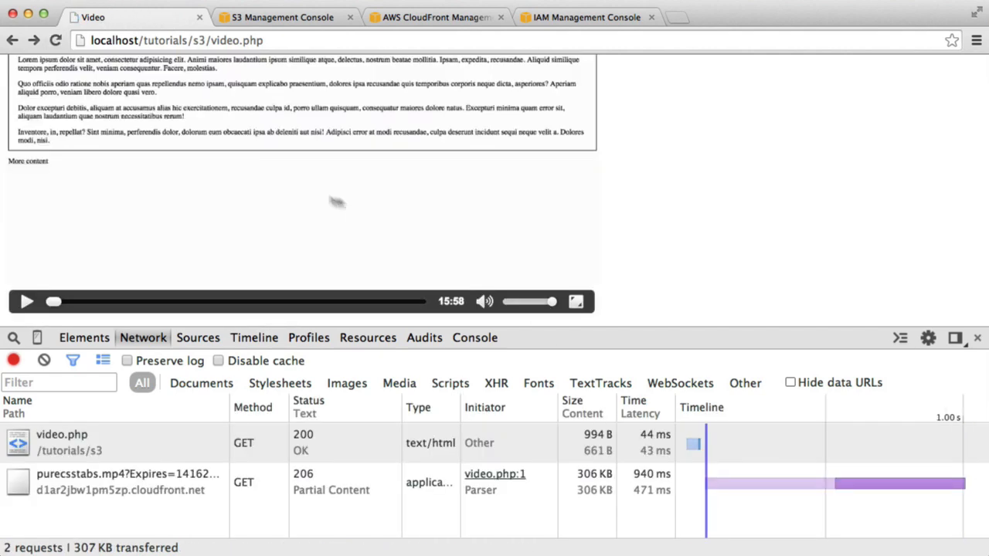
click(126, 481)
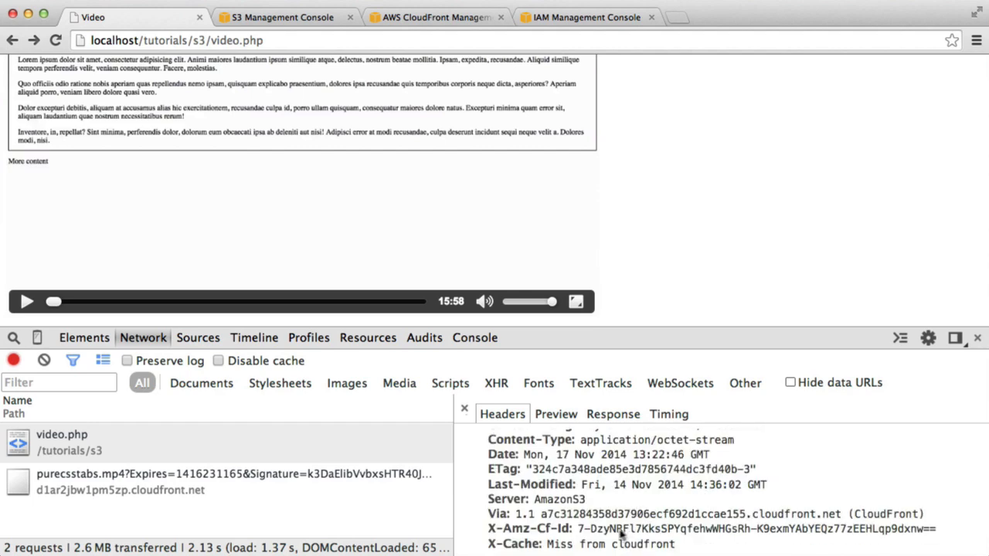
click(55, 40)
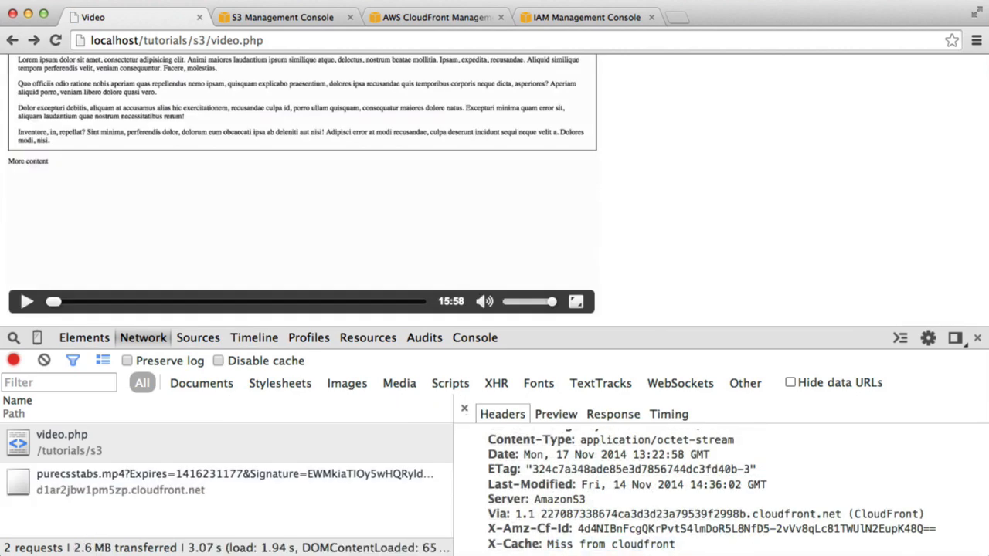
- Review the Default (*) behavior under the distribution's Behaviors tab in CloudFront
click(281, 17)
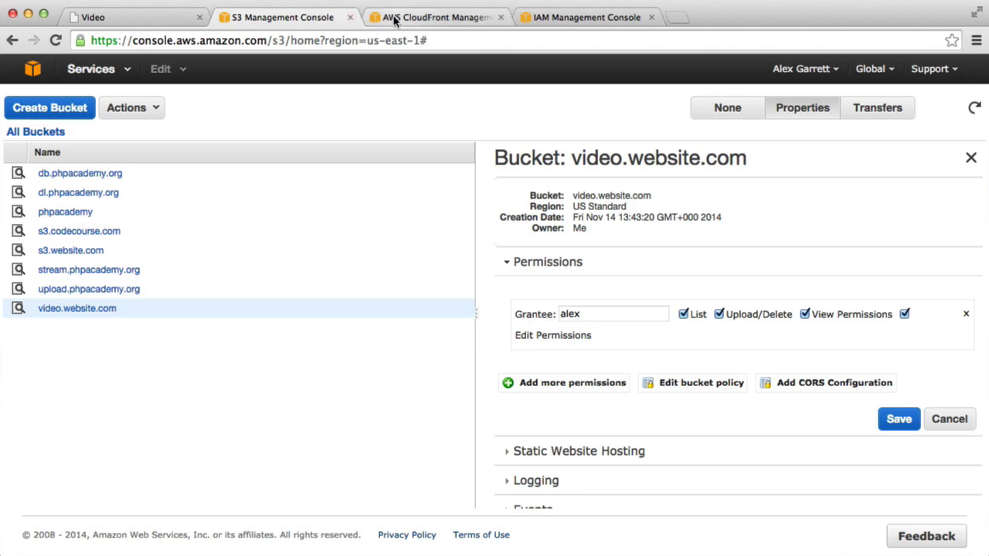
click(436, 17)
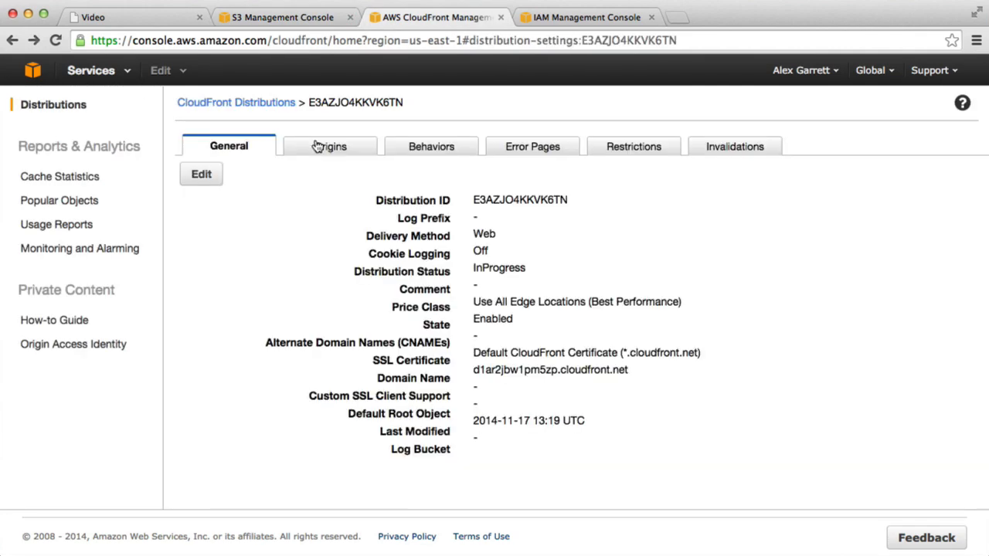
click(431, 145)
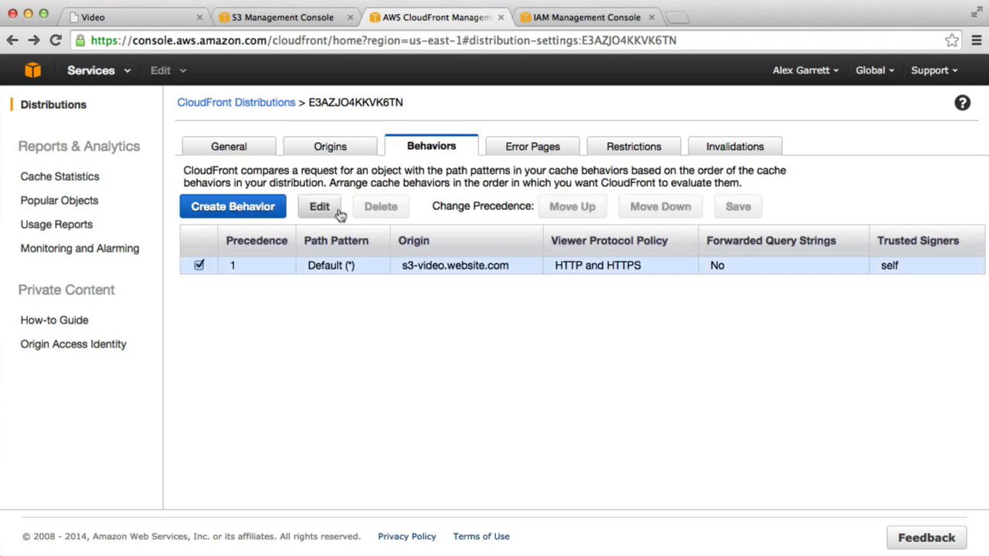
click(318, 207)
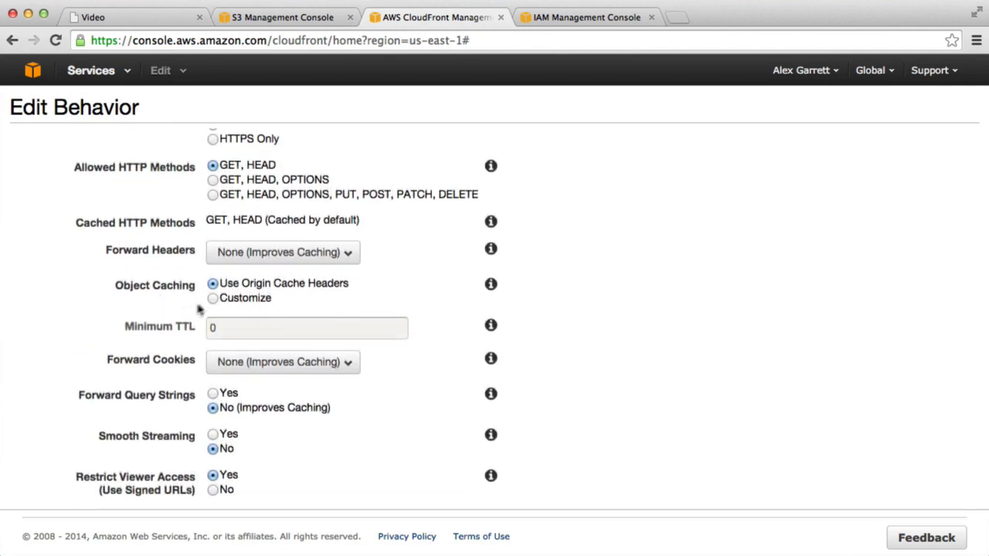
click(213, 298)
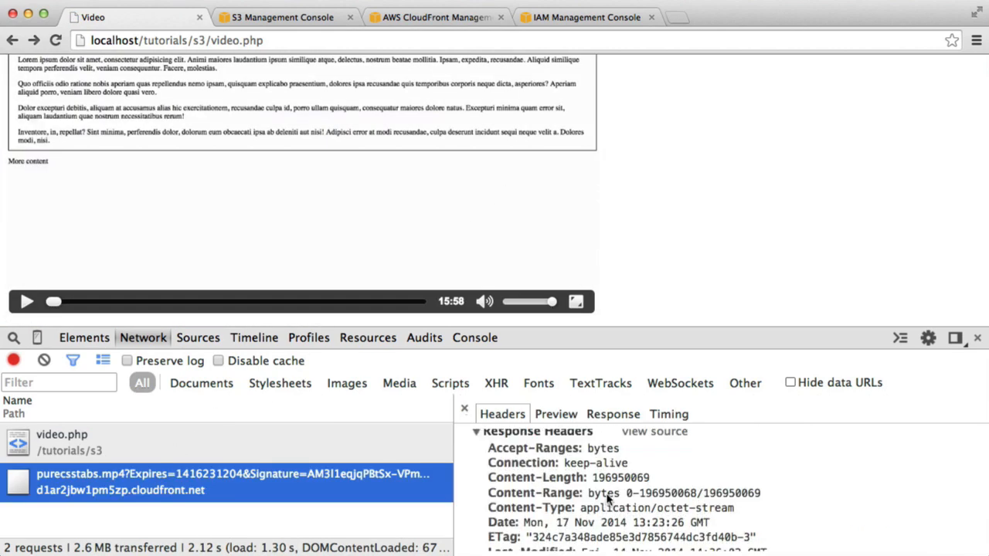
- Reload three times and compare X-Cache values, finding one Hit from cloudfront among misses
scroll(down, 3)
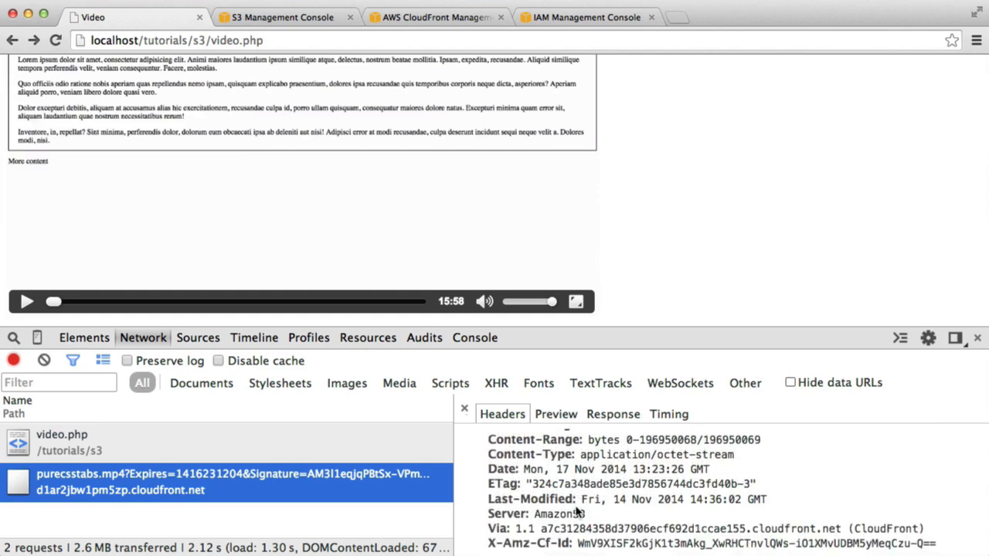
scroll(down, 3)
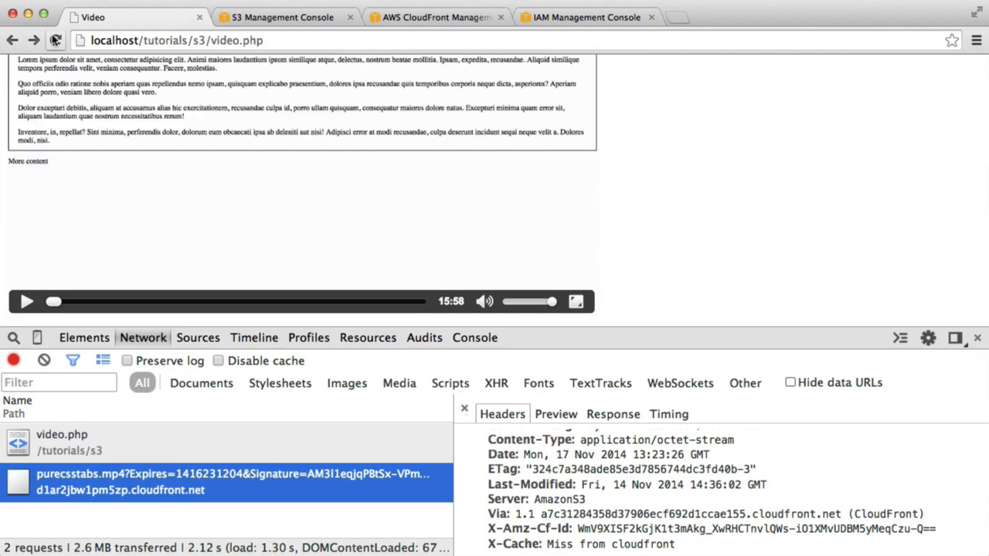
click(56, 41)
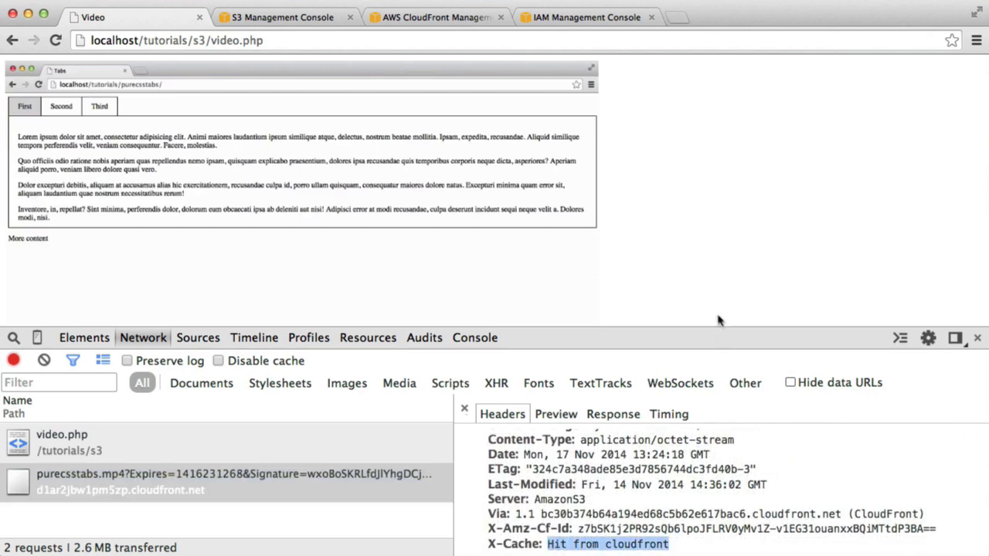
click(56, 40)
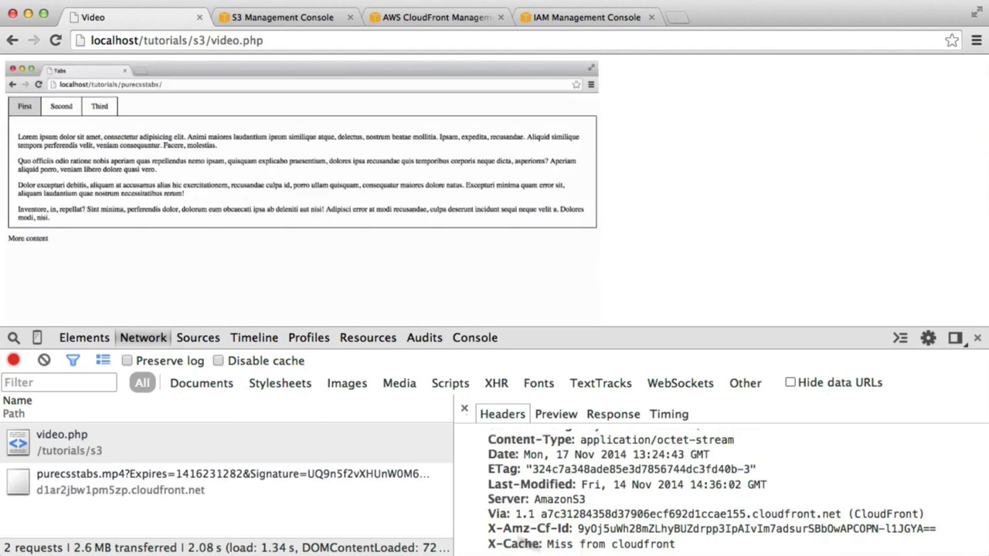
click(464, 408)
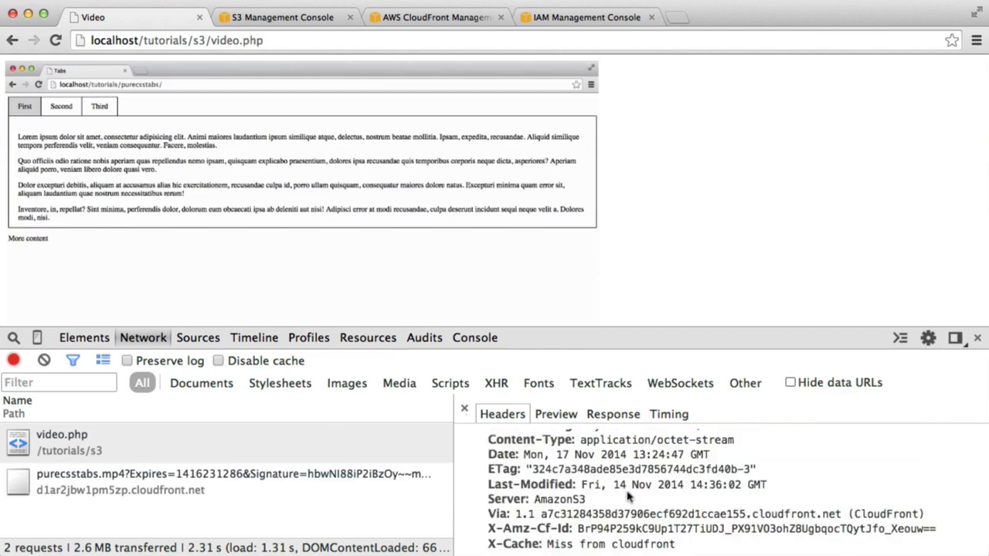
mouse_move(353, 182)
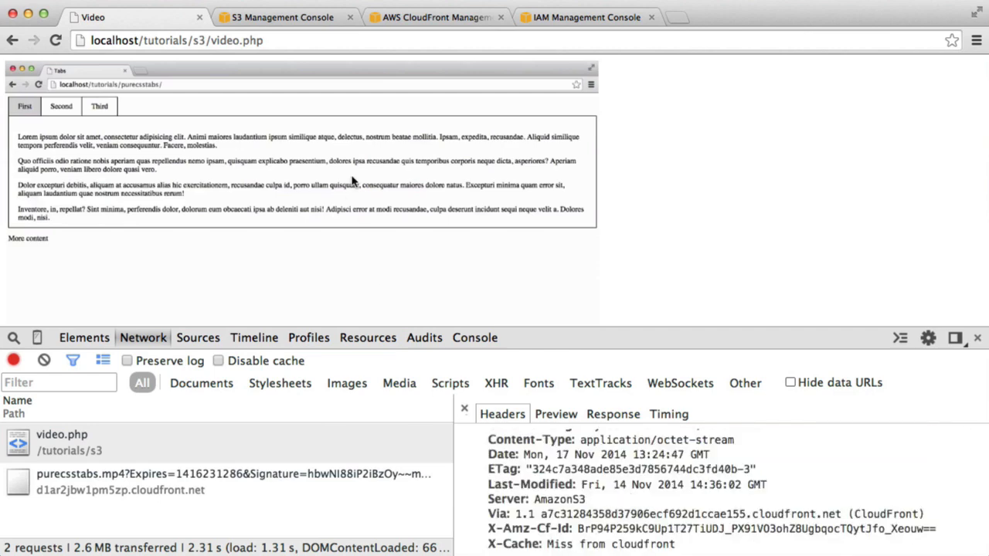